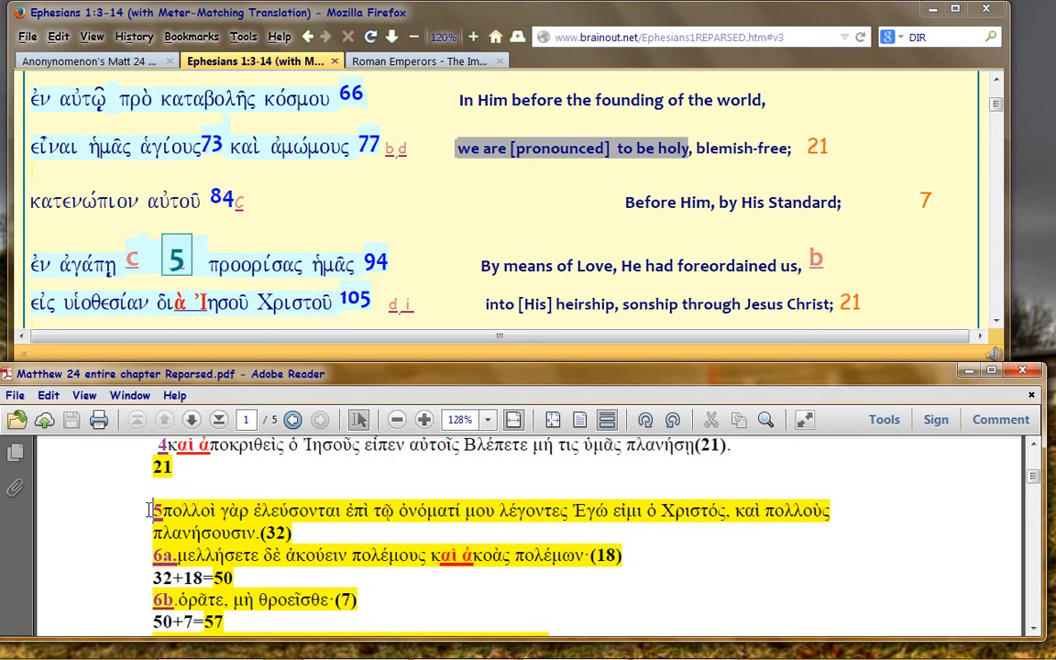
mouse_move(441, 156)
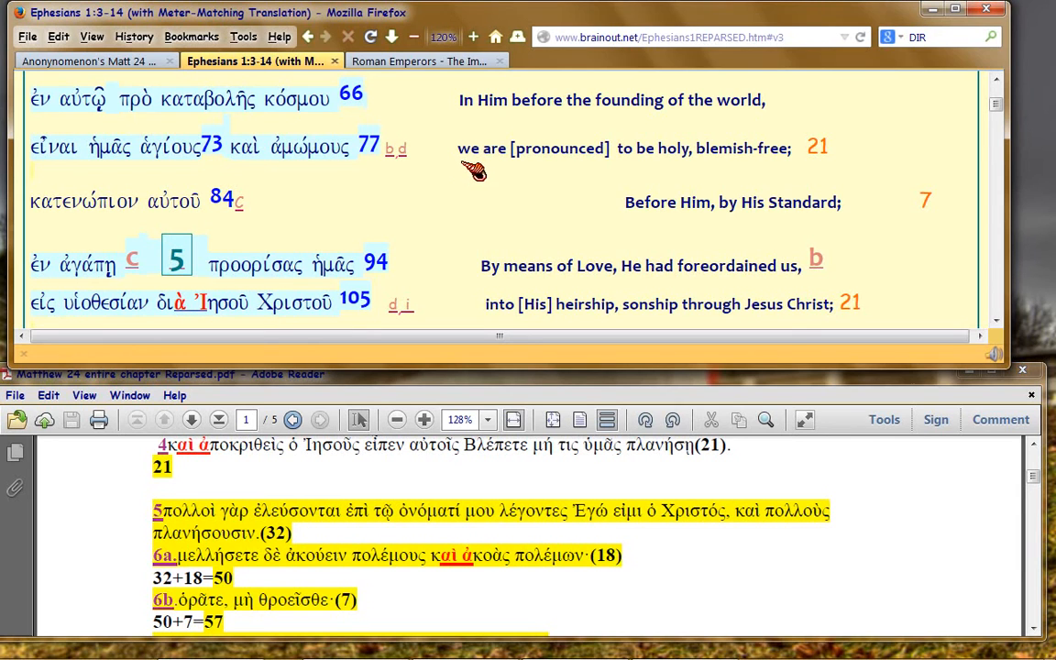
mouse_move(527, 23)
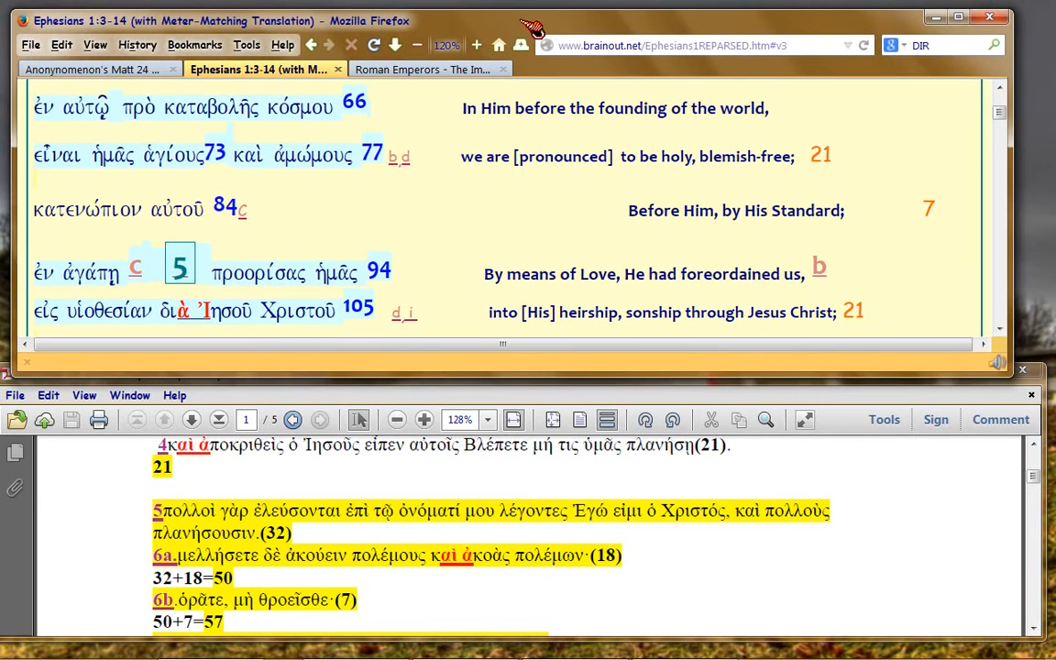
mouse_move(445, 174)
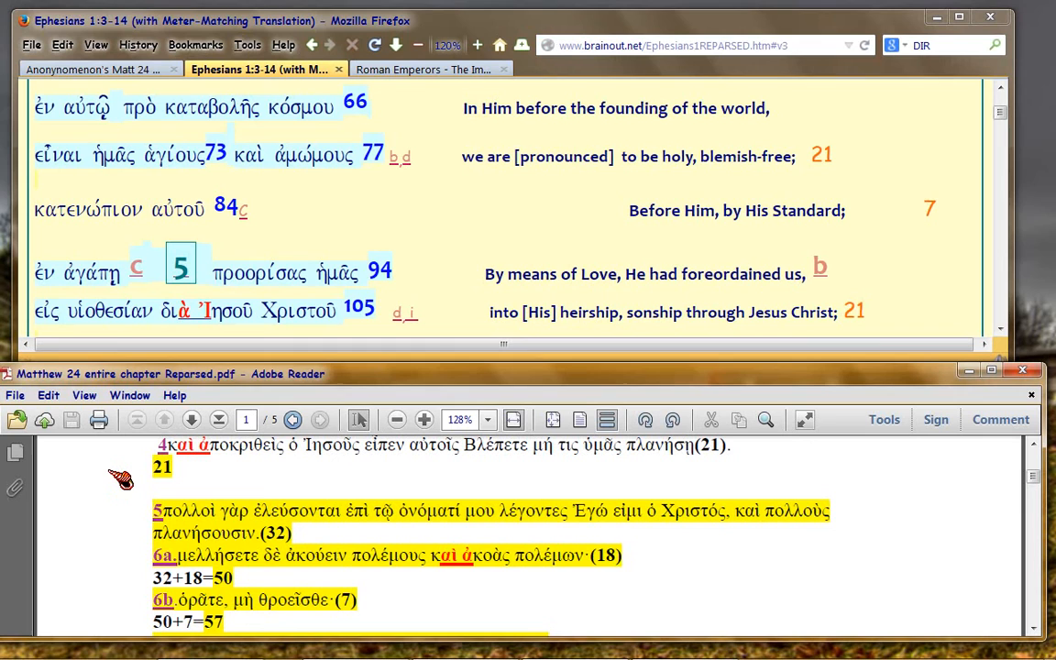
mouse_move(117, 485)
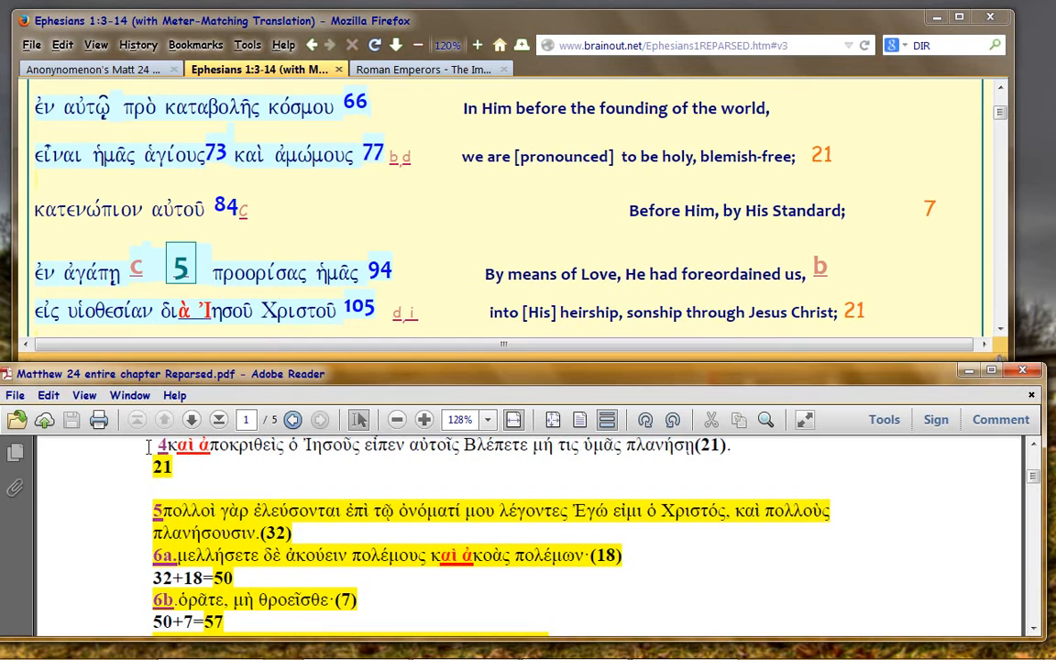
mouse_move(473, 450)
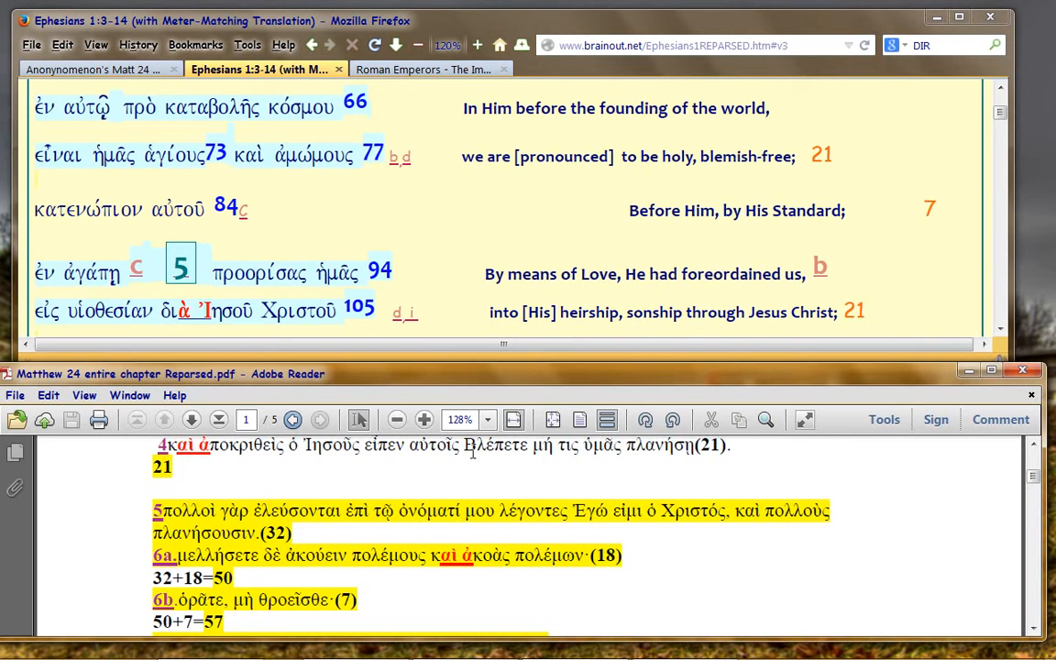
Step: Select ἁγίους on the Ephesians page and verse 5's (32) count in the Matthew PDF
double_click(481, 446)
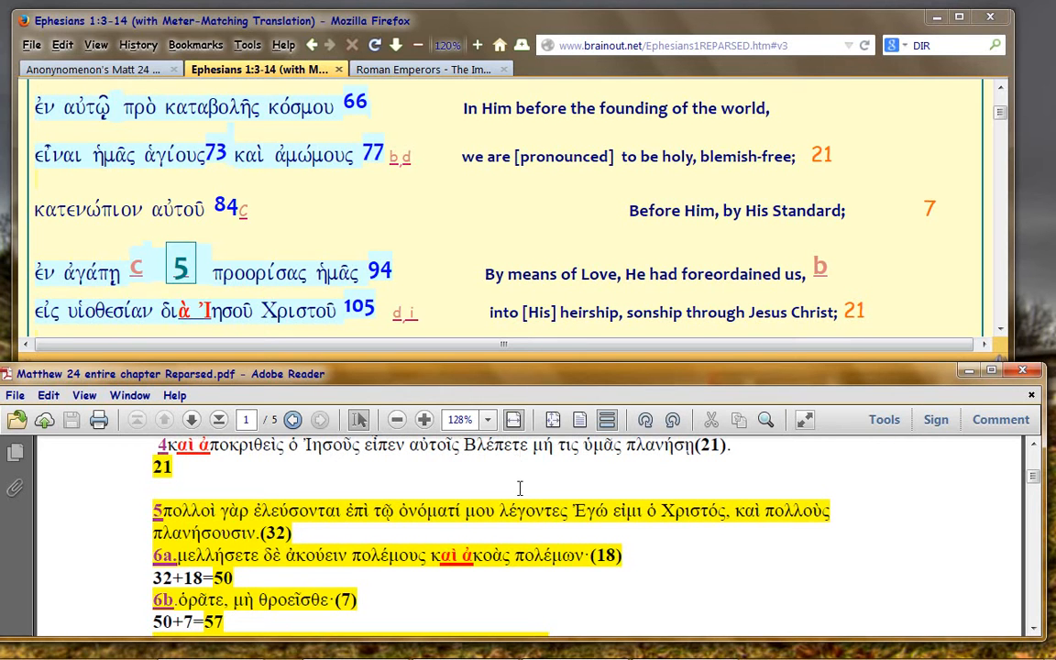
mouse_move(470, 450)
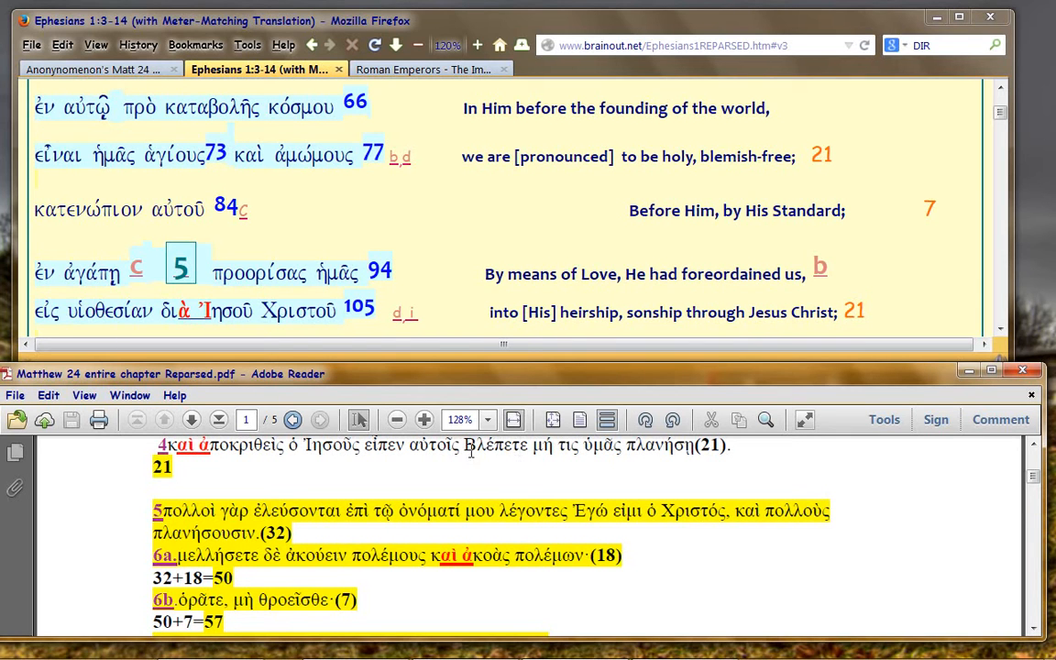
double_click(495, 446)
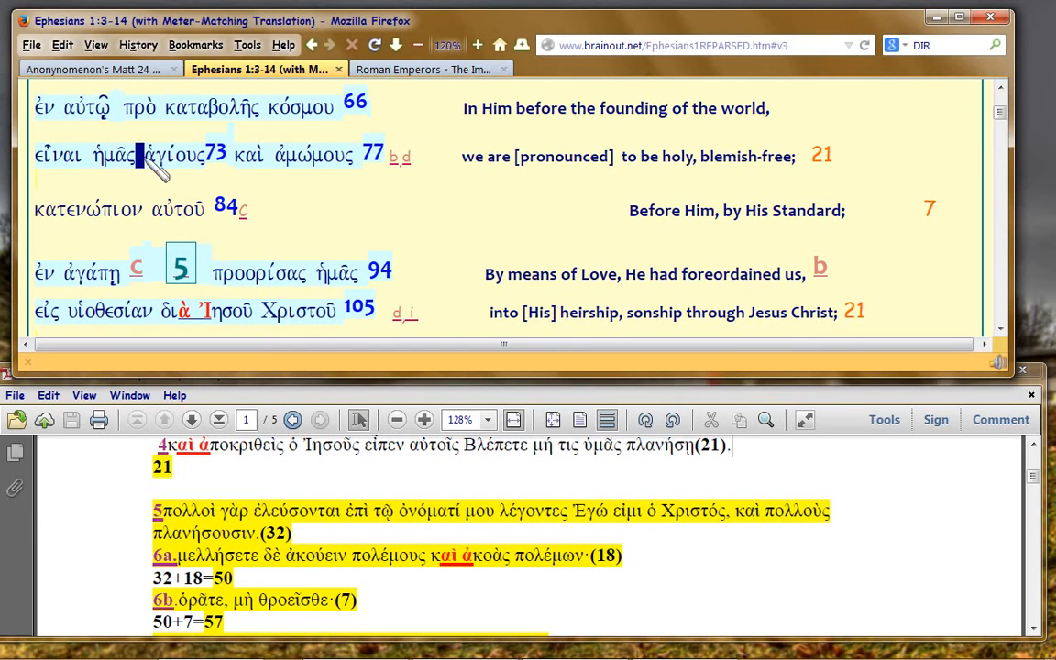
double_click(170, 154)
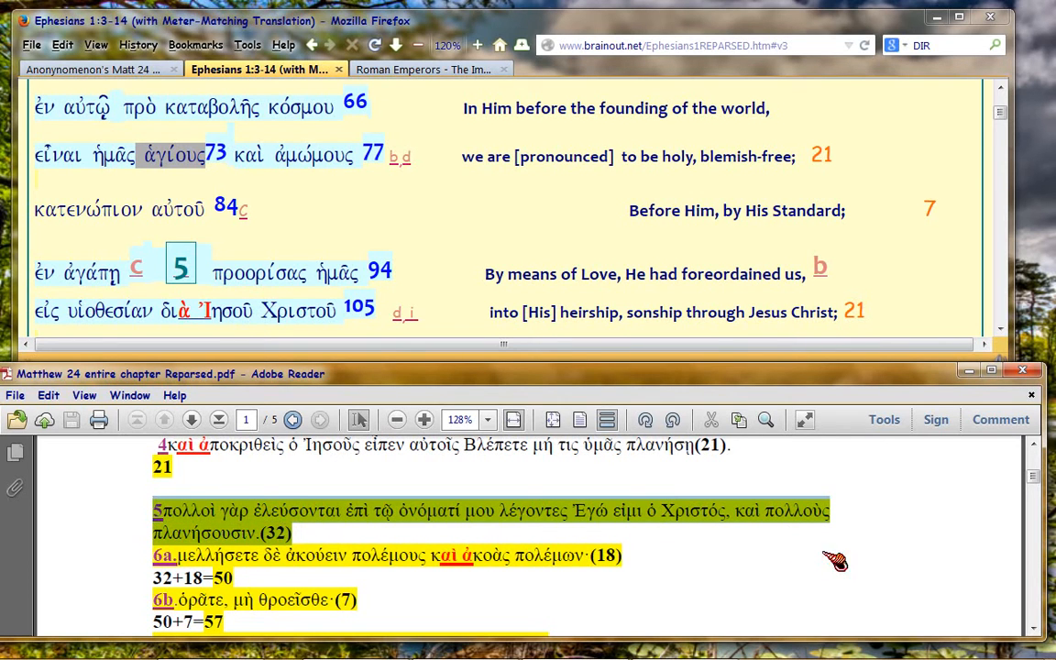
mouse_move(87, 559)
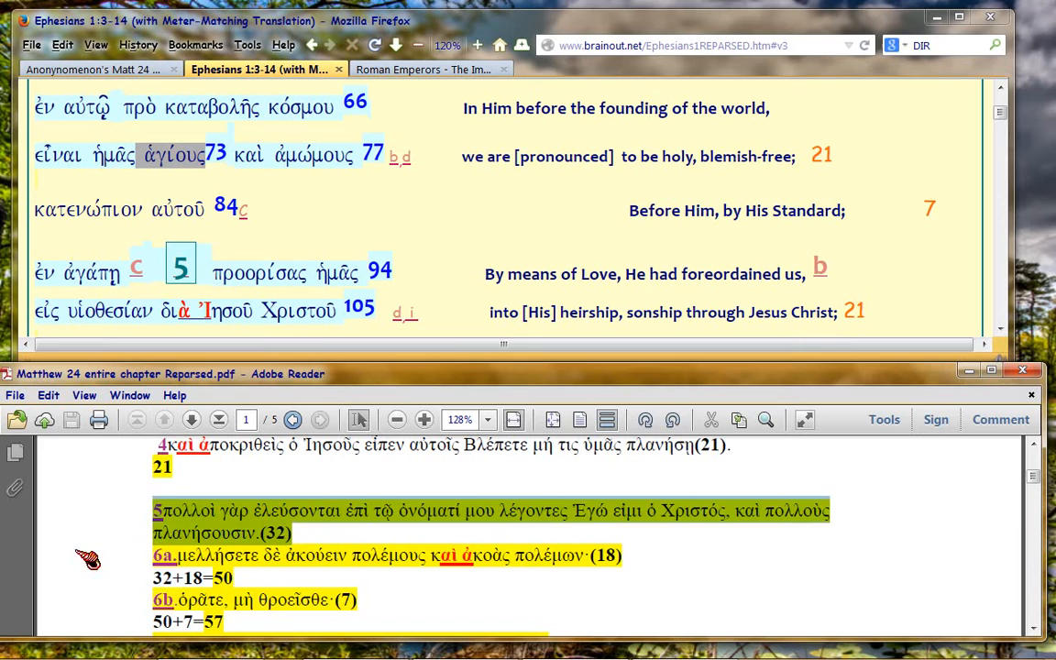
double_click(652, 446)
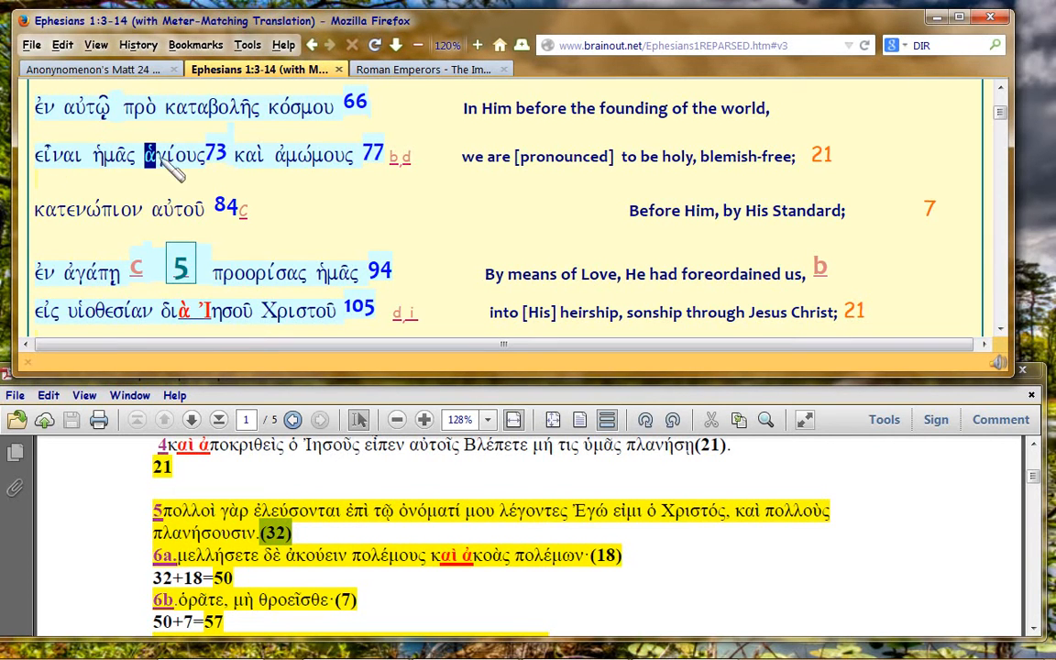
Step: Select the count 77 after καὶ ἀμώμους on the Ephesians 1 page
double_click(176, 155)
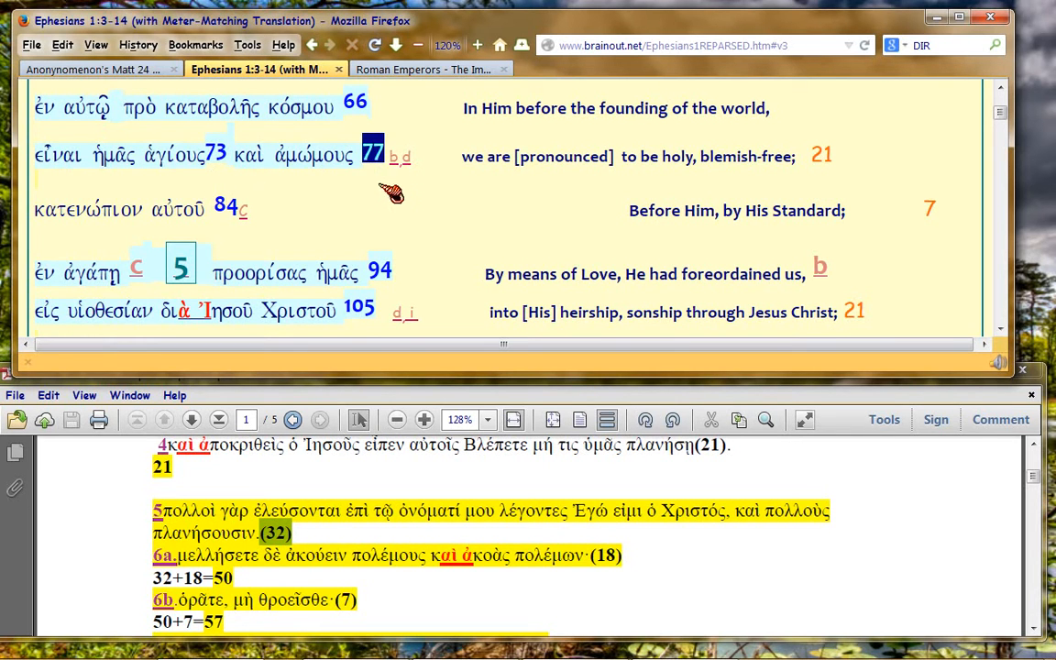
mouse_move(389, 200)
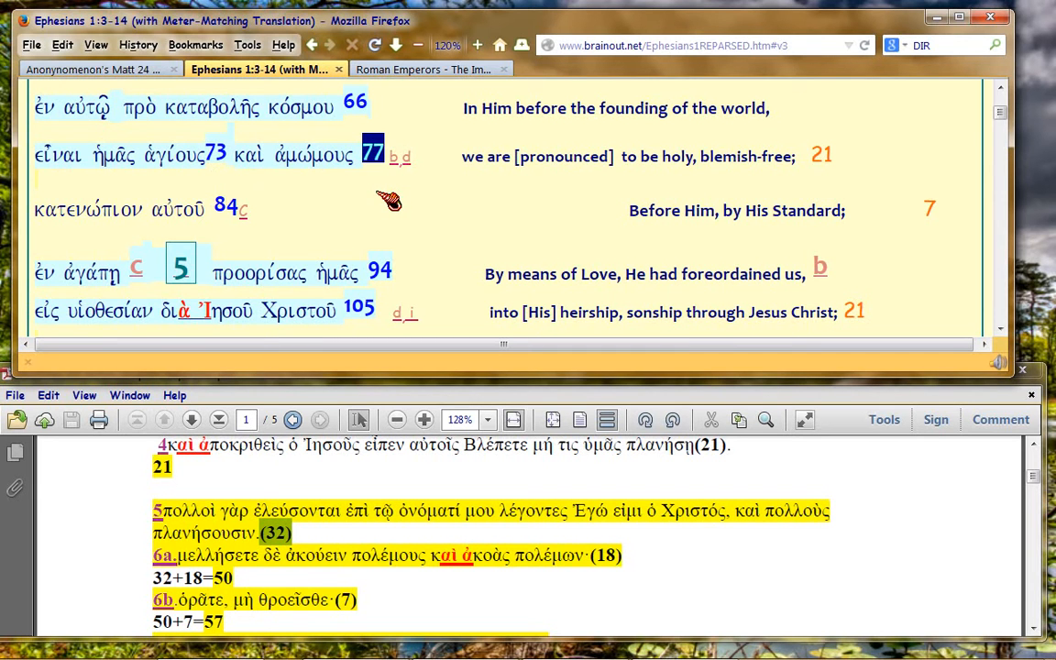
mouse_move(252, 165)
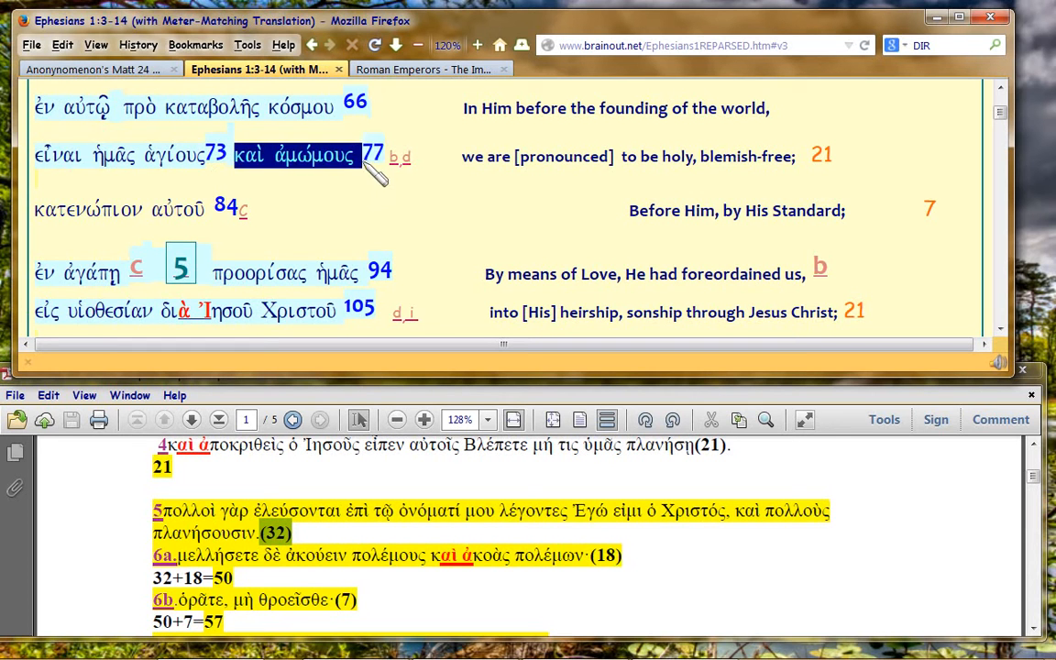
mouse_move(396, 201)
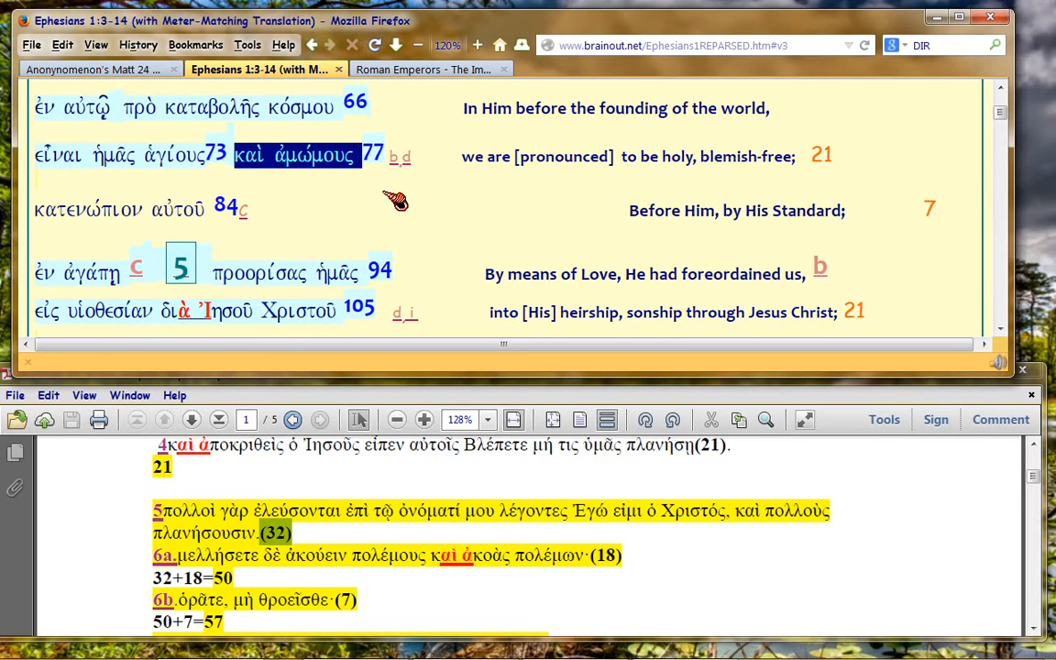
mouse_move(475, 174)
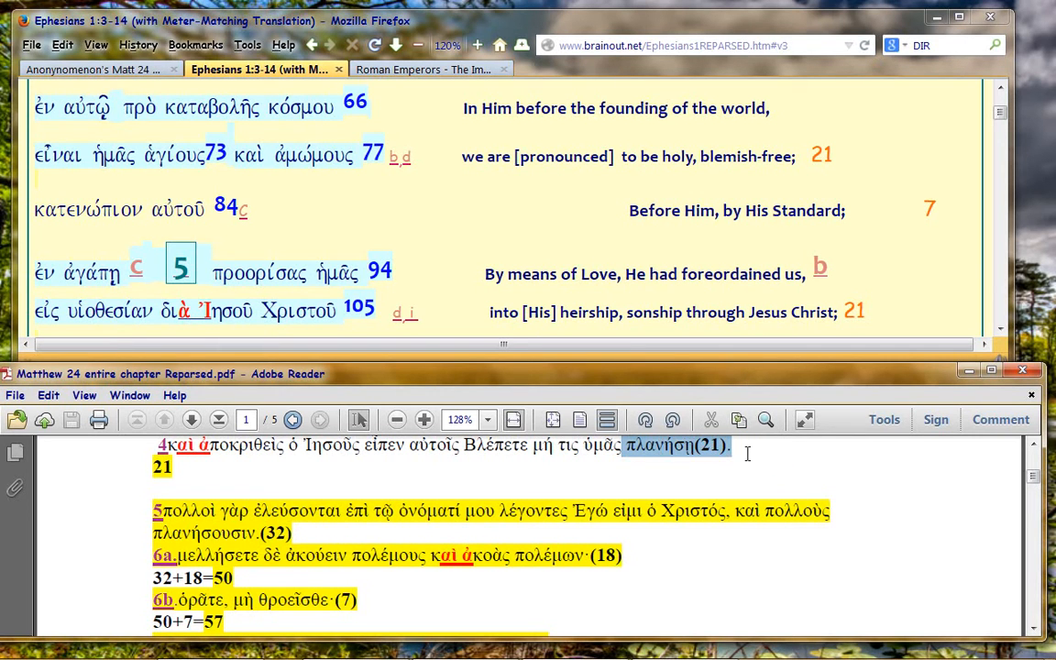
Step: Return to the Matthew PDF at the start of verse 5
left_click(746, 447)
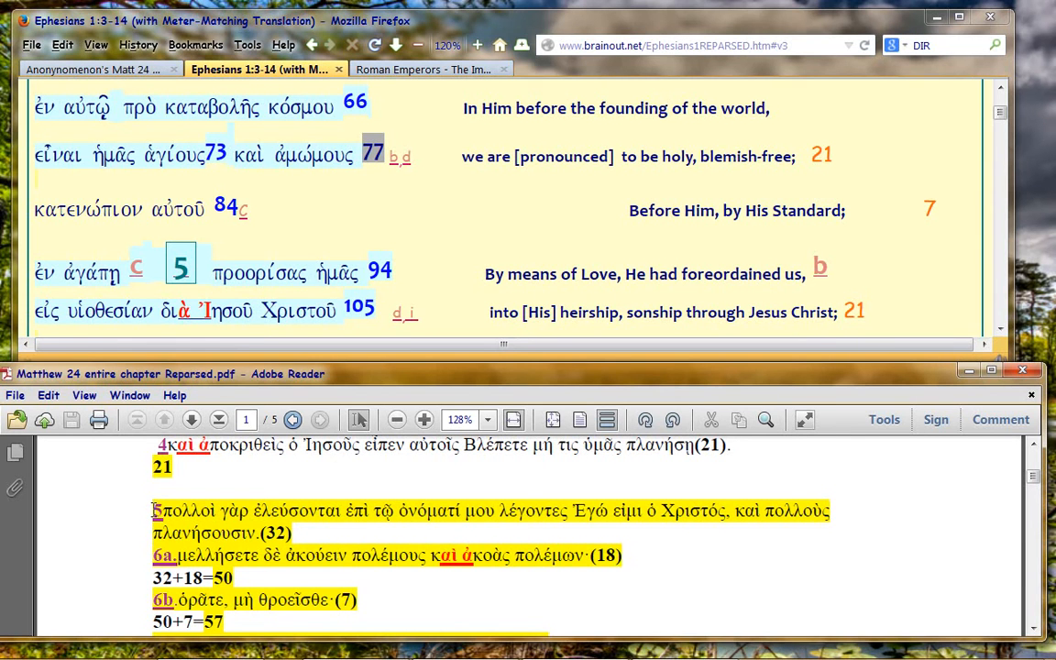
double_click(183, 510)
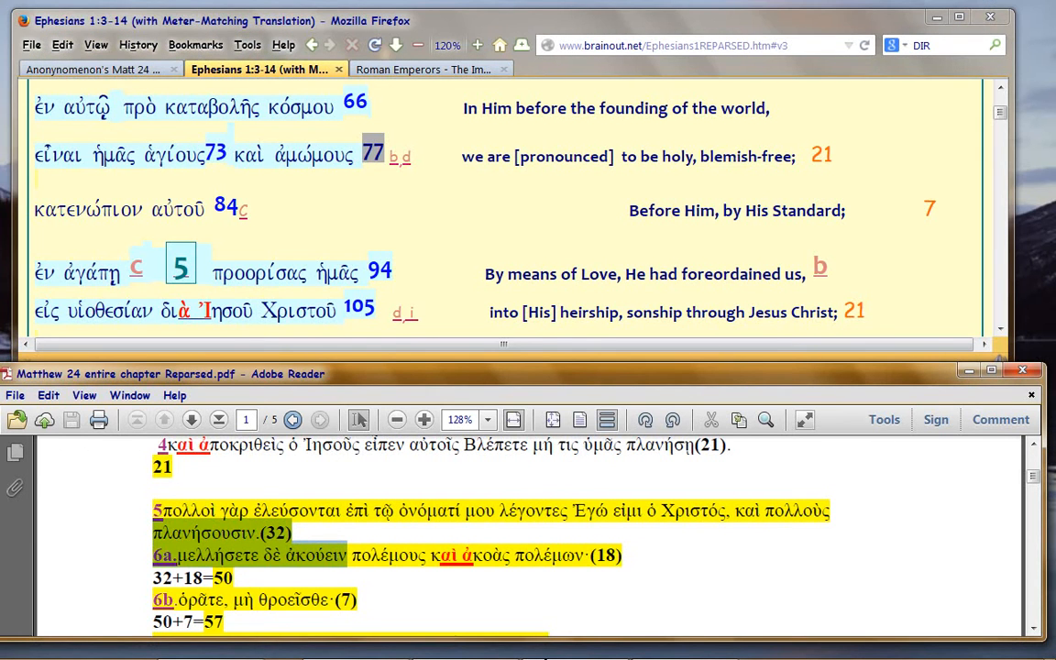
mouse_move(639, 613)
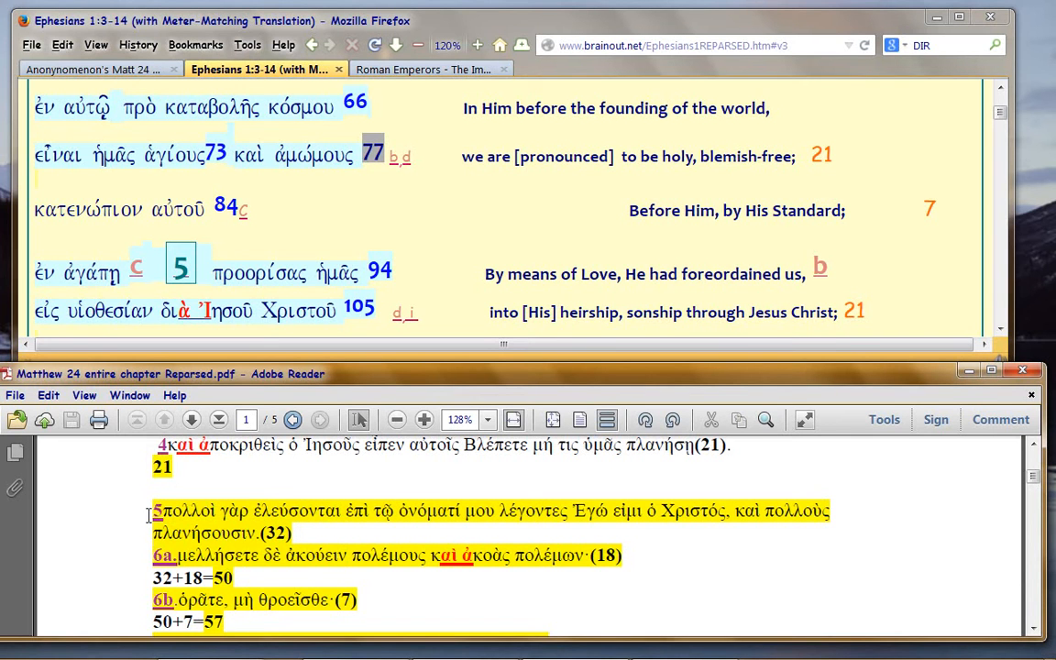
mouse_move(36, 521)
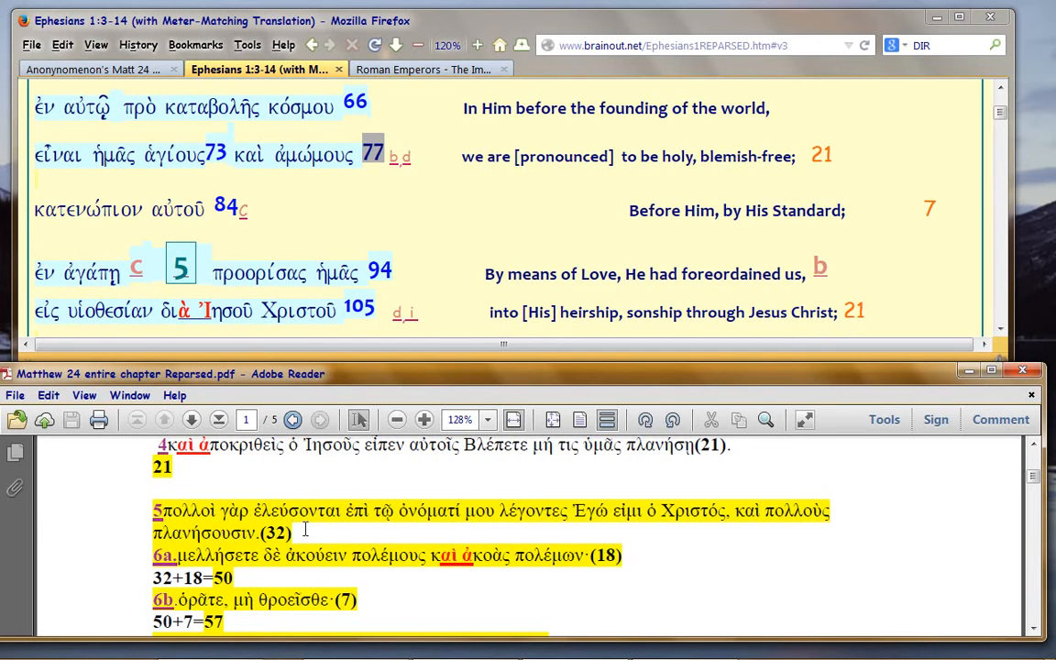
Step: Open the Roman Emperors index, select Vespasian's 69-79, and scroll toward Trajan's reign
left_click(422, 69)
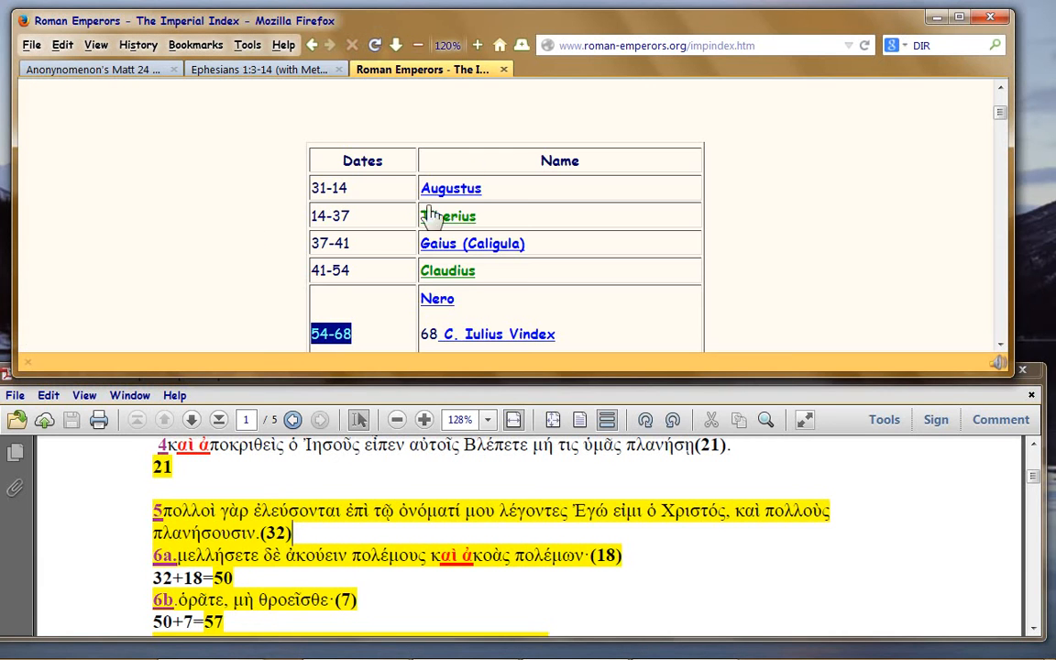
scroll("down", 3)
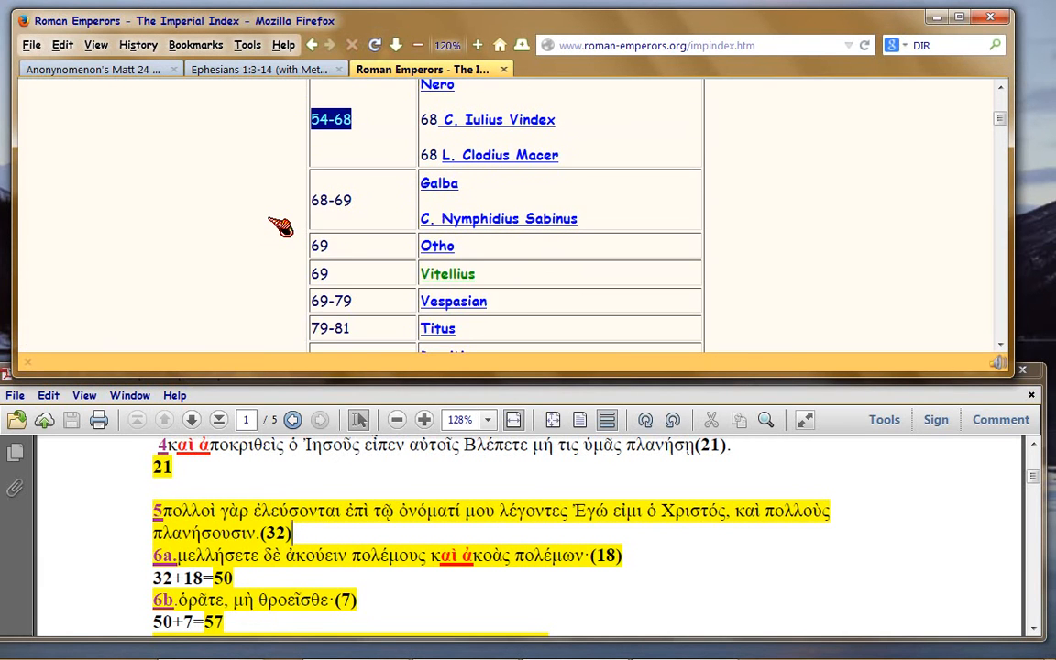
scroll("down", 3)
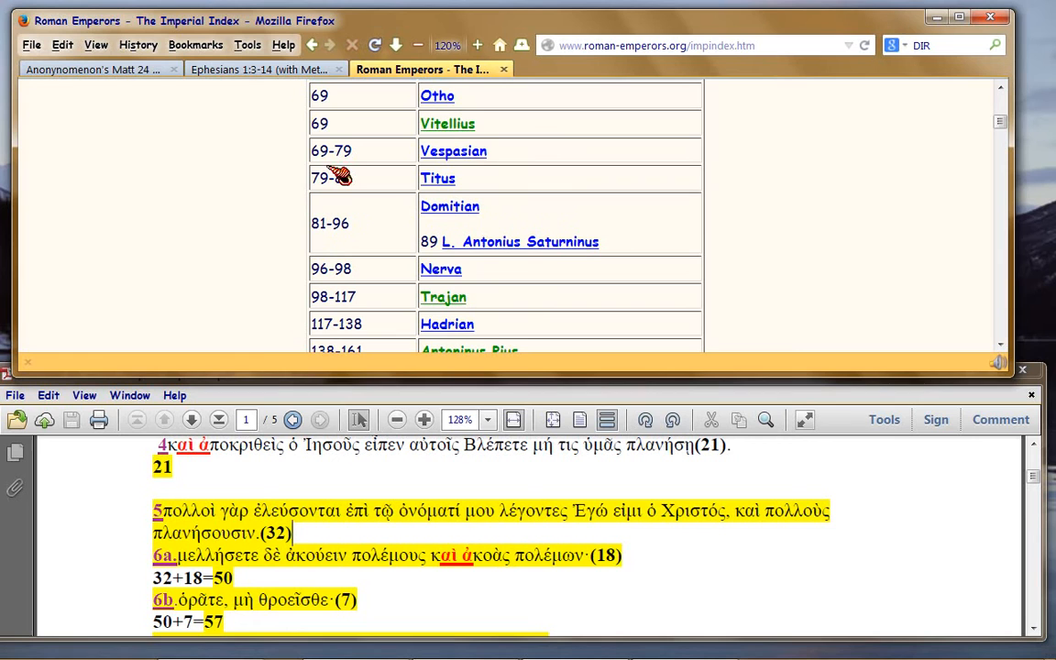
double_click(331, 150)
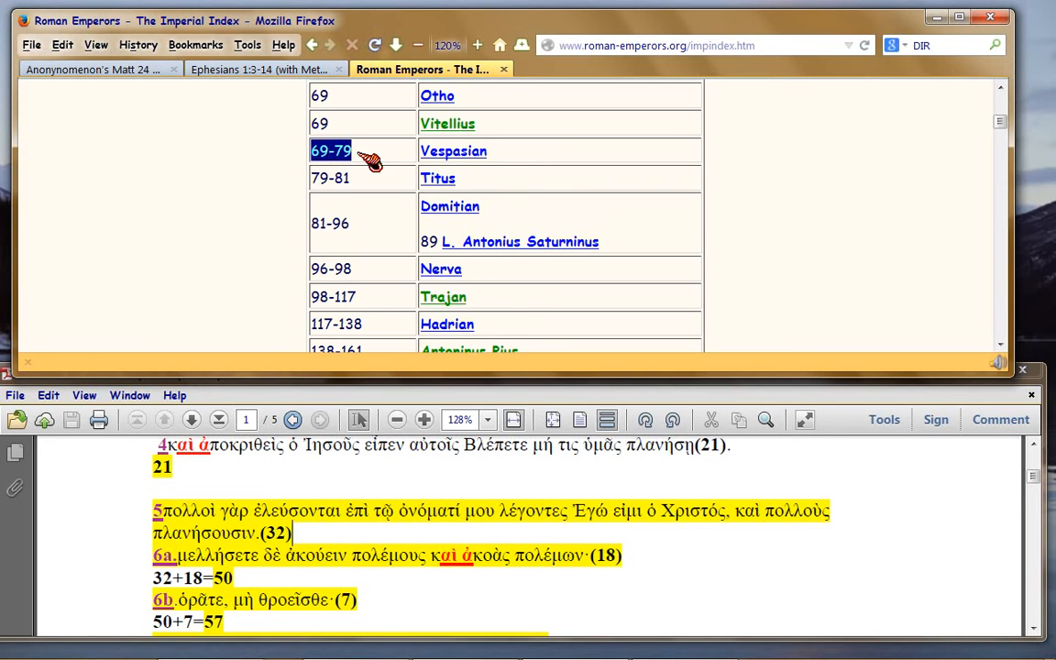
mouse_move(278, 211)
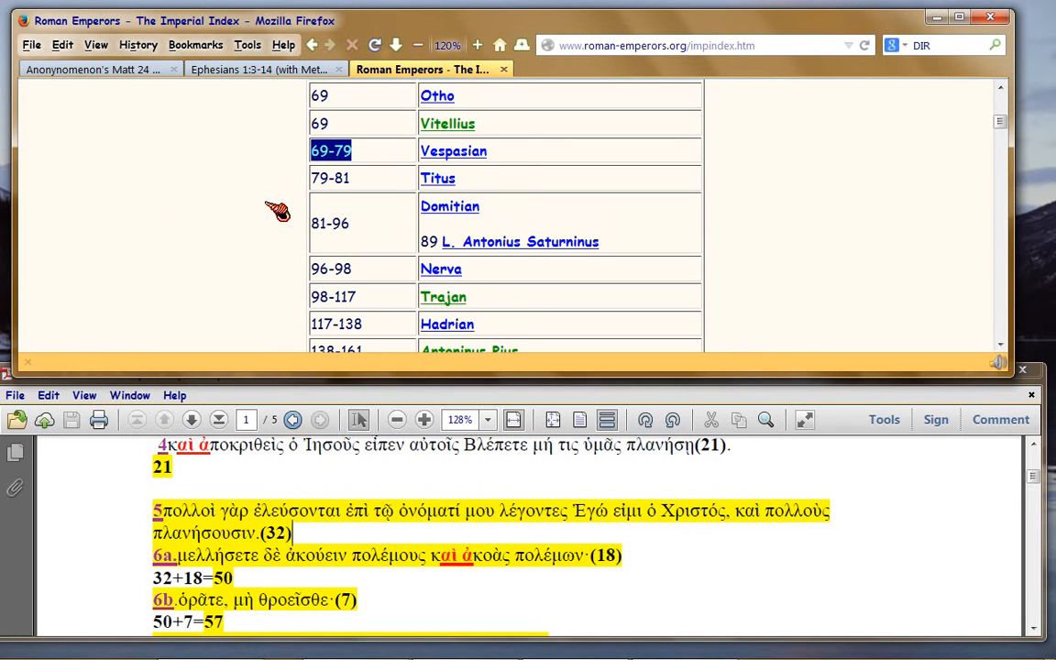
mouse_move(324, 186)
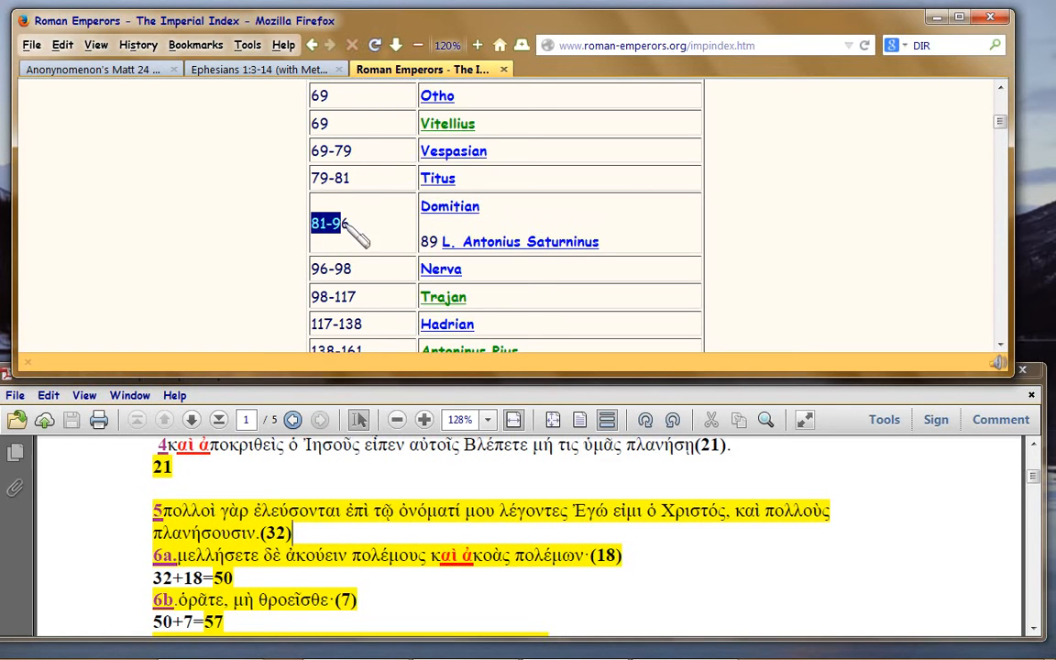
scroll("down", 3)
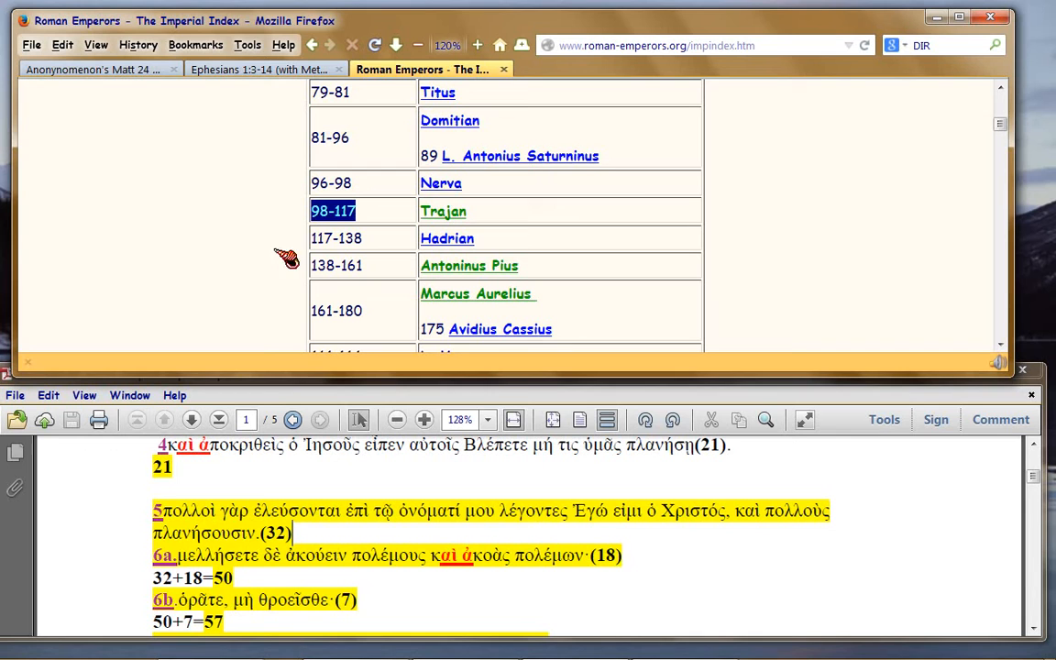
mouse_move(268, 252)
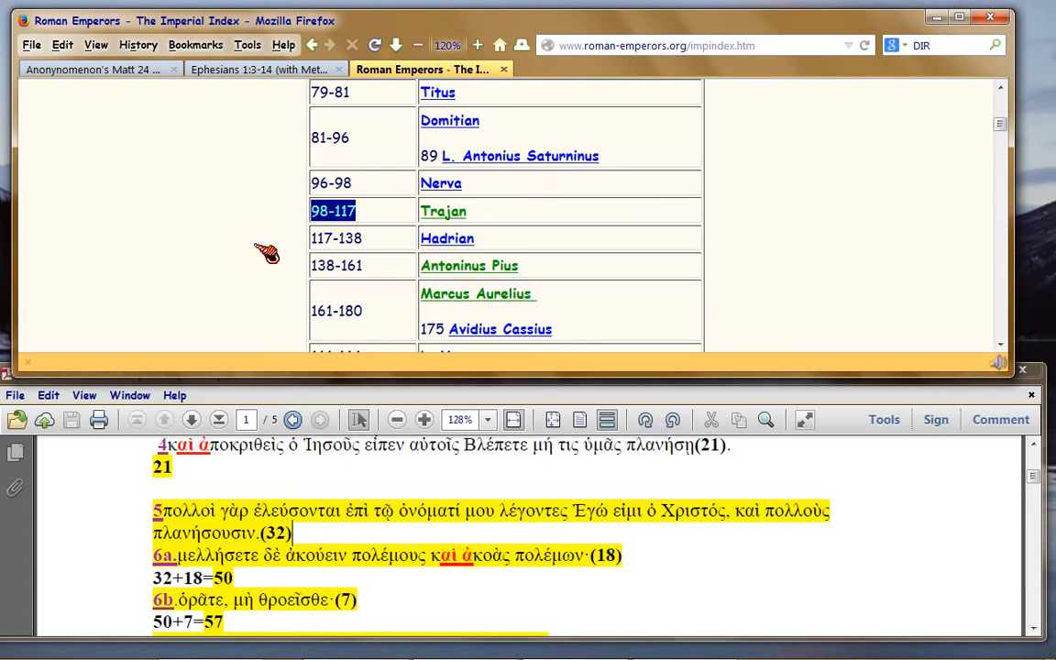
Step: Switch Firefox back to the Ephesians 1 translation tab
left_click(257, 69)
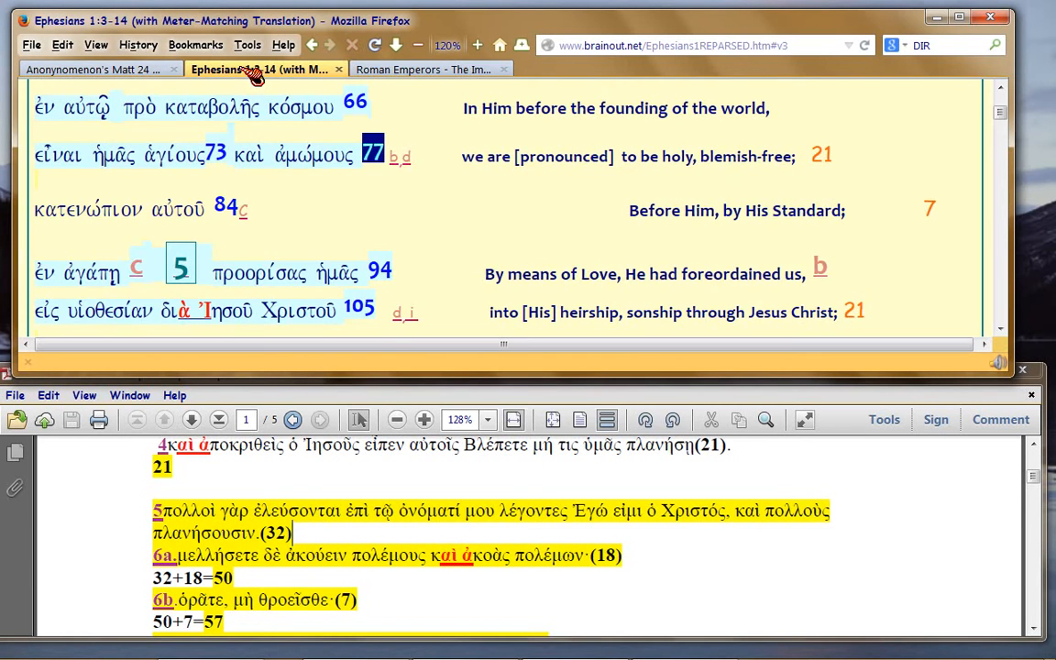
mouse_move(450, 229)
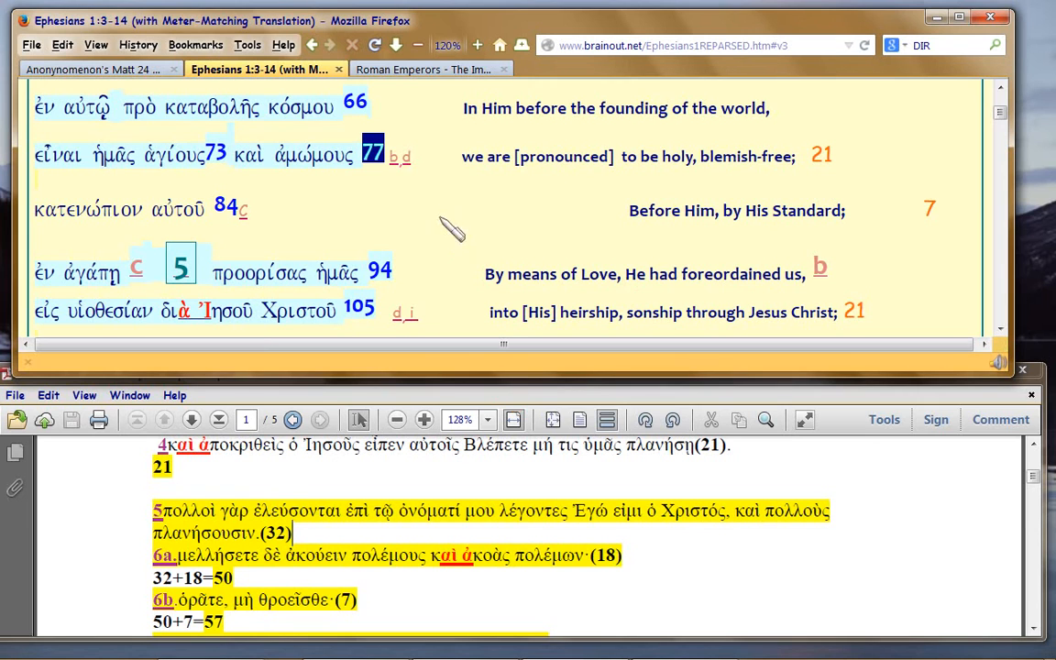
mouse_move(402, 179)
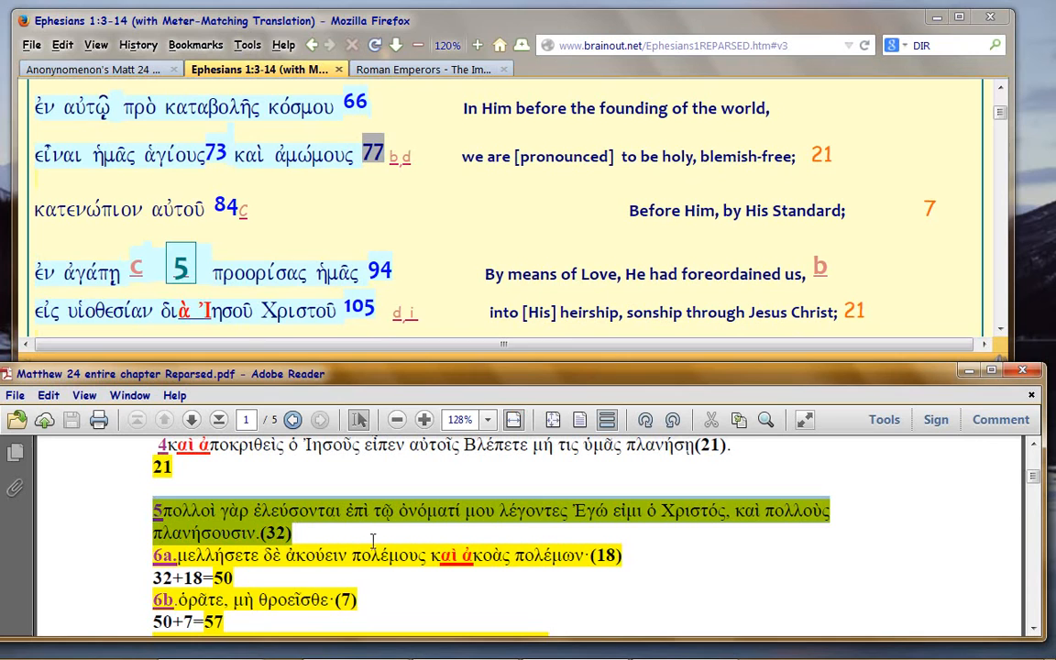
mouse_move(422, 534)
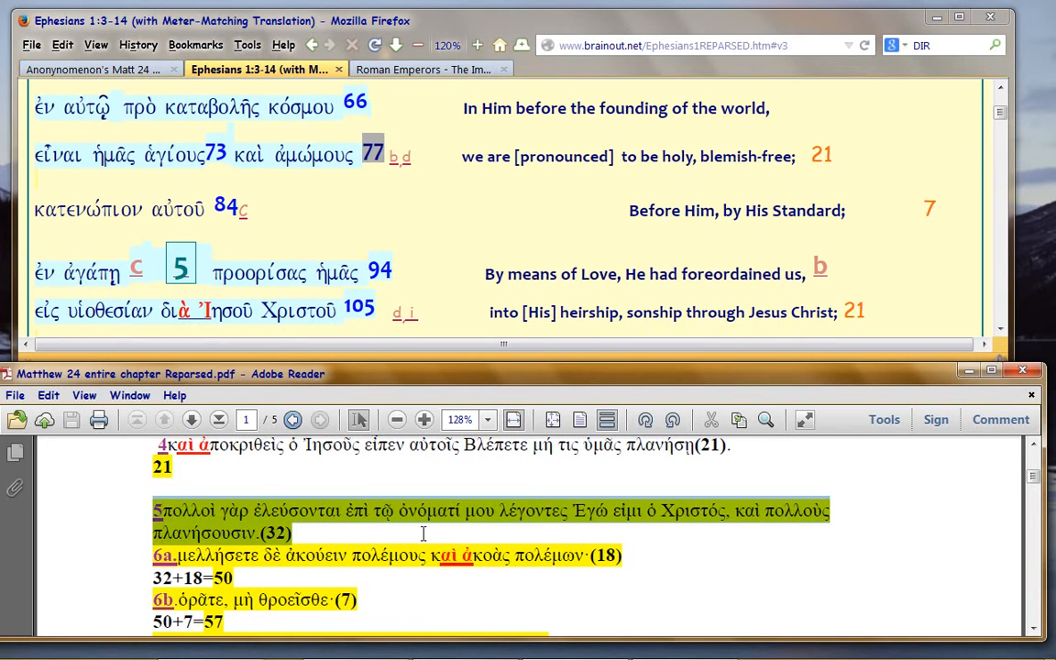
mouse_move(371, 220)
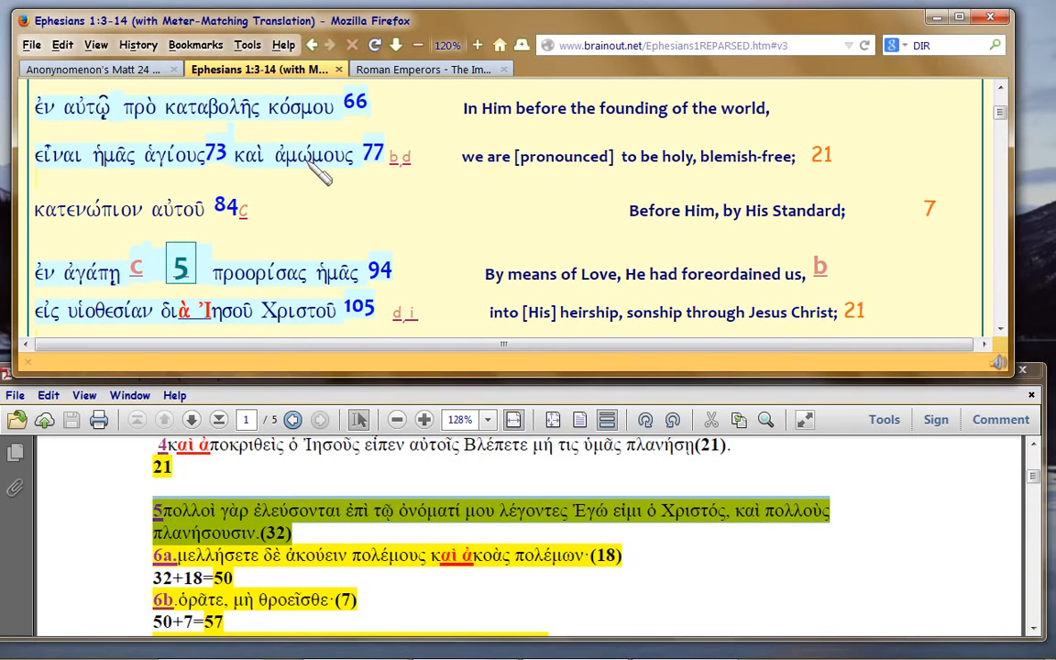
mouse_move(321, 177)
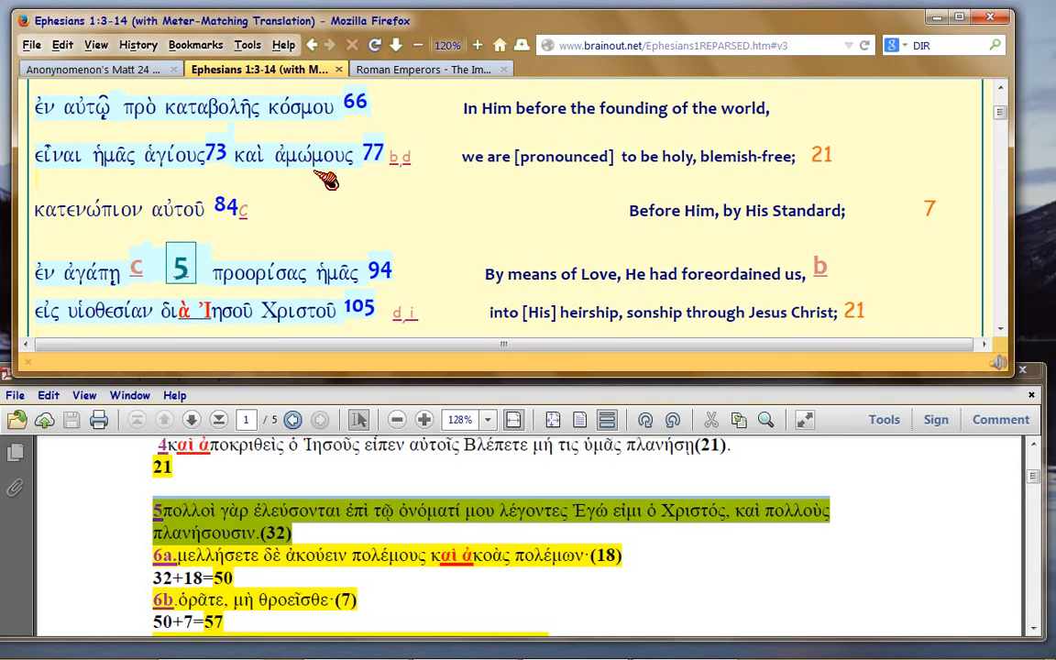
mouse_move(326, 174)
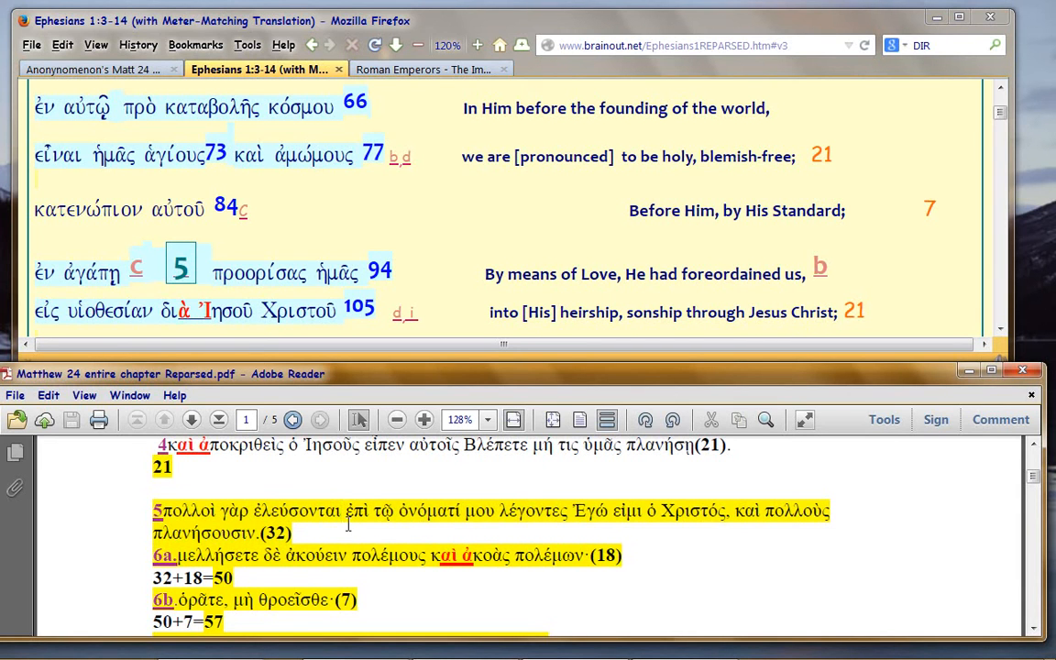
mouse_move(320, 193)
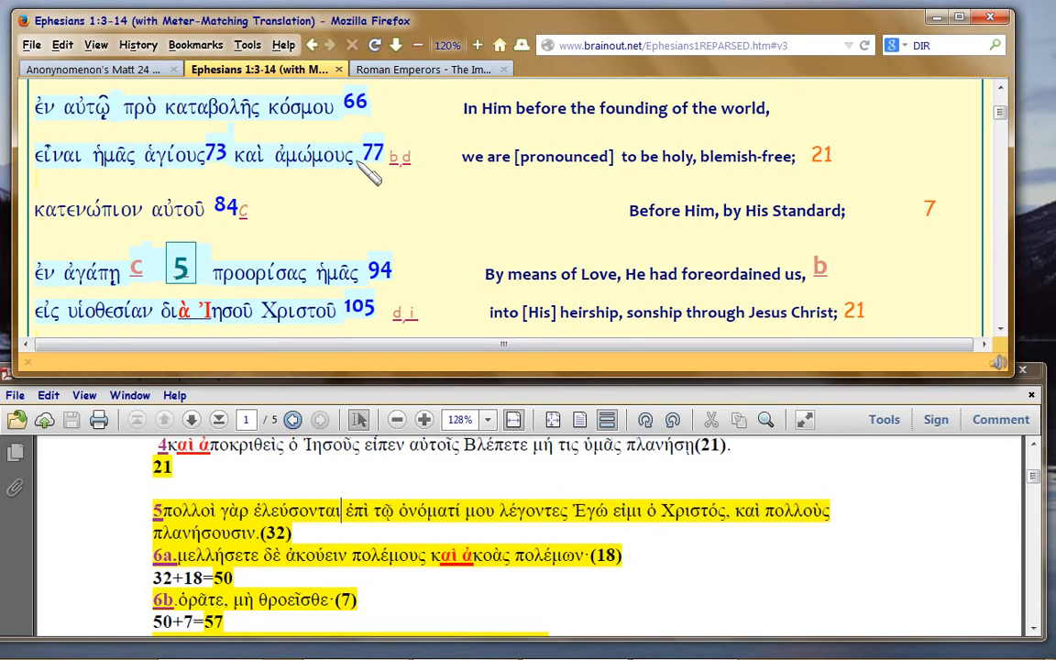
mouse_move(92, 224)
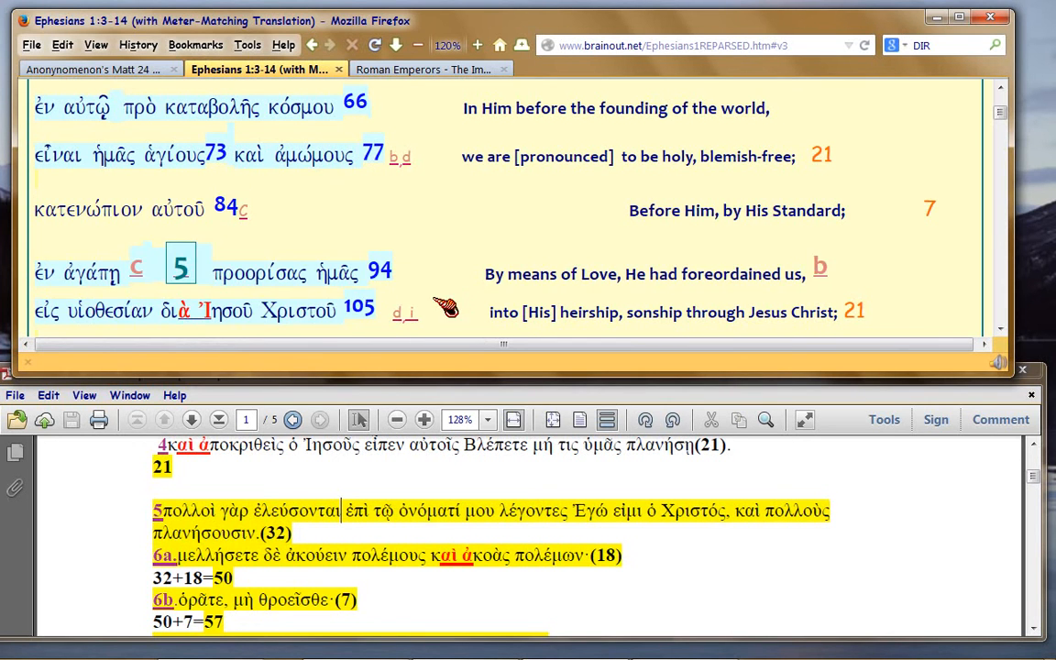
mouse_move(377, 257)
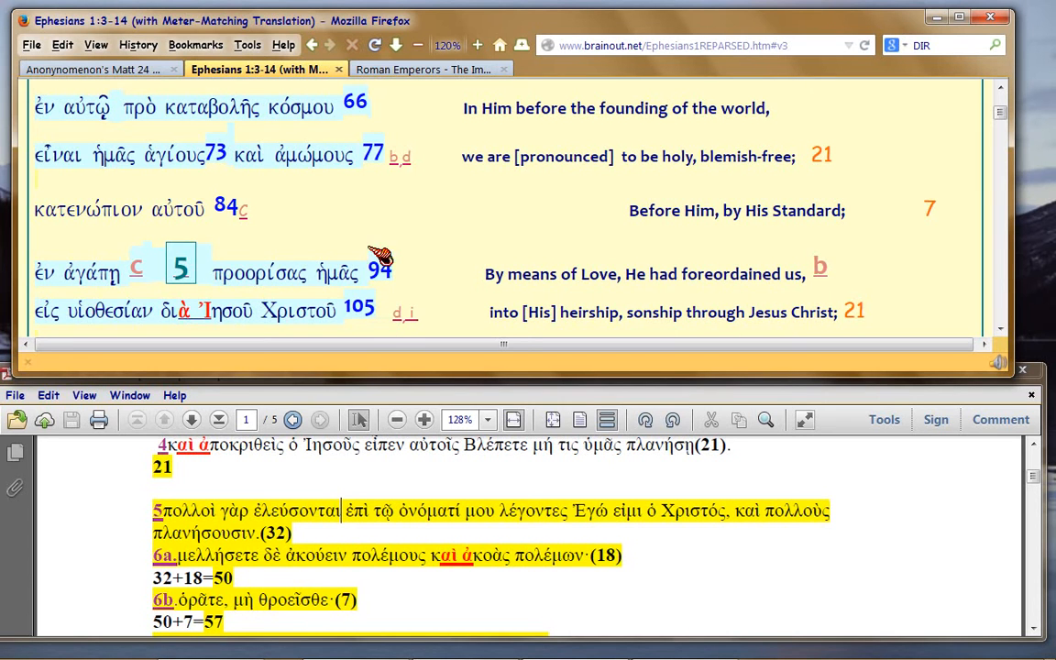
mouse_move(949, 209)
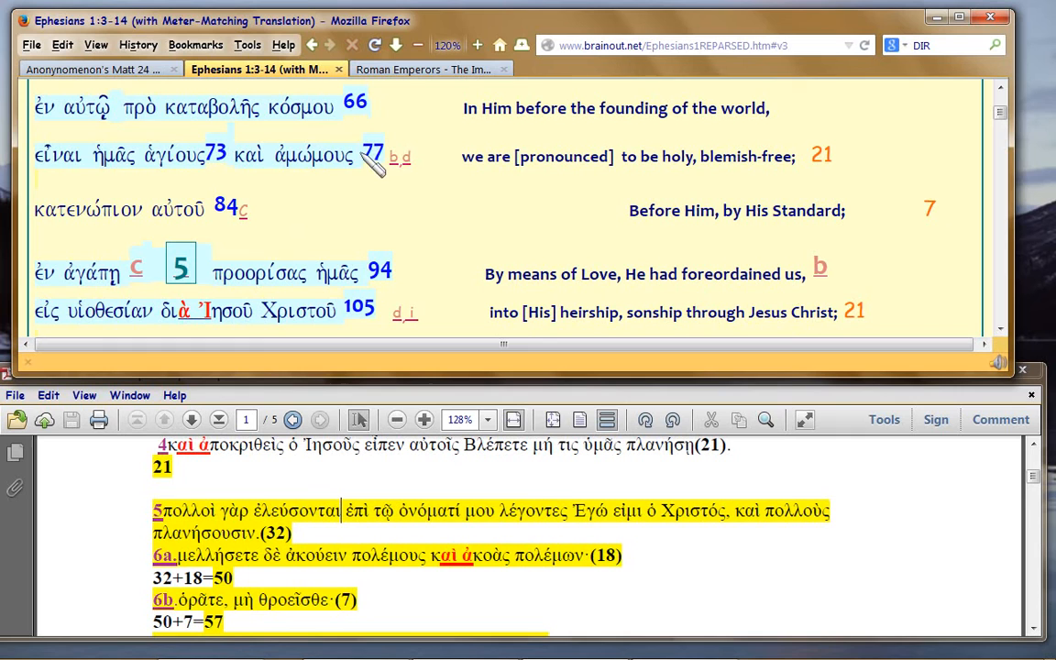
mouse_move(935, 220)
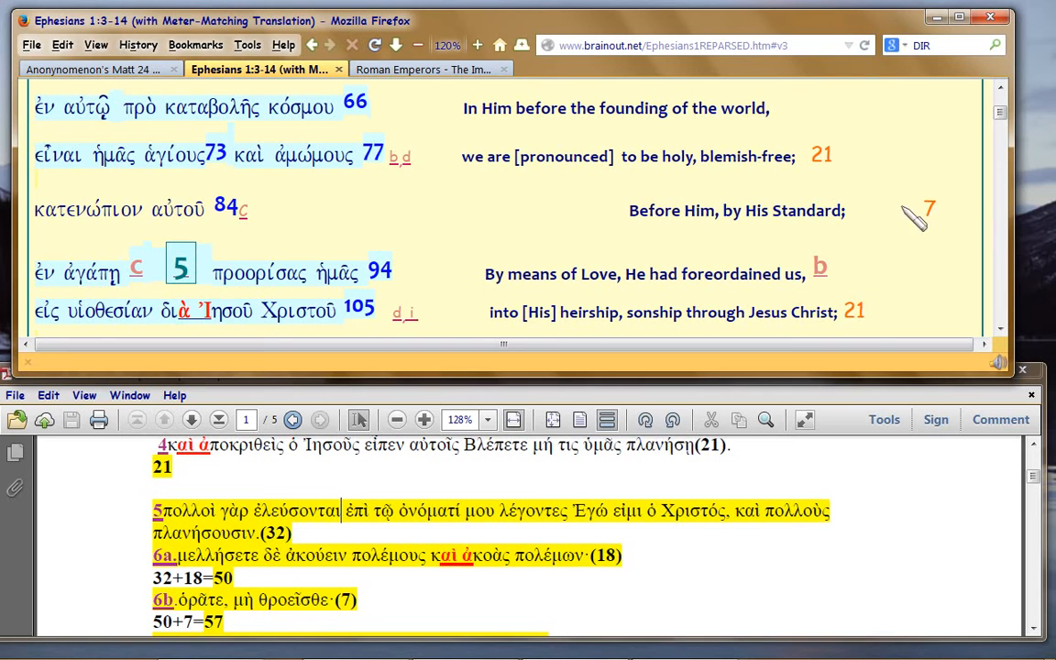
mouse_move(963, 214)
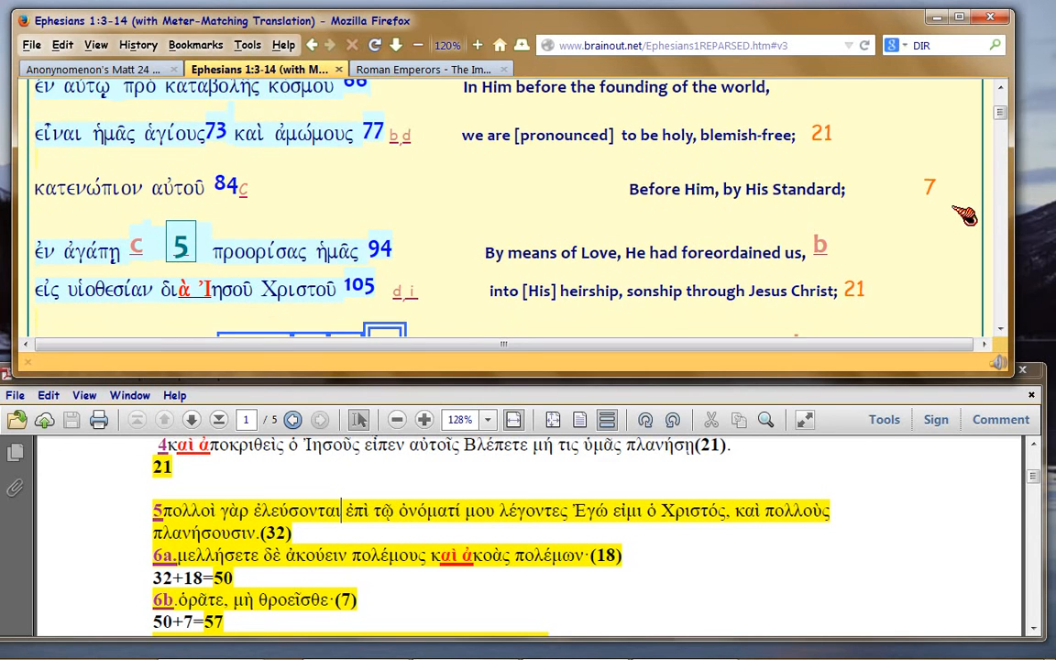
mouse_move(960, 190)
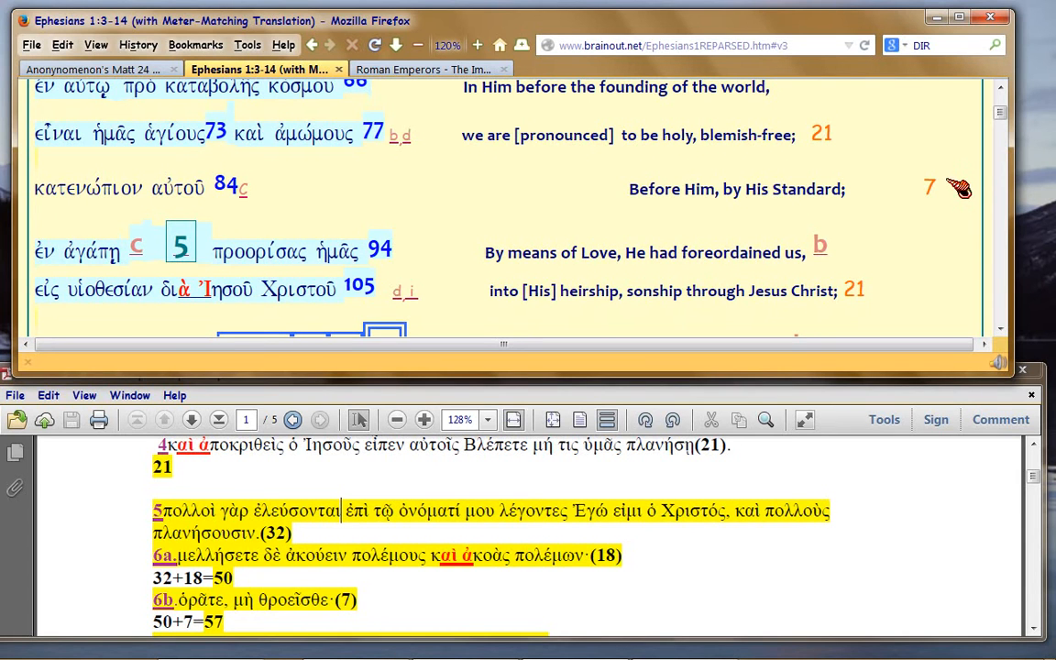
mouse_move(940, 190)
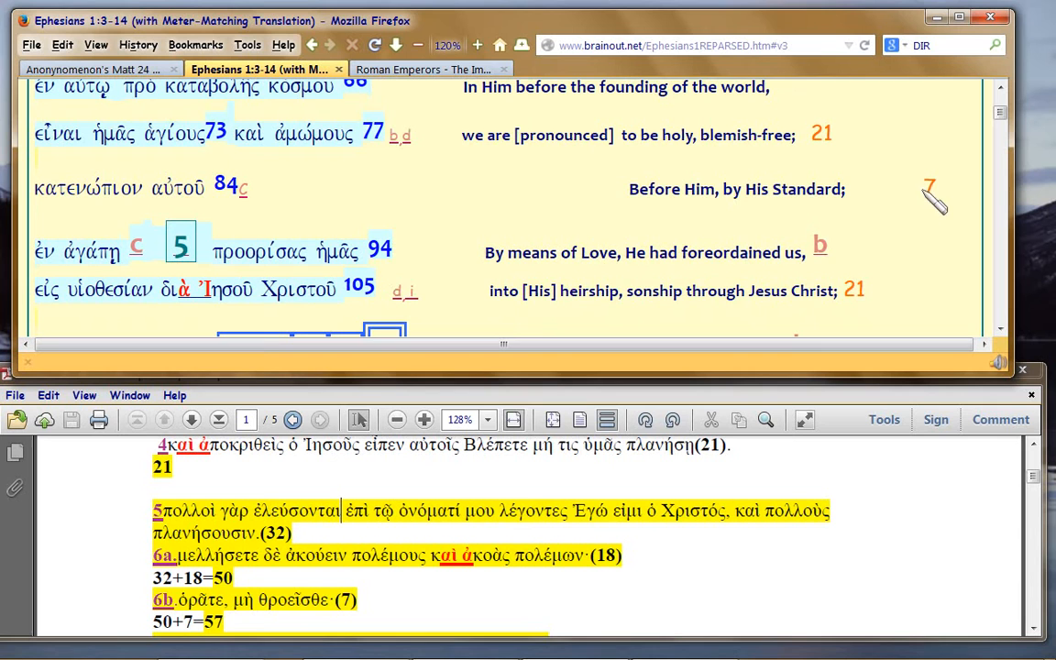
mouse_move(472, 215)
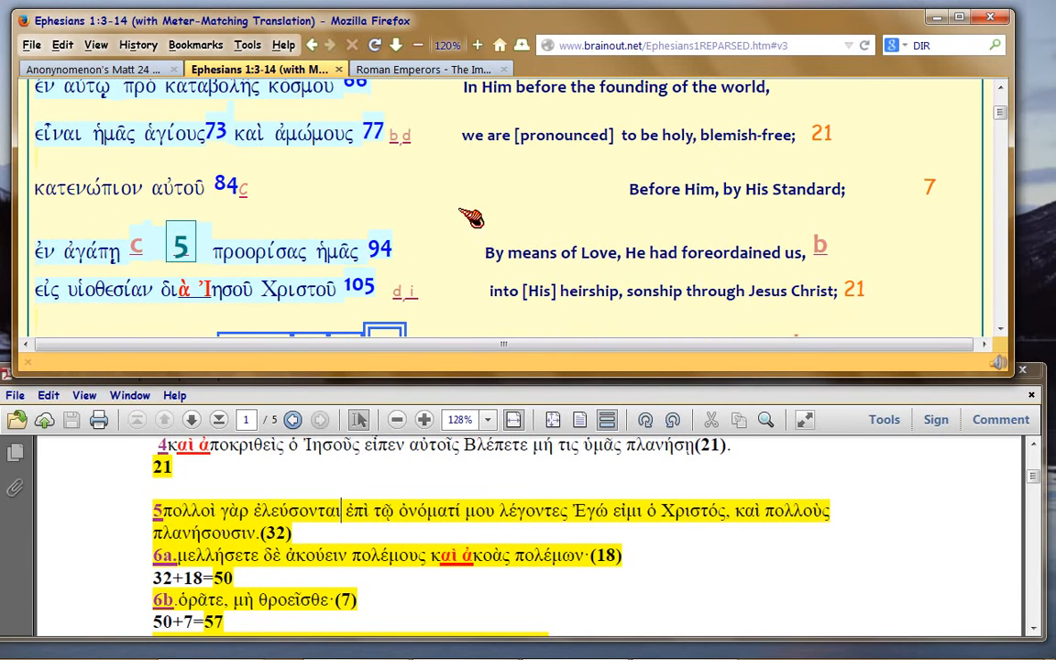
Step: Scroll the Ephesians page to the 'Into Him, as per His Own Delight' line
scroll("down", 3)
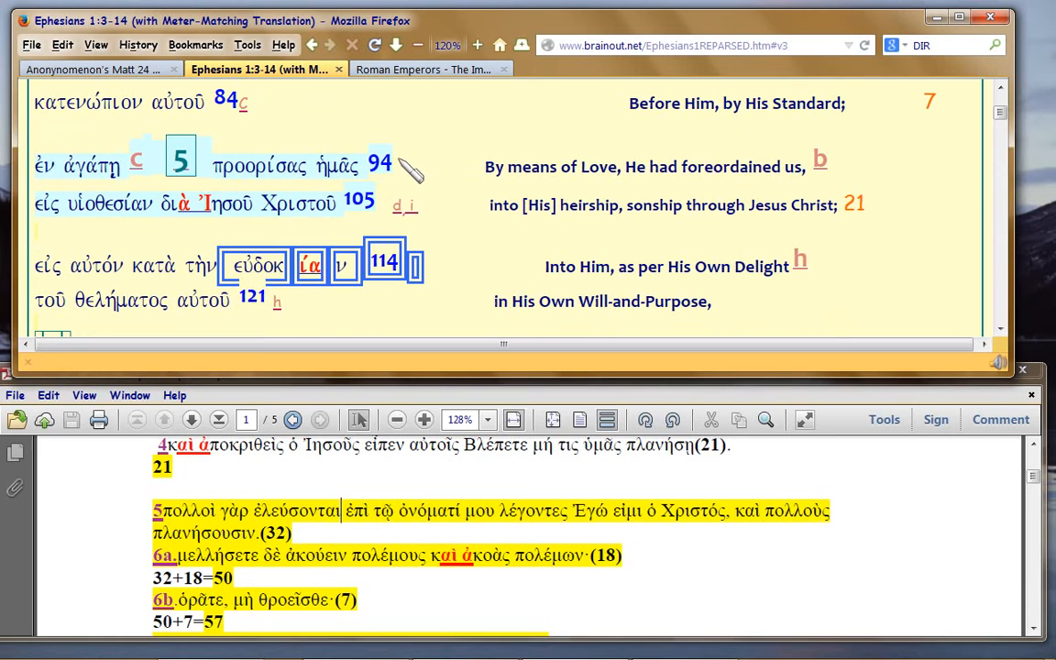
mouse_move(500, 280)
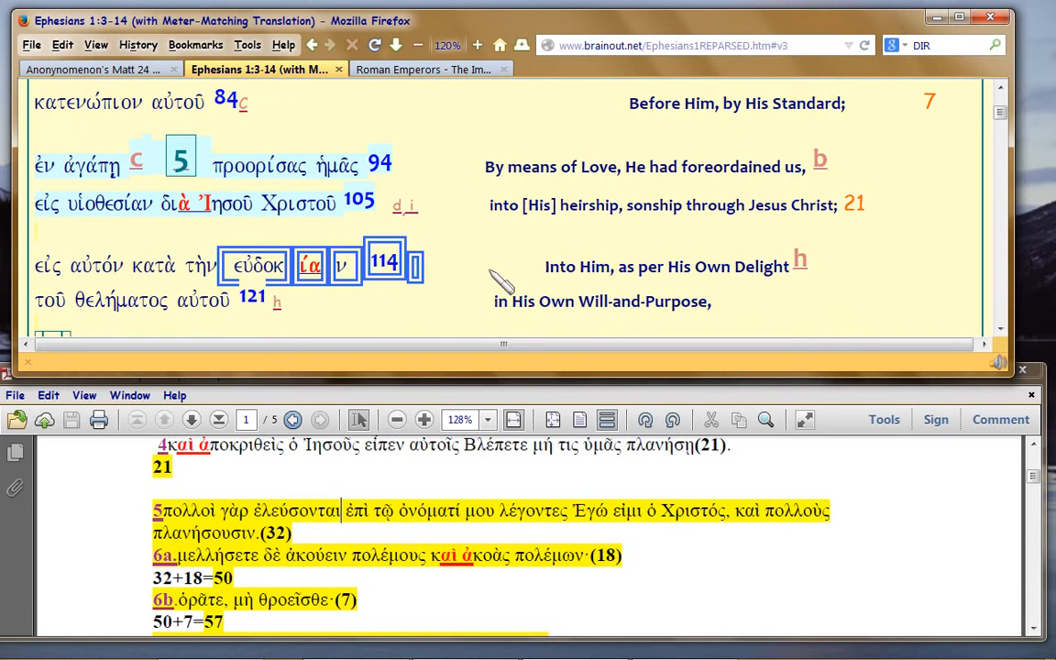
mouse_move(472, 261)
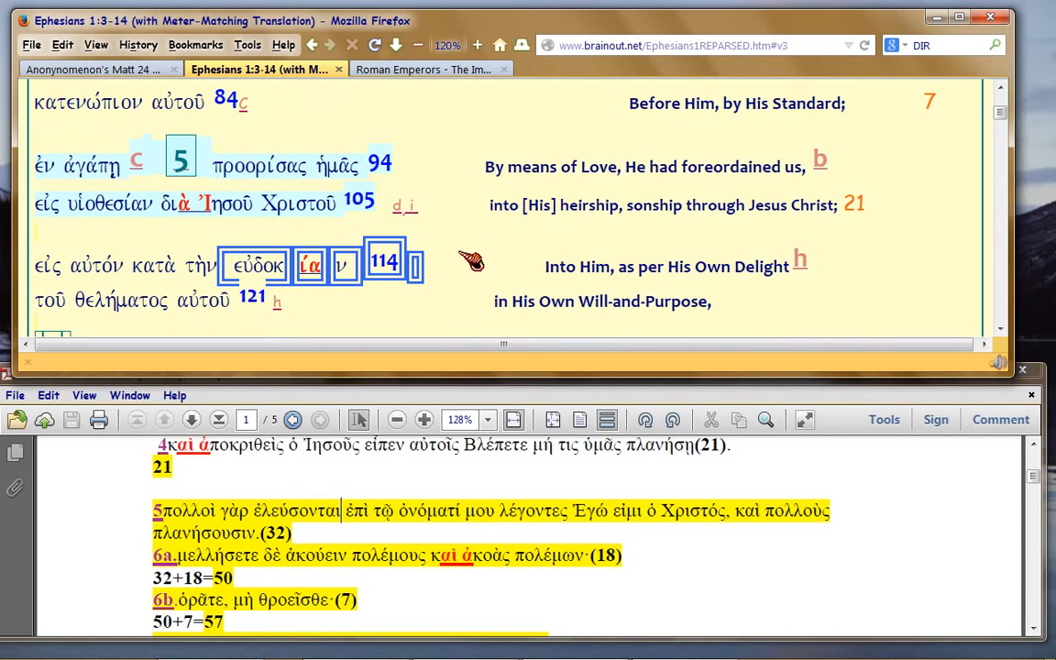
scroll("up", 3)
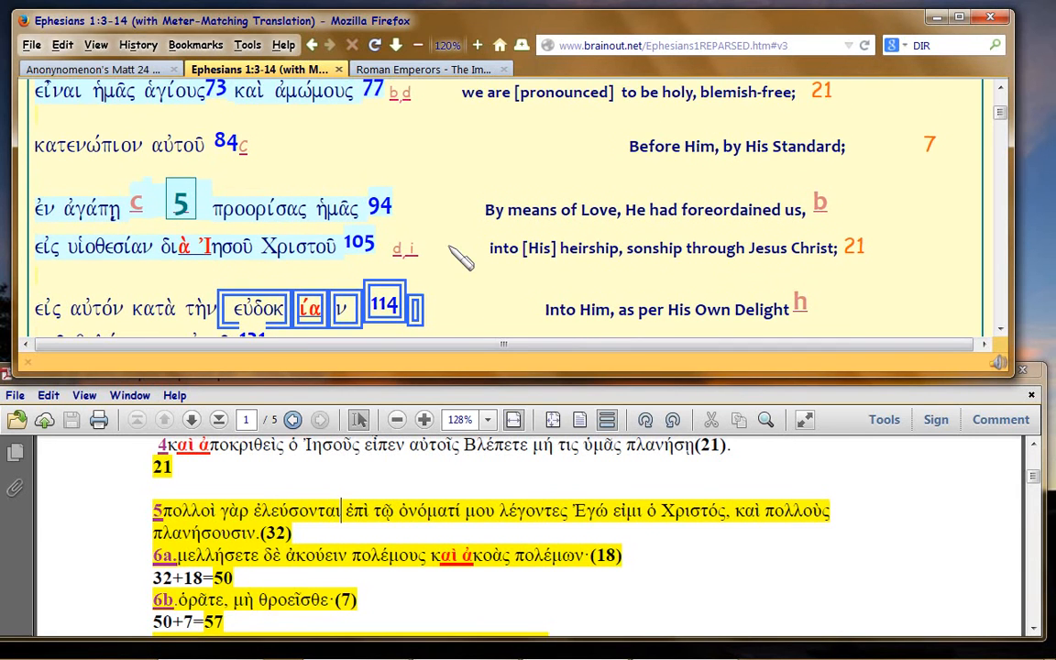
scroll("down", 3)
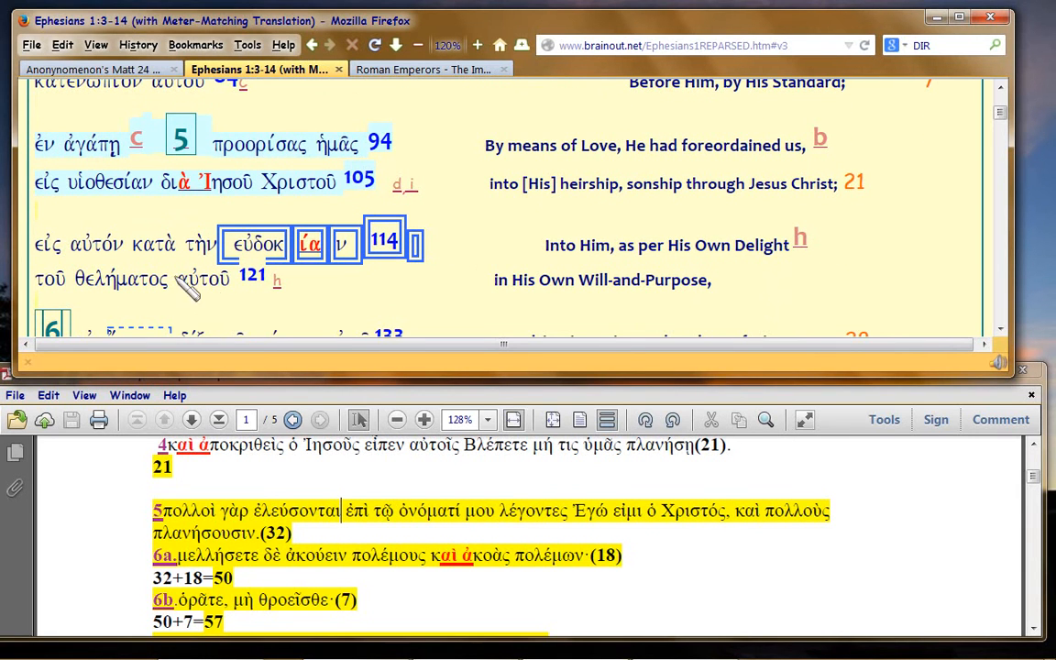
mouse_move(119, 289)
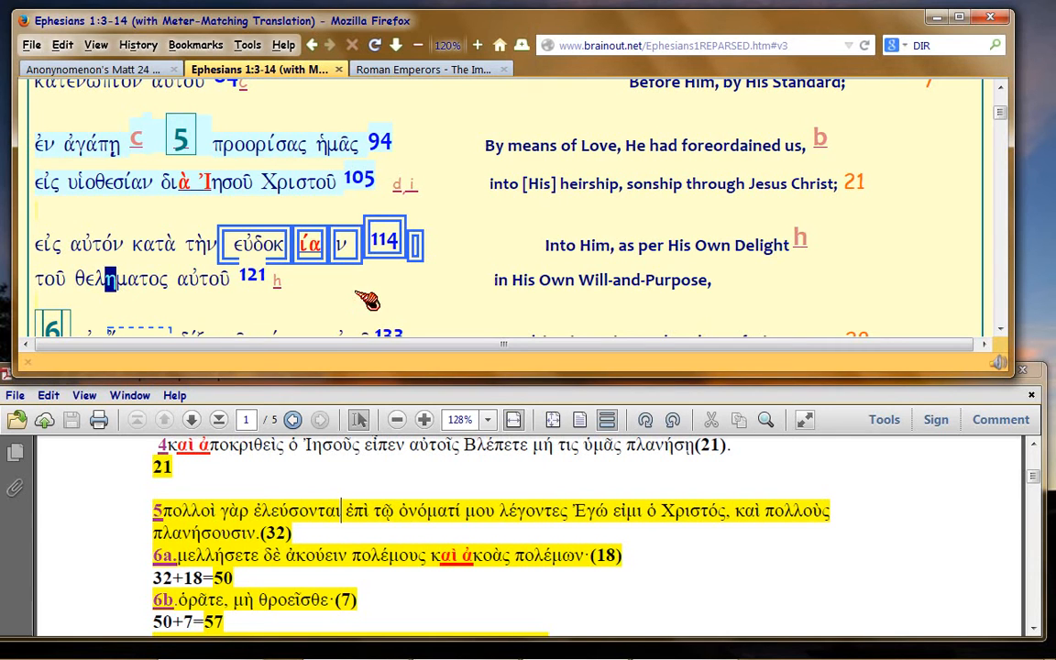
mouse_move(119, 294)
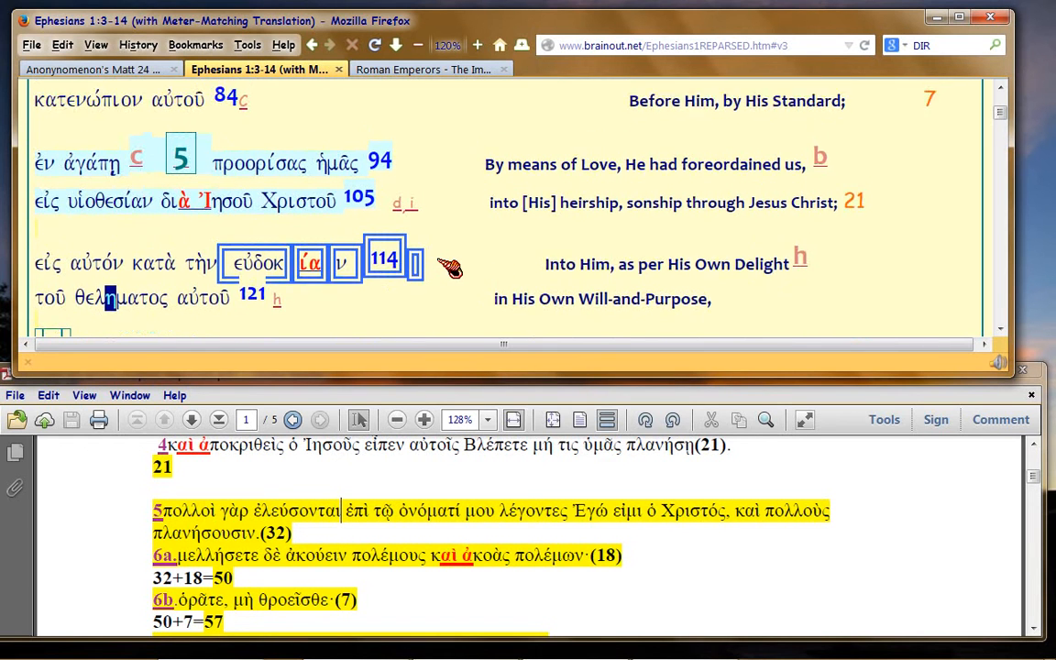
scroll("up", 3)
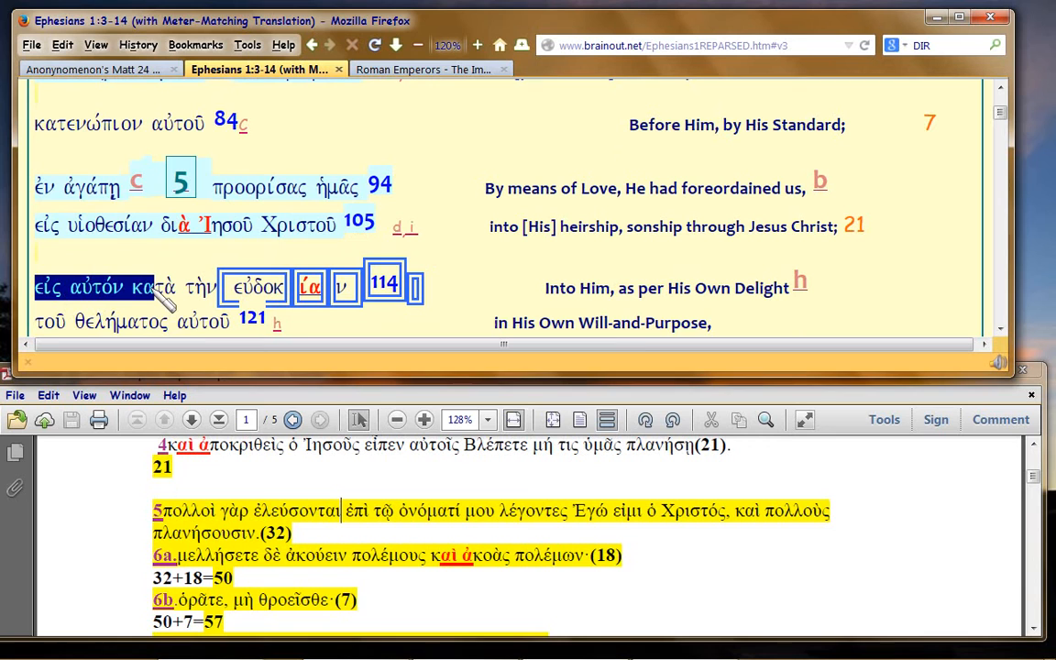
mouse_move(456, 336)
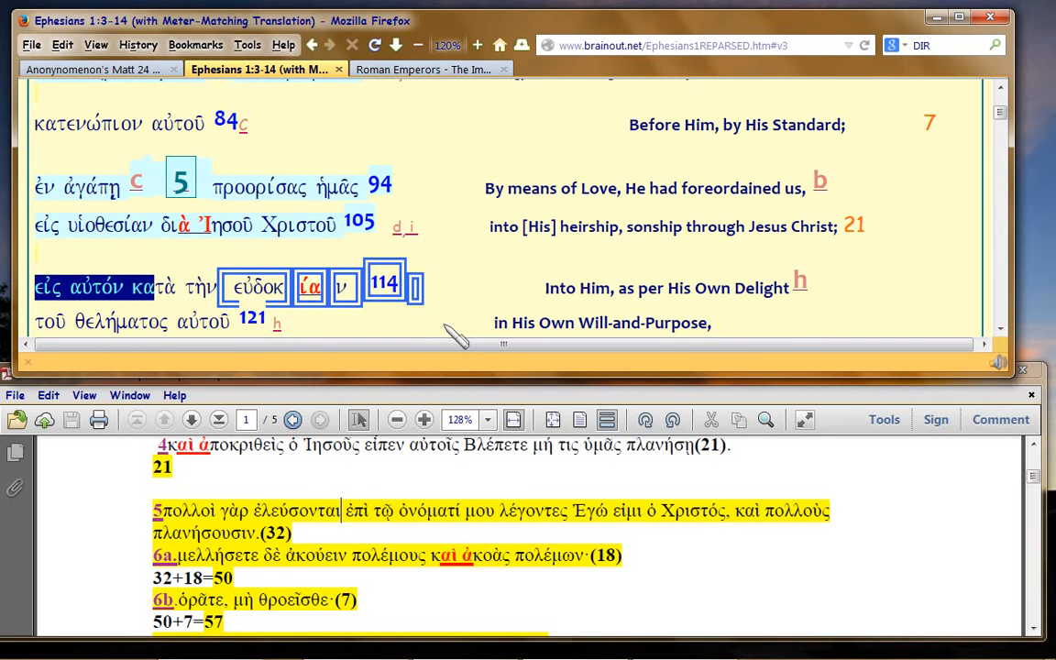
Step: Scroll to the verse 6 line εἰς ἔπαινον δόξης with counts 133 and 28
scroll("down", 3)
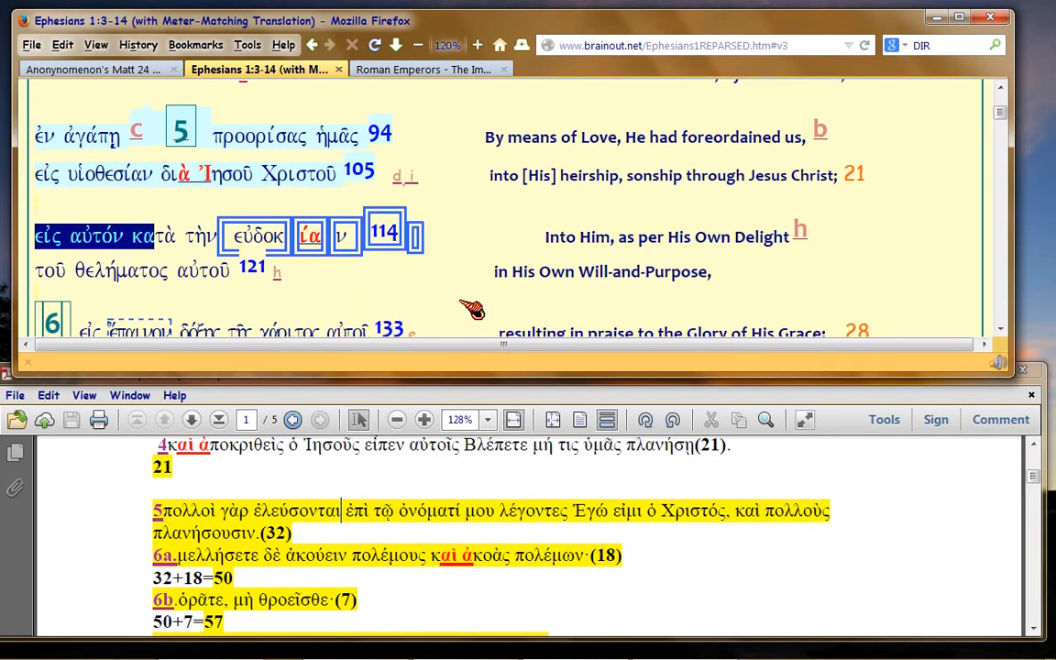
scroll("up", 3)
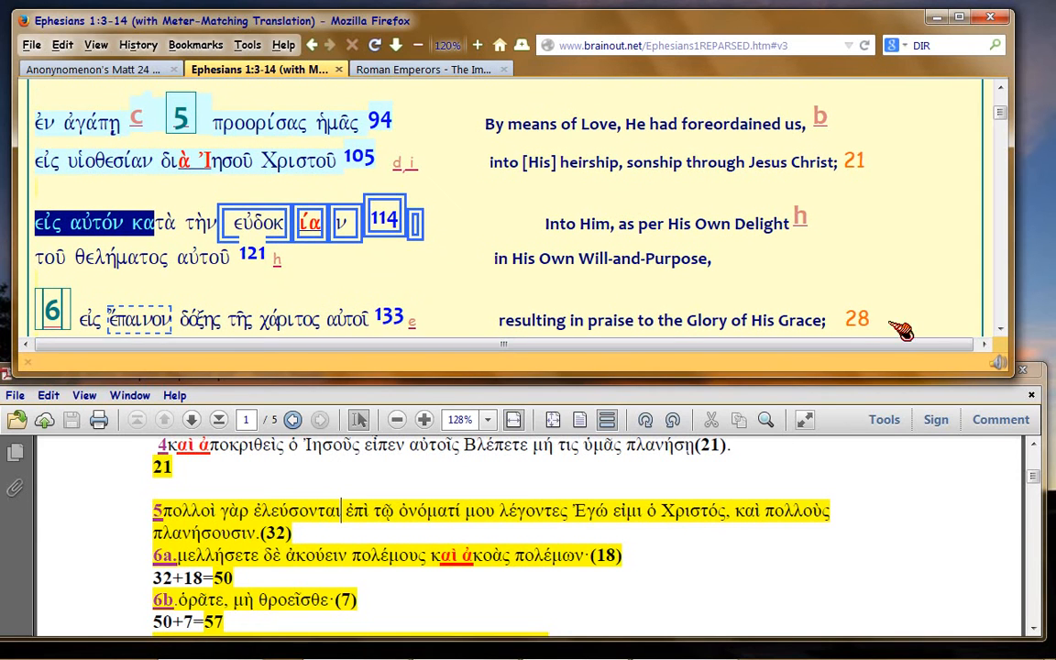
mouse_move(862, 332)
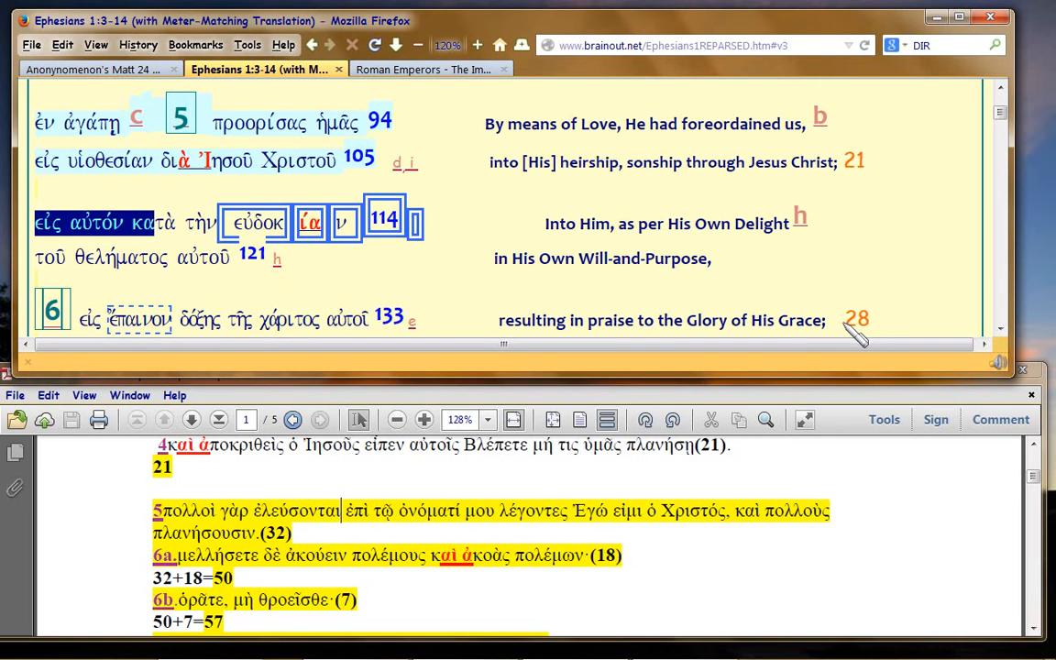
Step: Bring the Matthew 24 PDF forward and scroll to verse 3a's 40+44=84 note
left_click(376, 486)
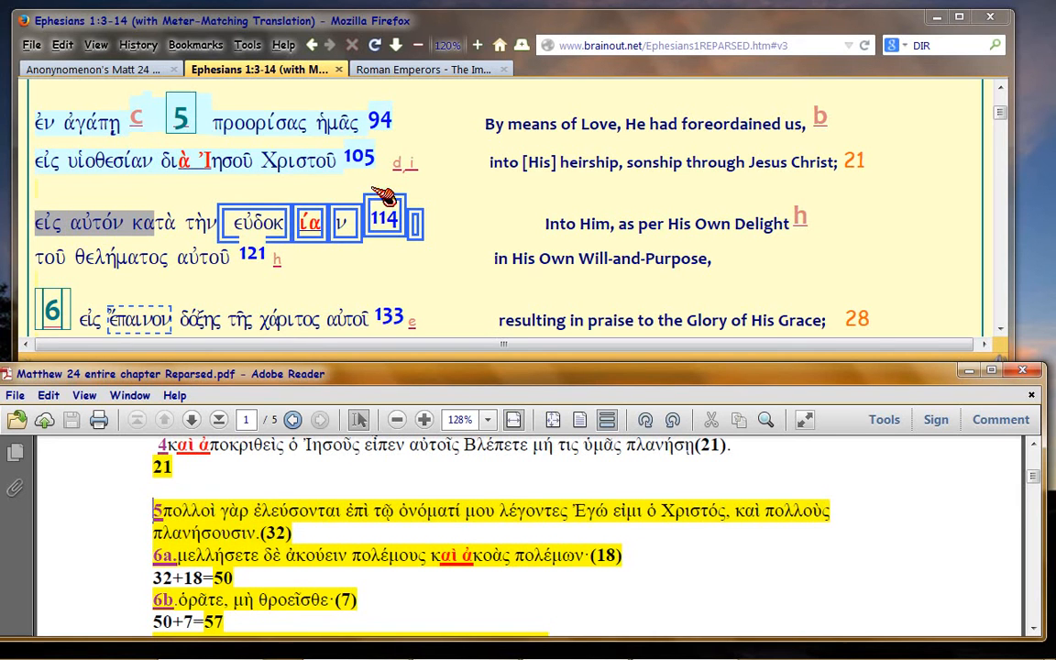
scroll("up", 3)
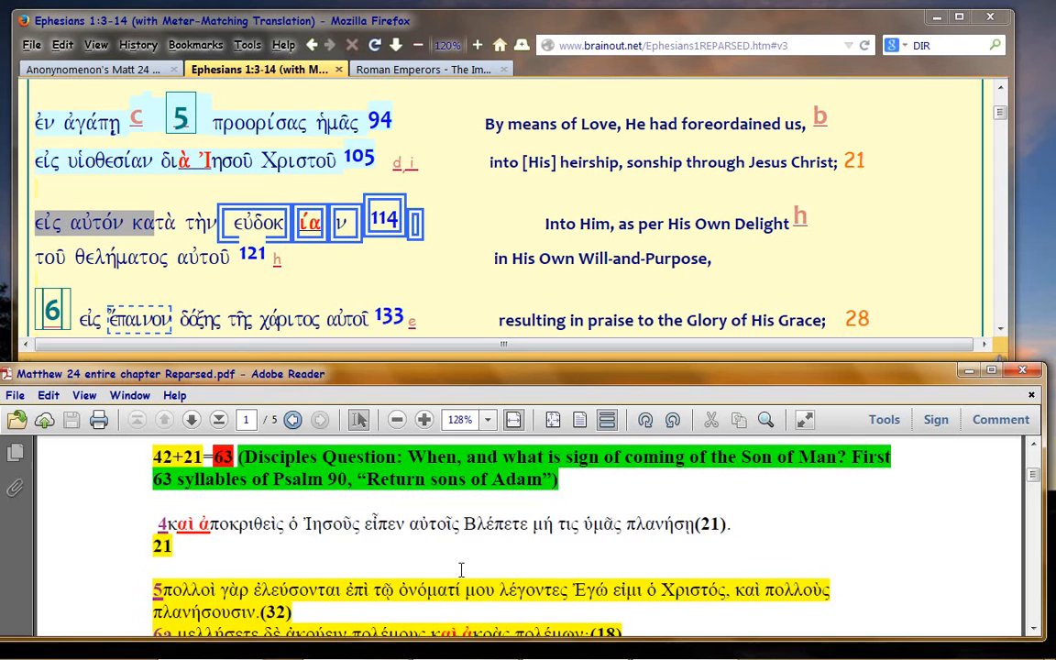
scroll("down", 3)
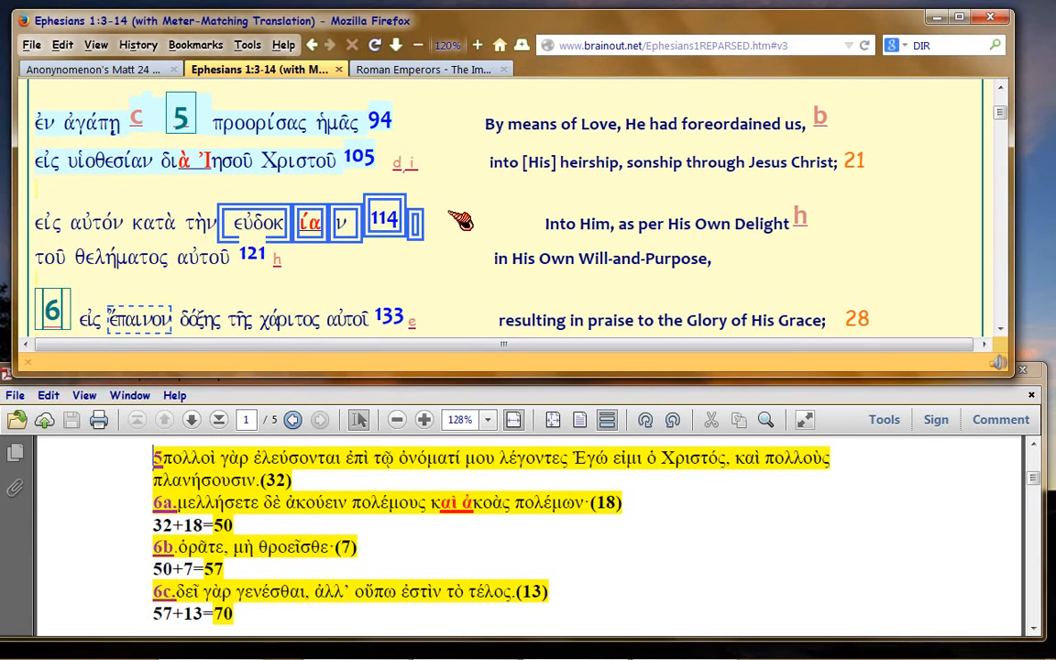
scroll("up", 3)
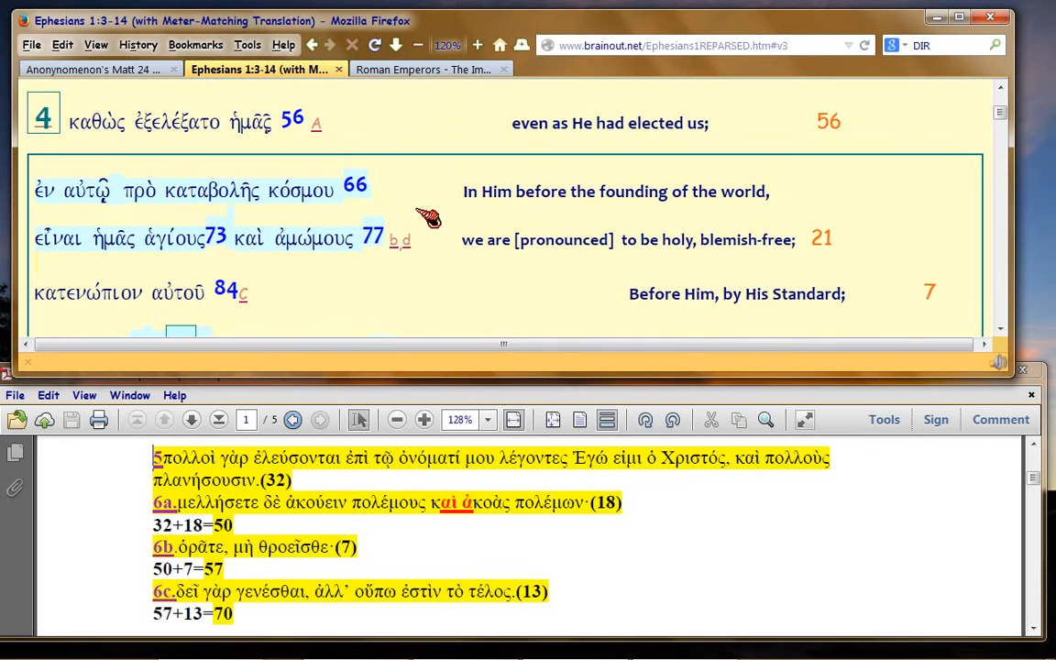
scroll("down", 3)
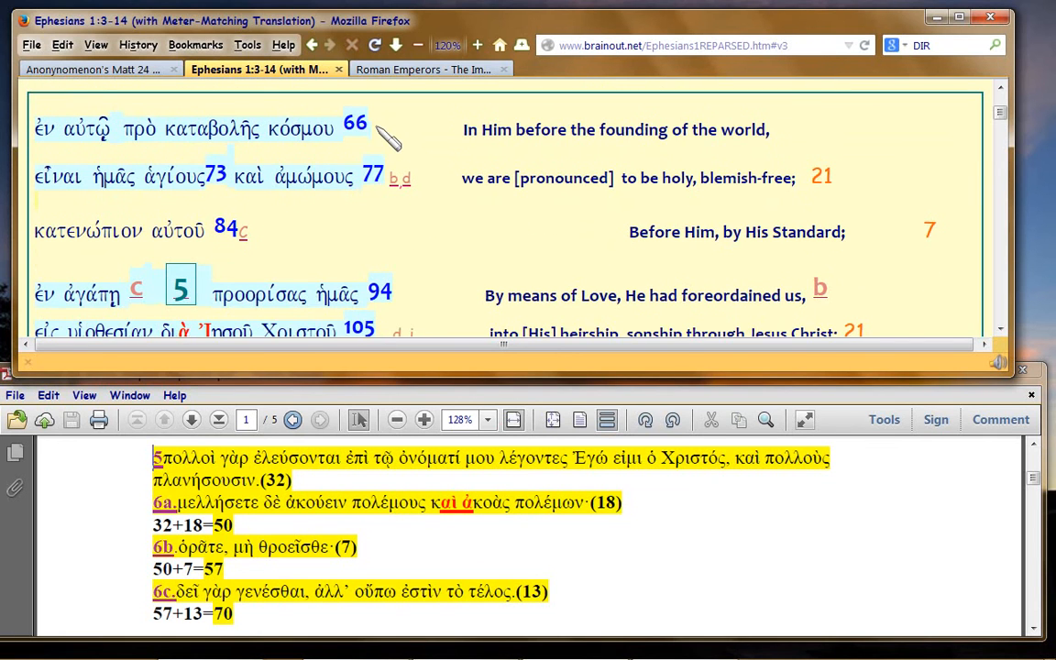
mouse_move(307, 248)
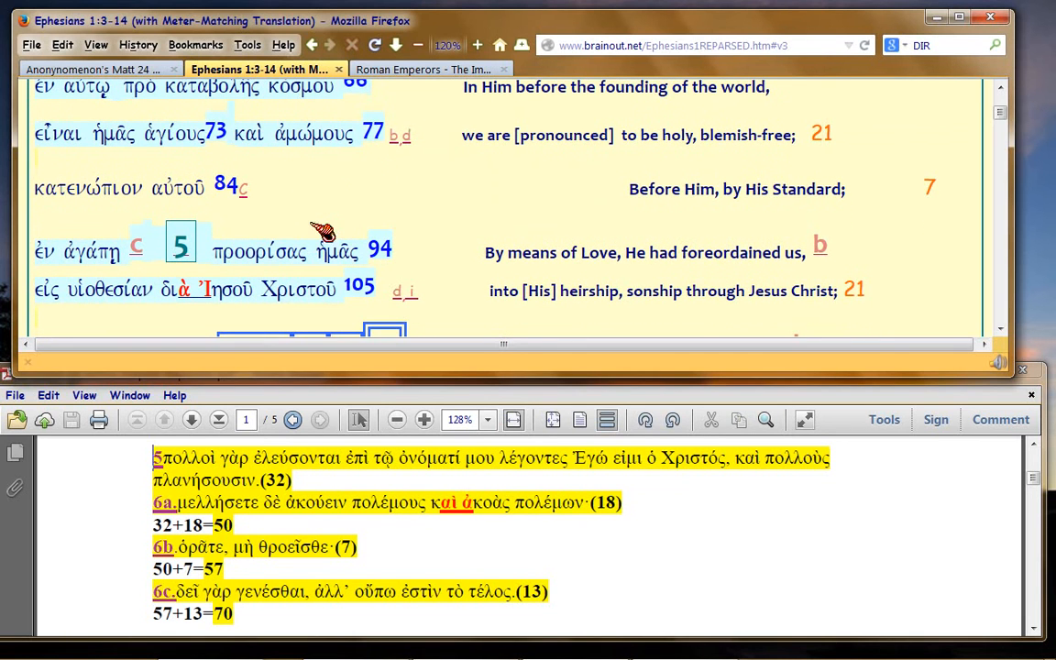
mouse_move(287, 225)
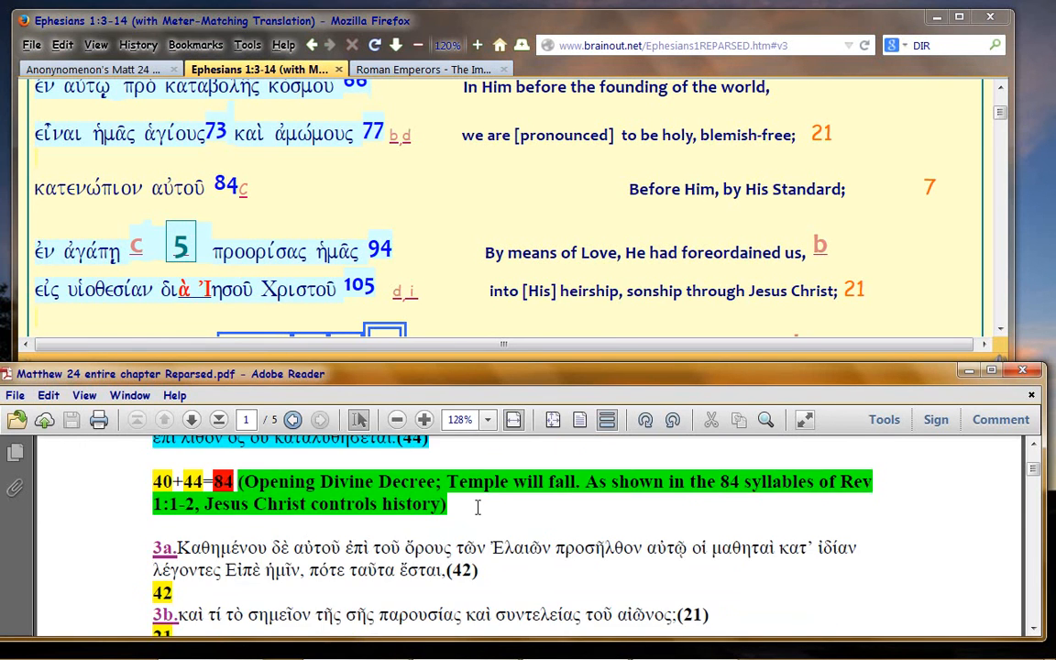
Step: Scroll the Matthew PDF up briefly and back down to verses 3a and 3b
scroll("up", 3)
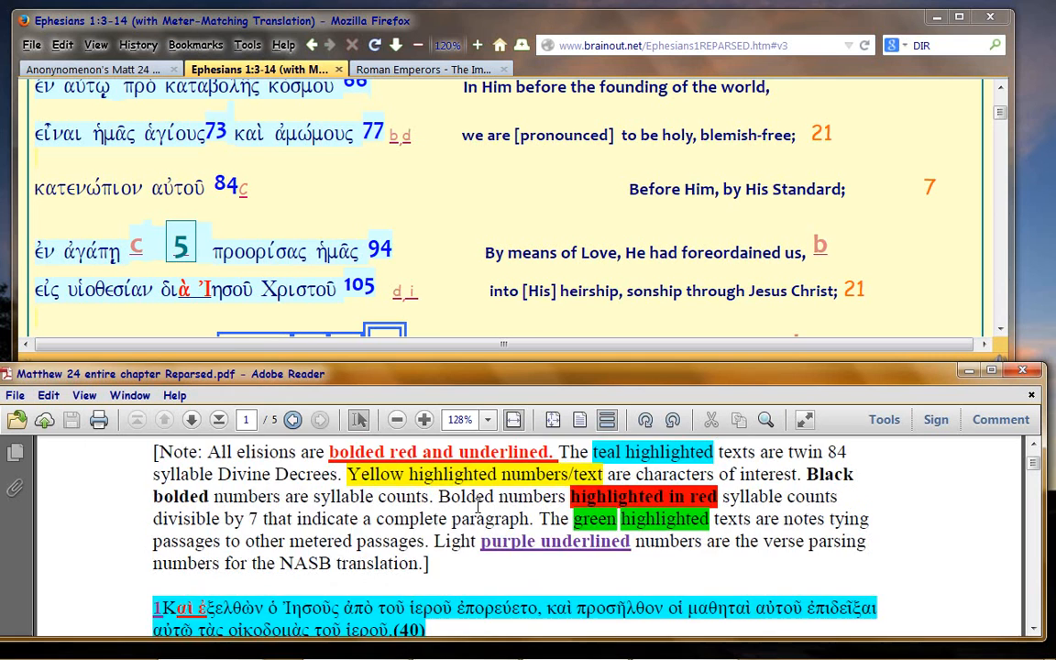
scroll("down", 3)
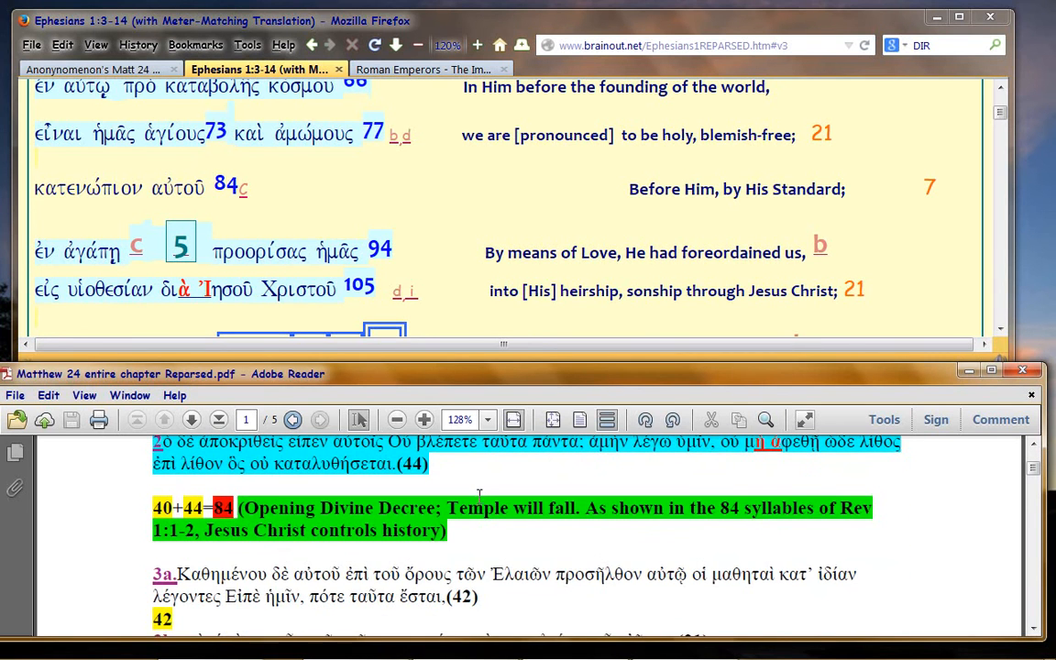
scroll("down", 3)
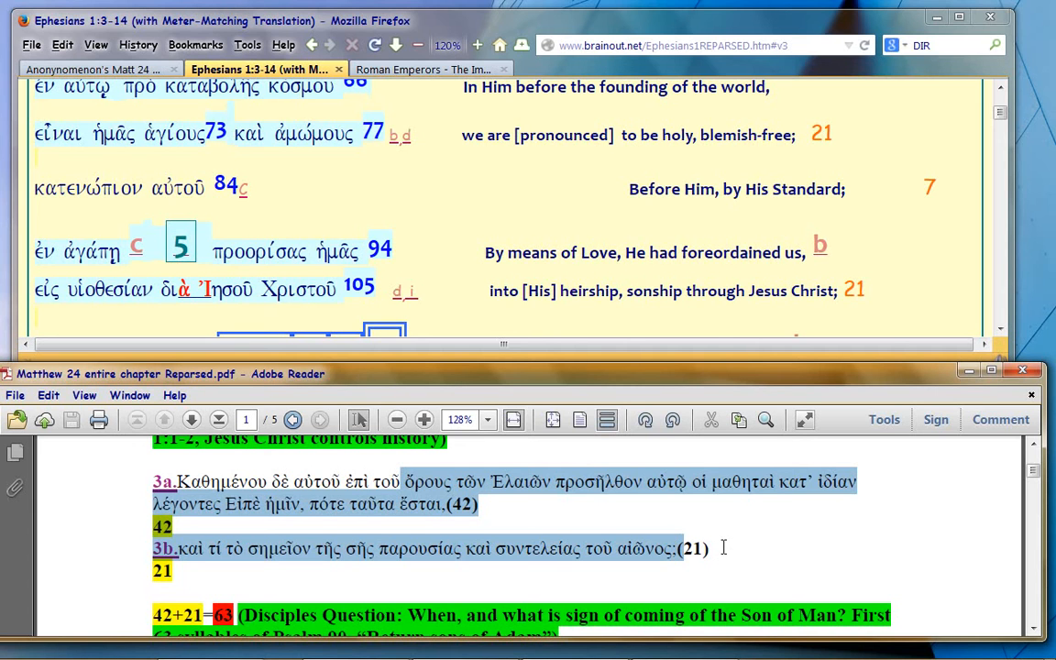
Step: Scroll the Matthew PDF down past verse 4's warning to verse 5 (32)
scroll("down", 3)
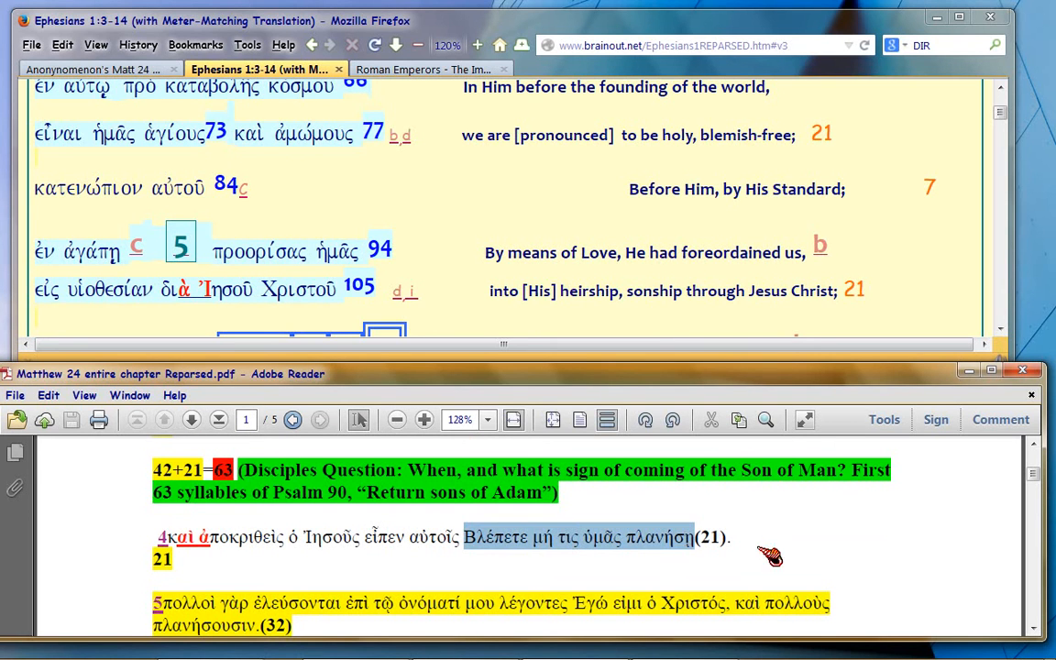
mouse_move(769, 550)
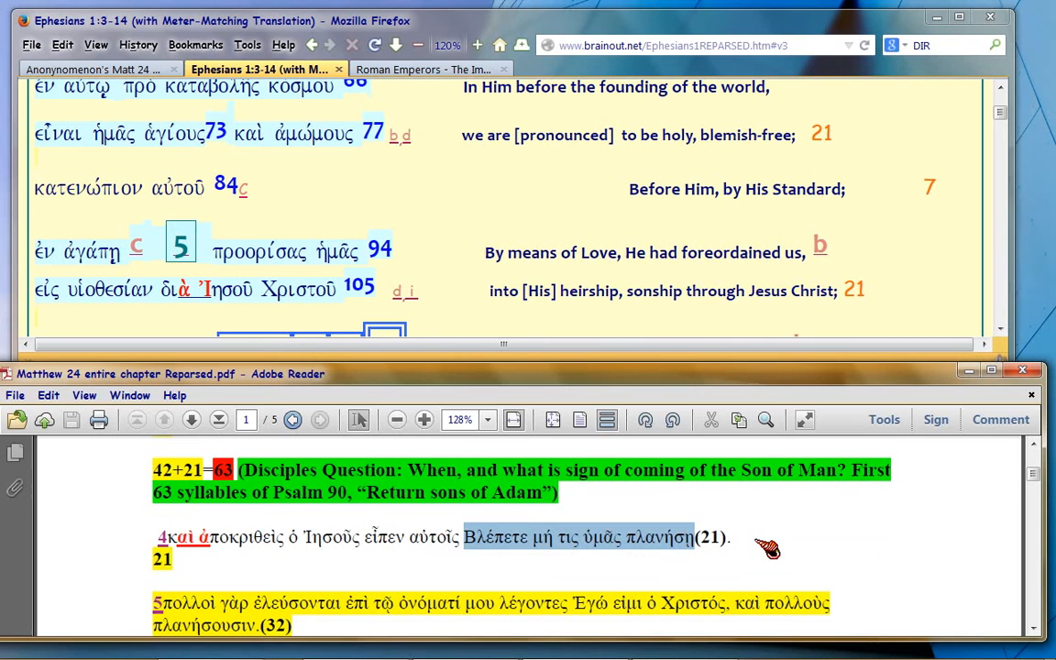
mouse_move(747, 537)
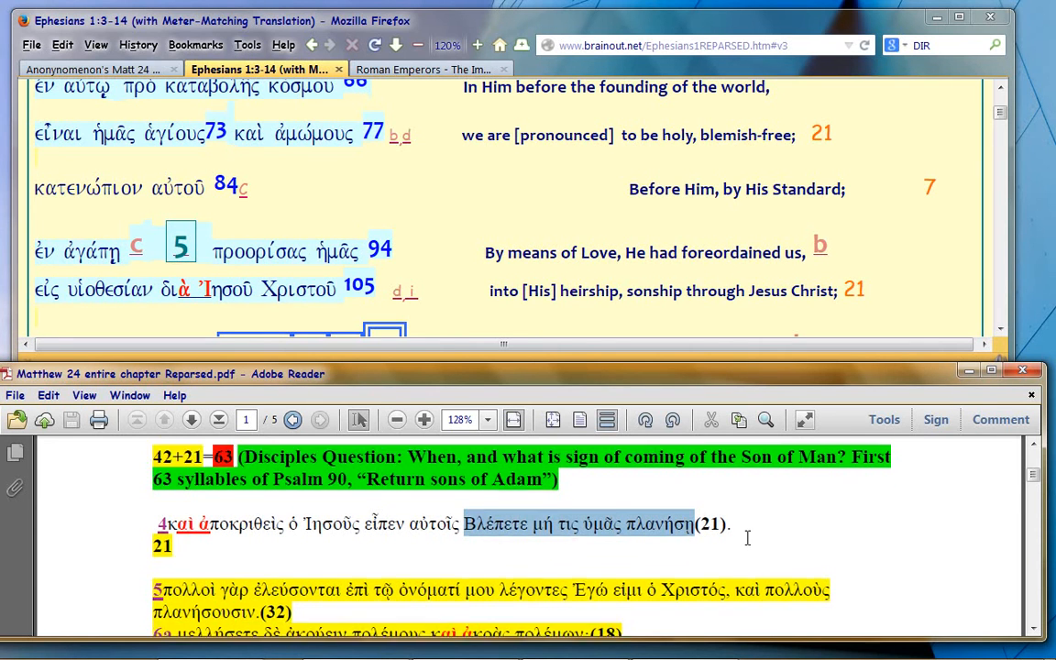
scroll("down", 3)
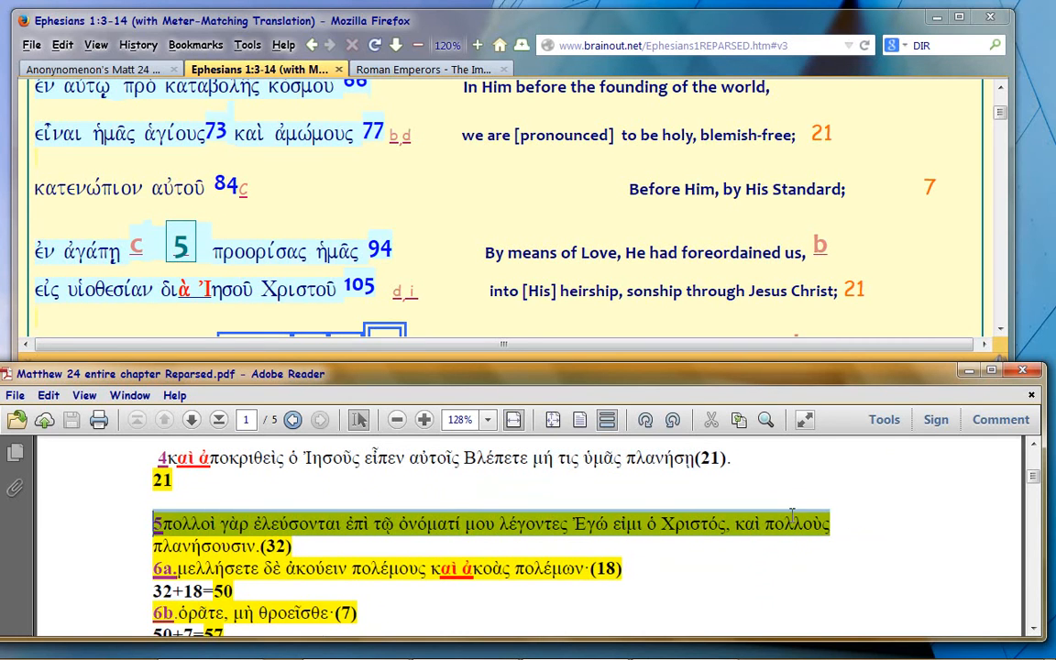
mouse_move(835, 493)
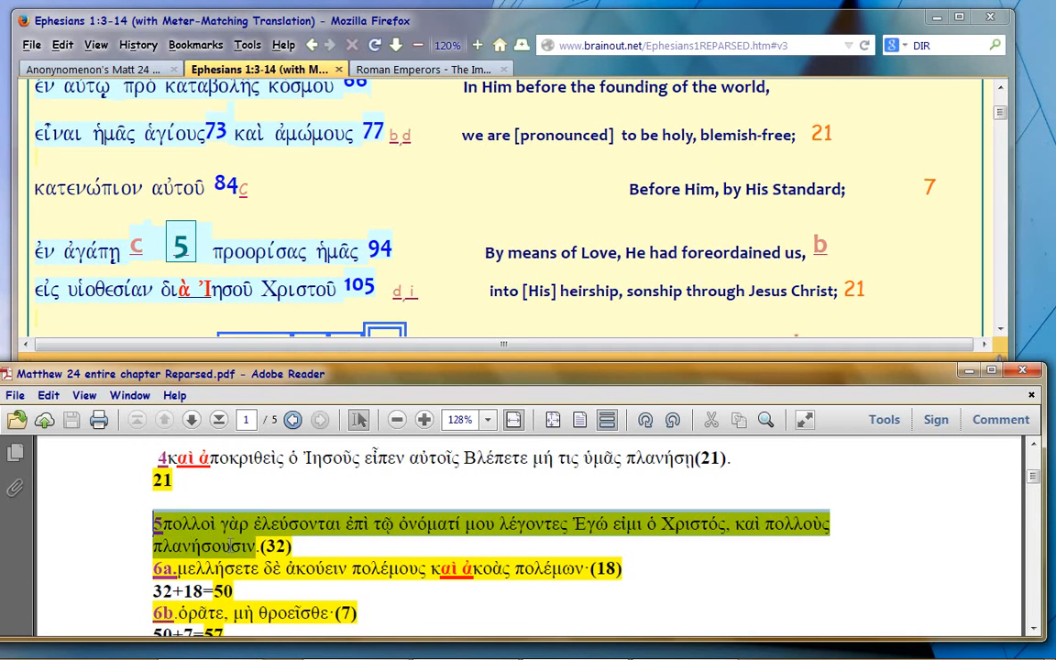
mouse_move(119, 532)
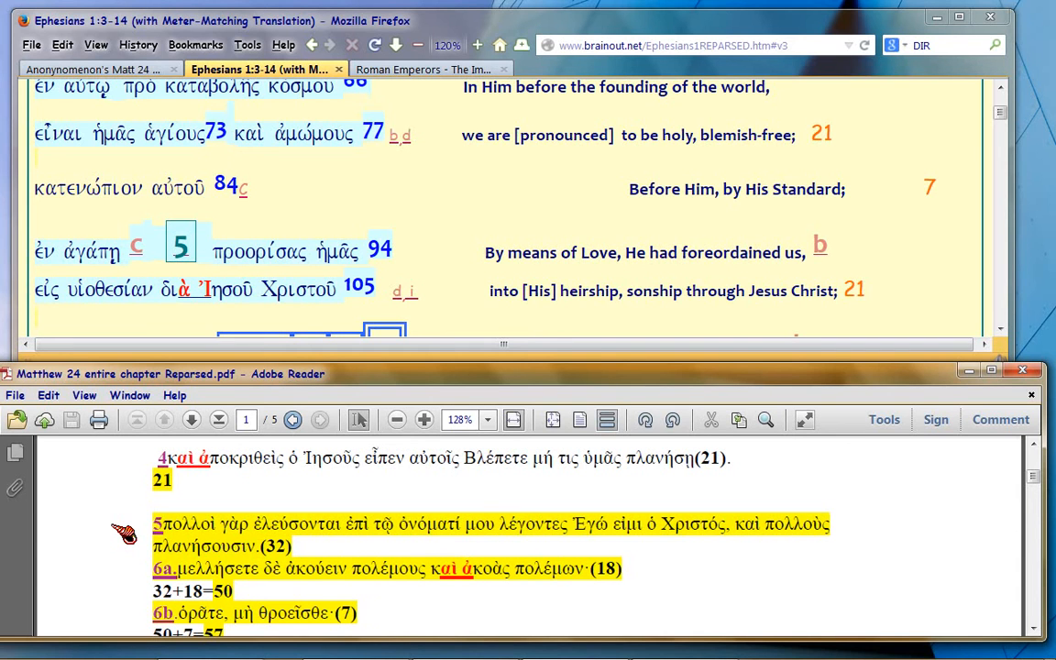
mouse_move(264, 552)
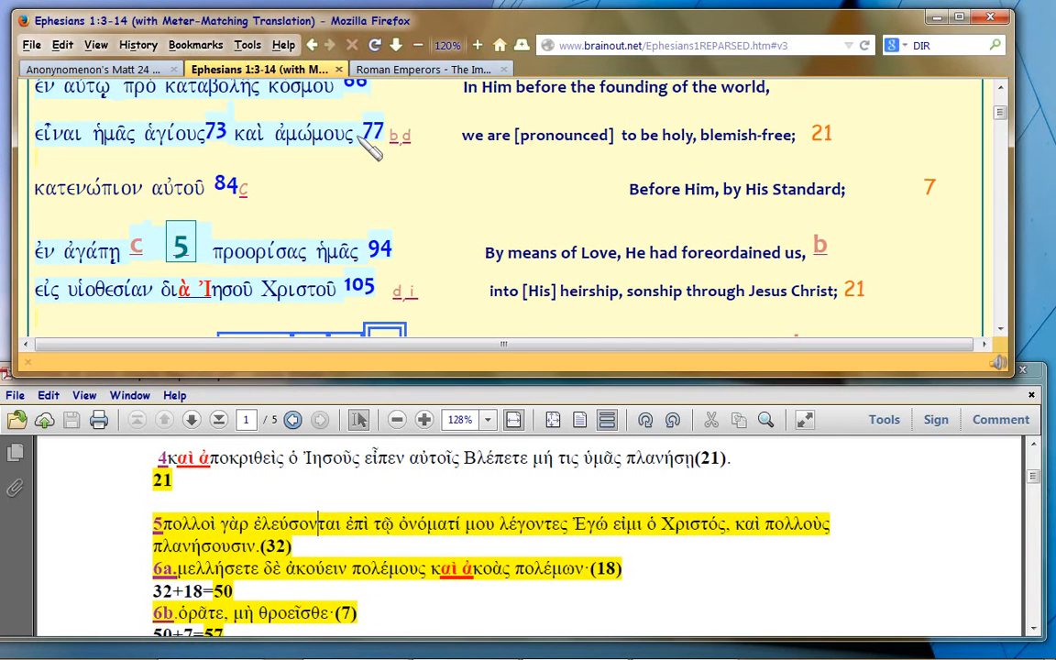
mouse_move(365, 186)
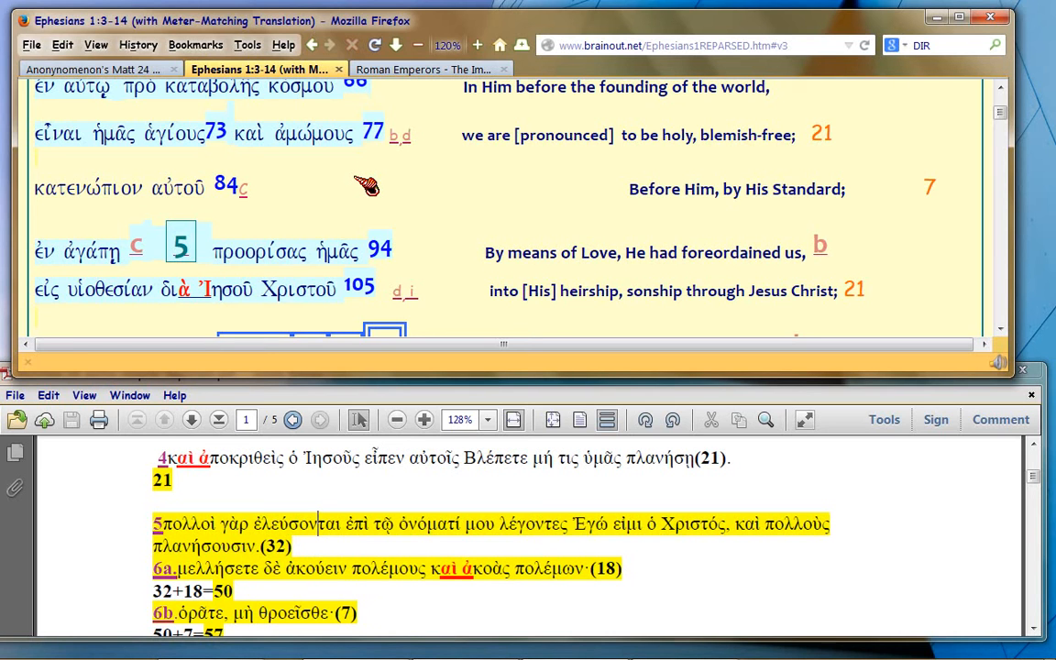
mouse_move(353, 193)
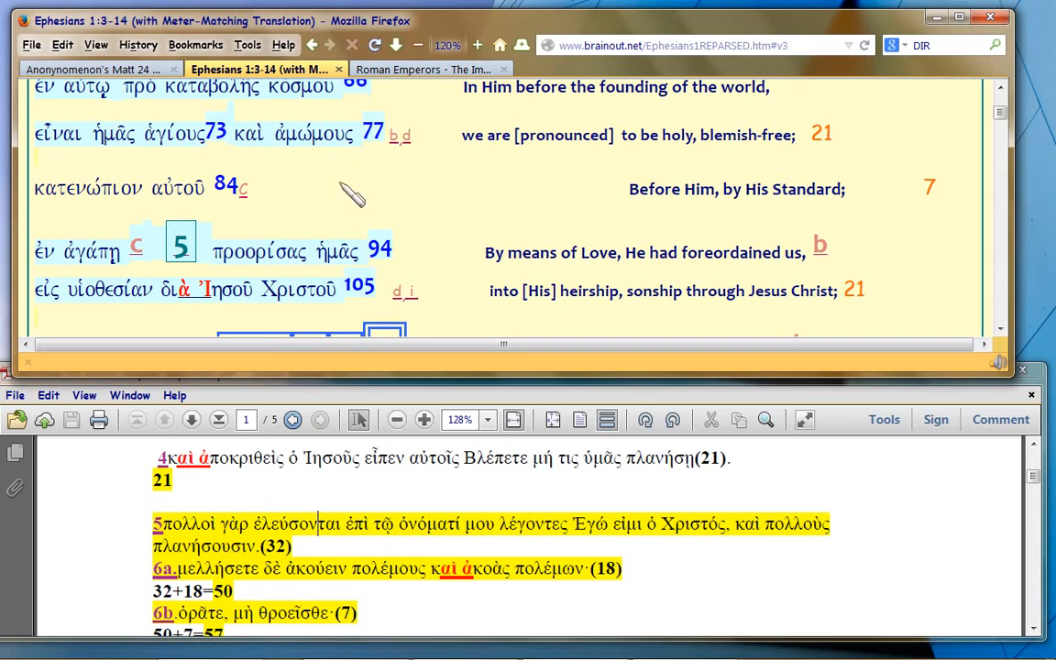
mouse_move(328, 227)
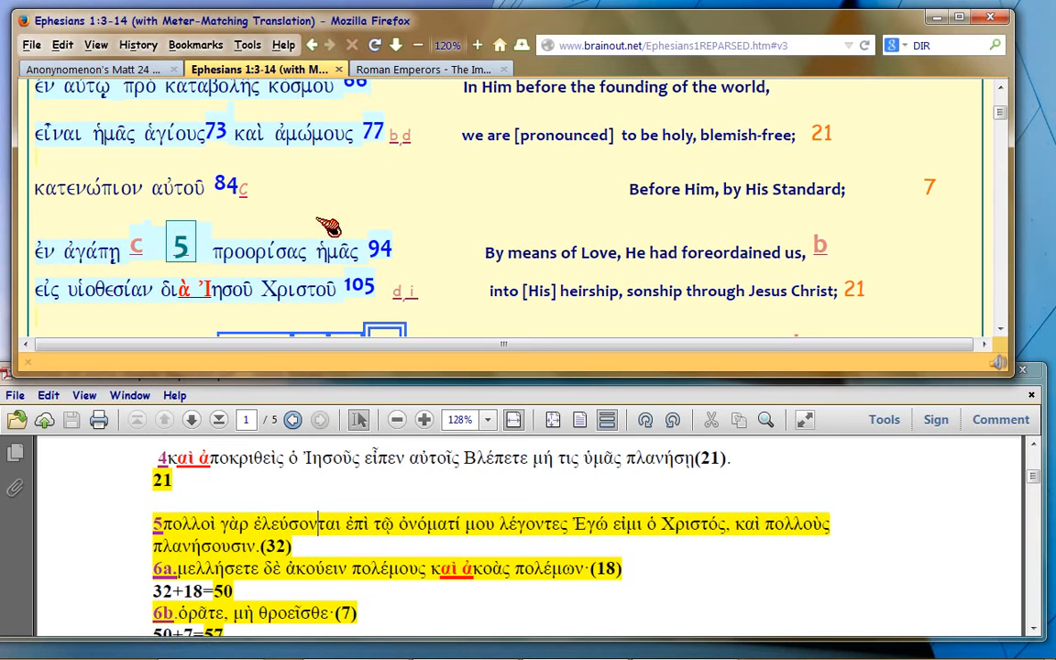
mouse_move(322, 216)
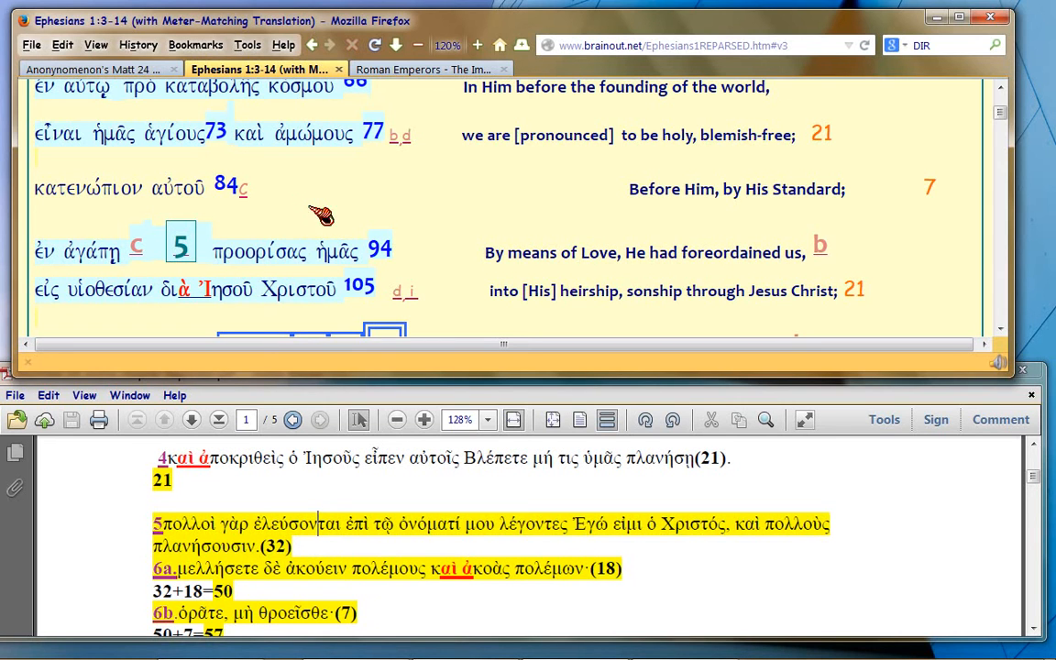
mouse_move(649, 206)
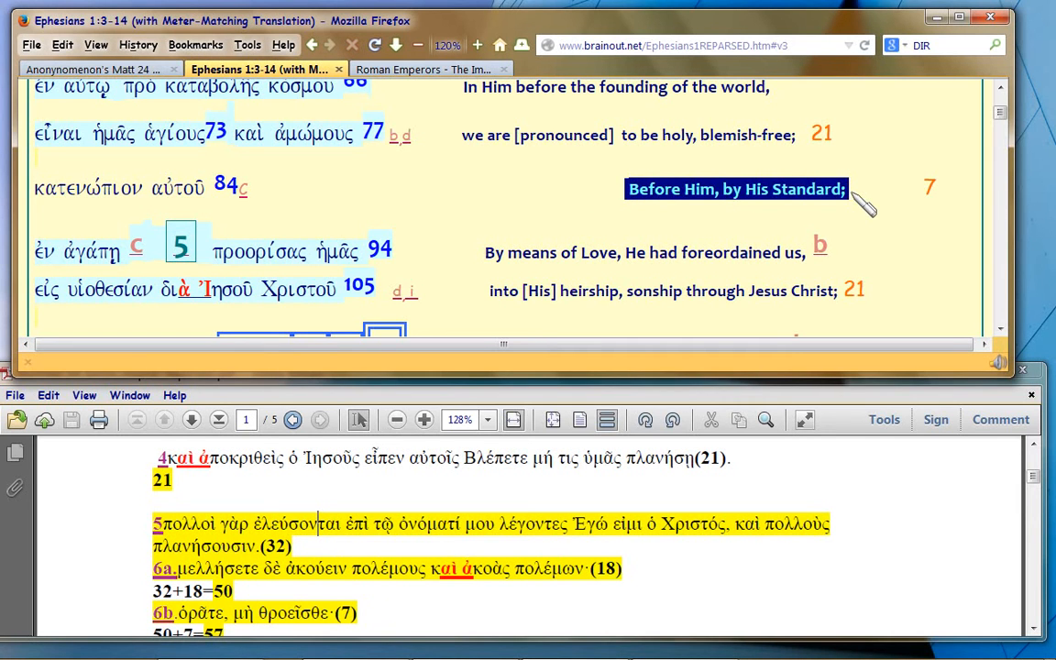
left_click(46, 188)
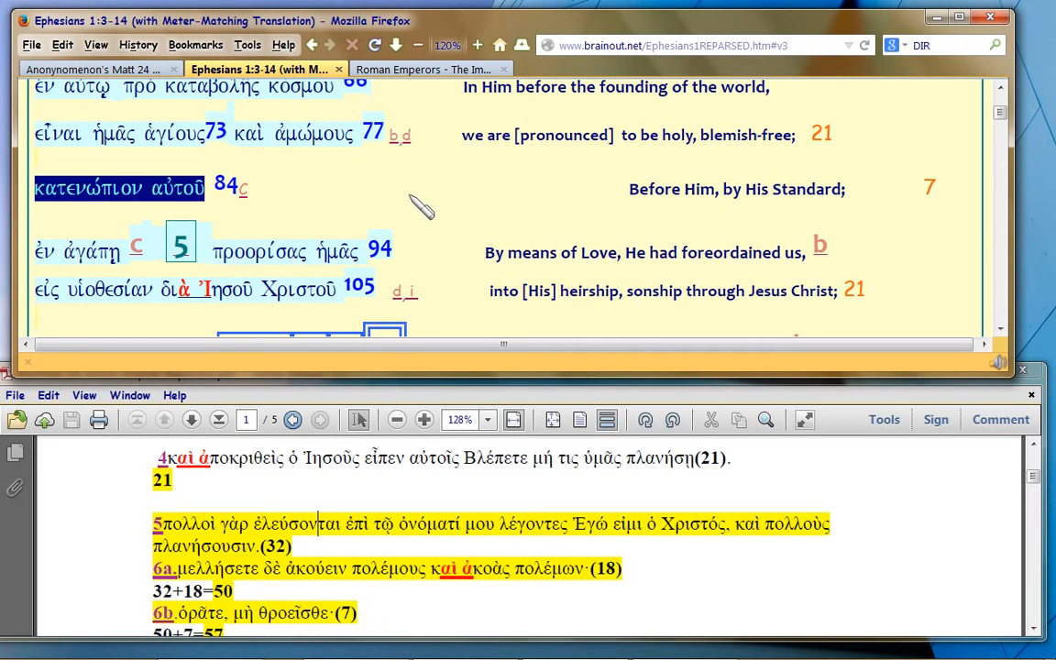
mouse_move(46, 265)
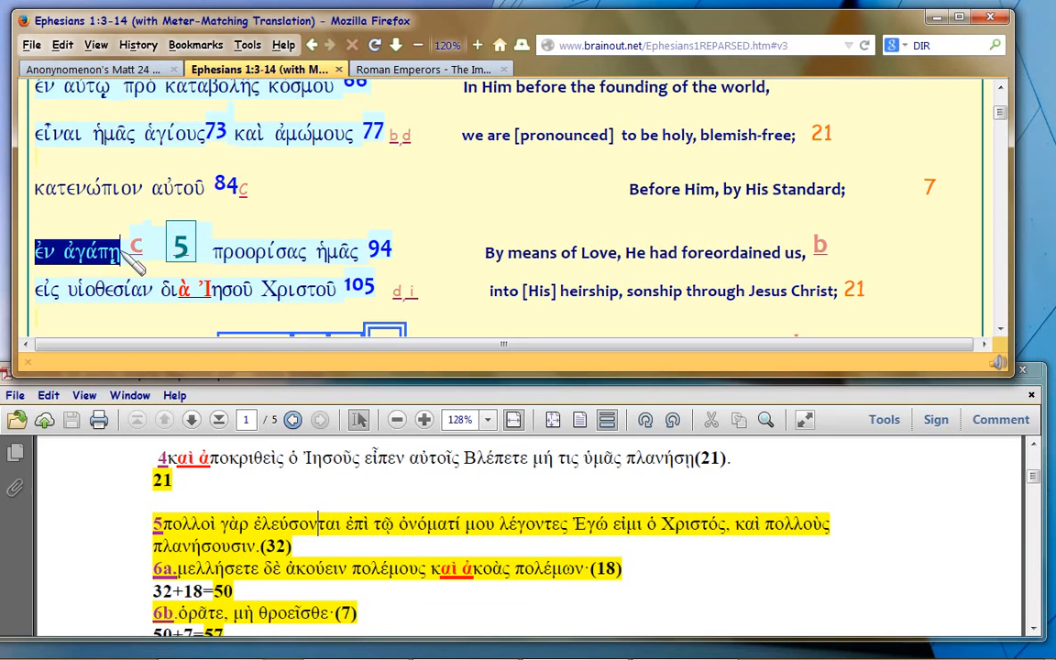
mouse_move(98, 271)
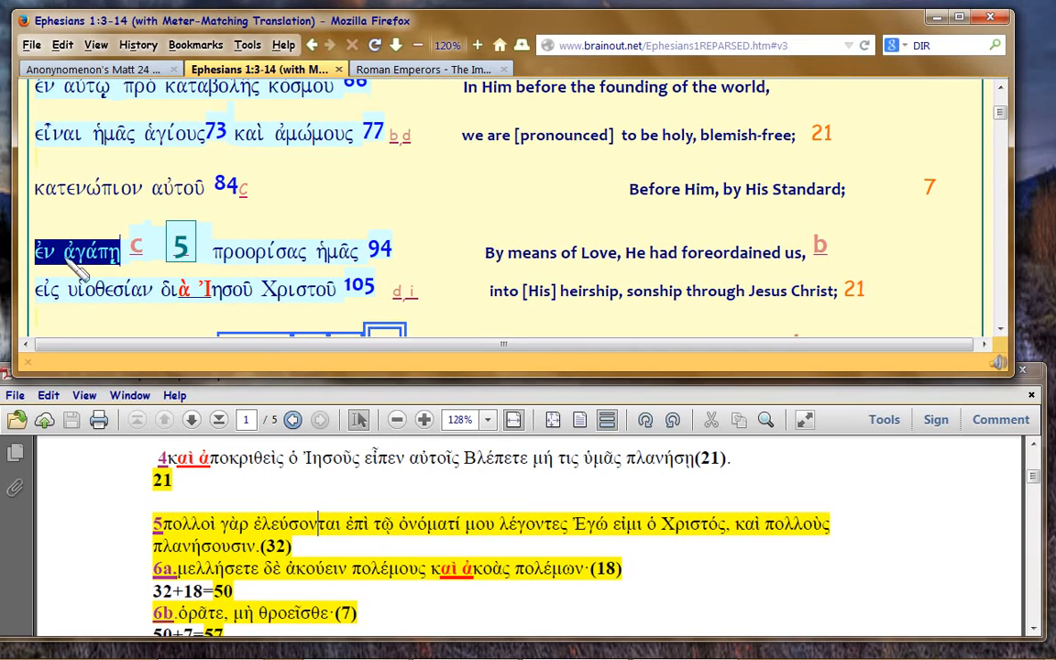
mouse_move(261, 261)
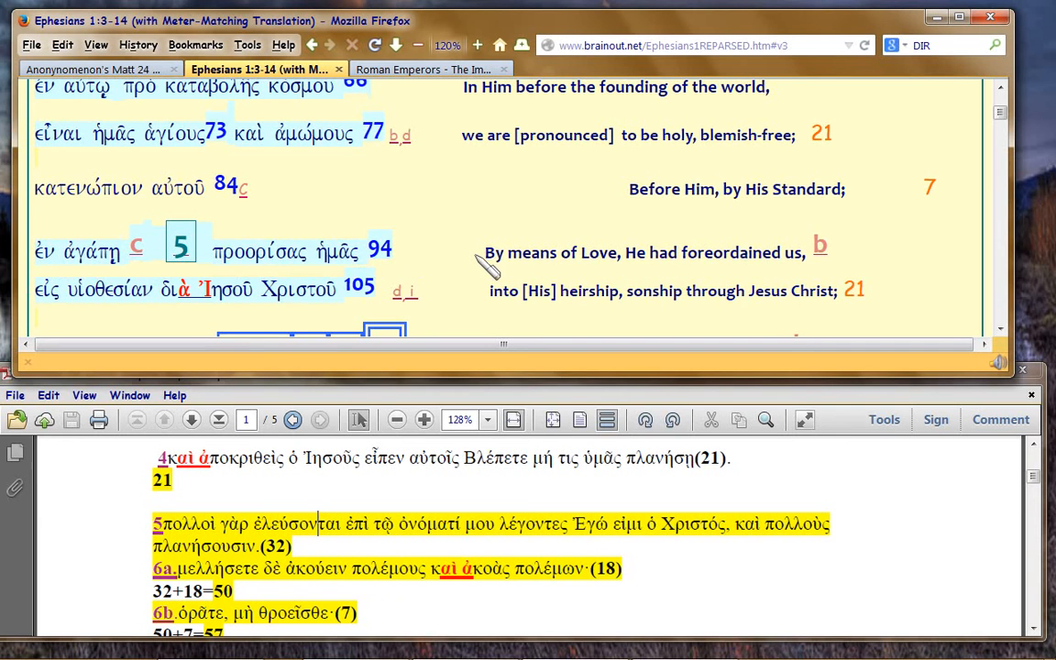
double_click(642, 252)
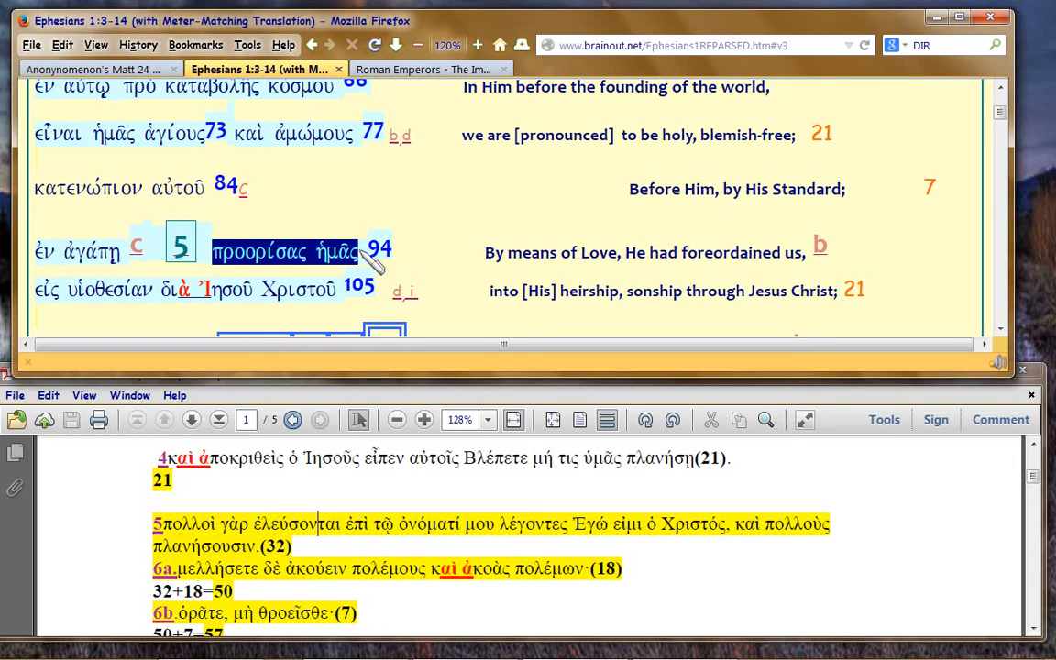
mouse_move(458, 247)
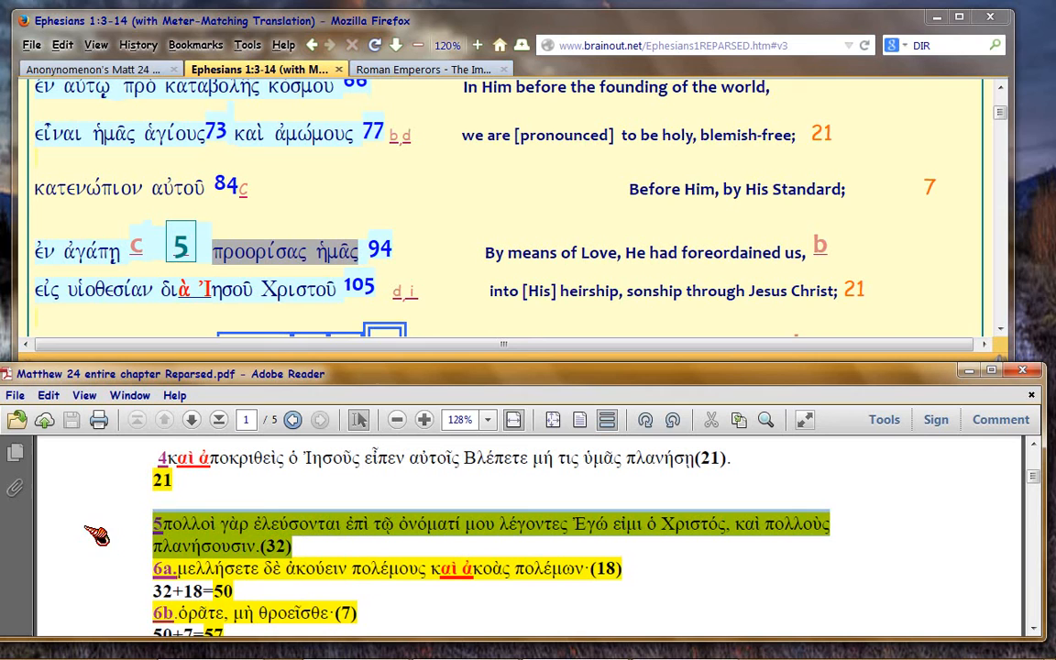
mouse_move(129, 525)
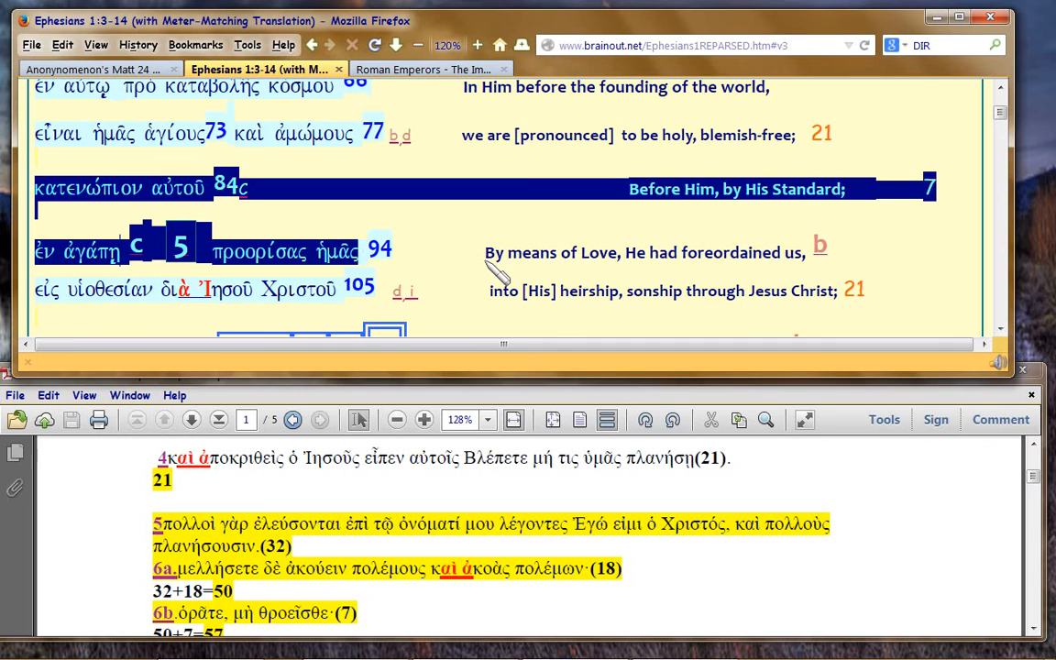
mouse_move(468, 266)
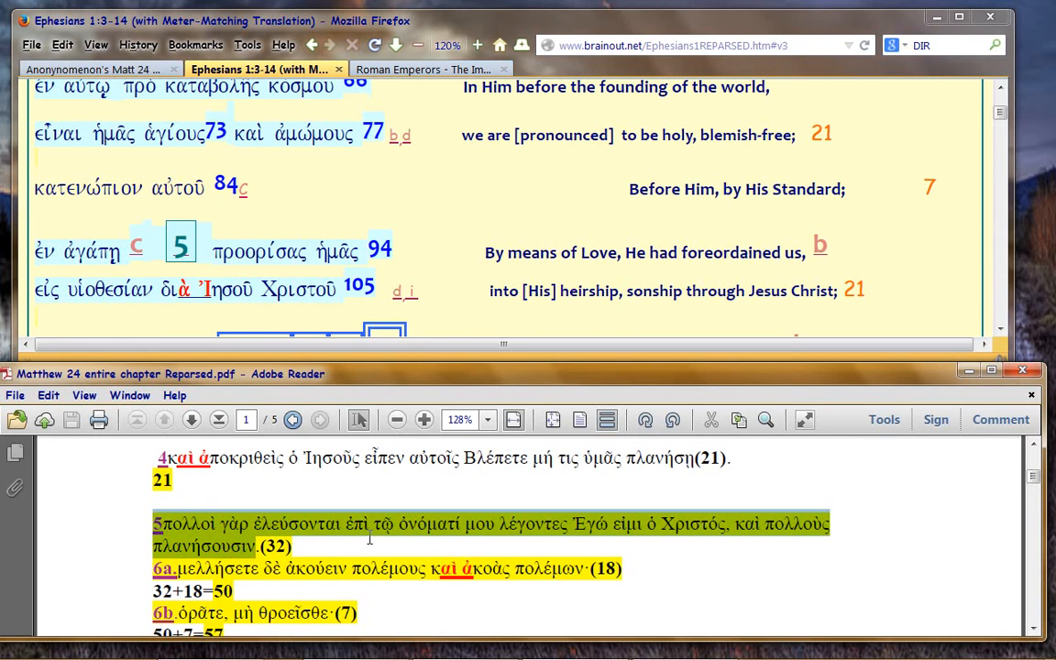
mouse_move(633, 525)
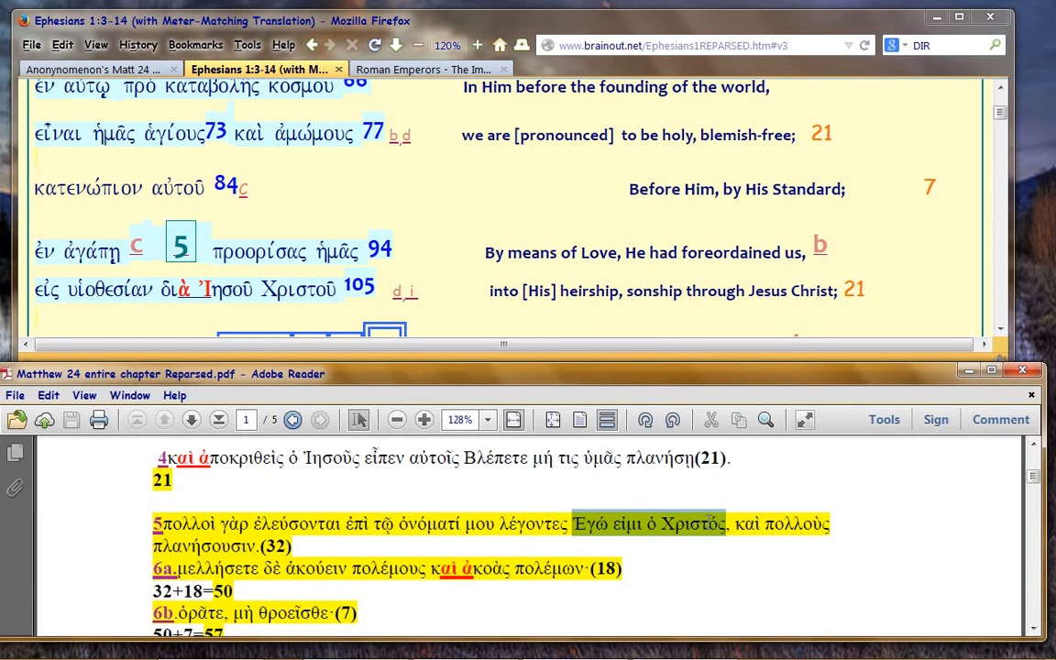
mouse_move(701, 583)
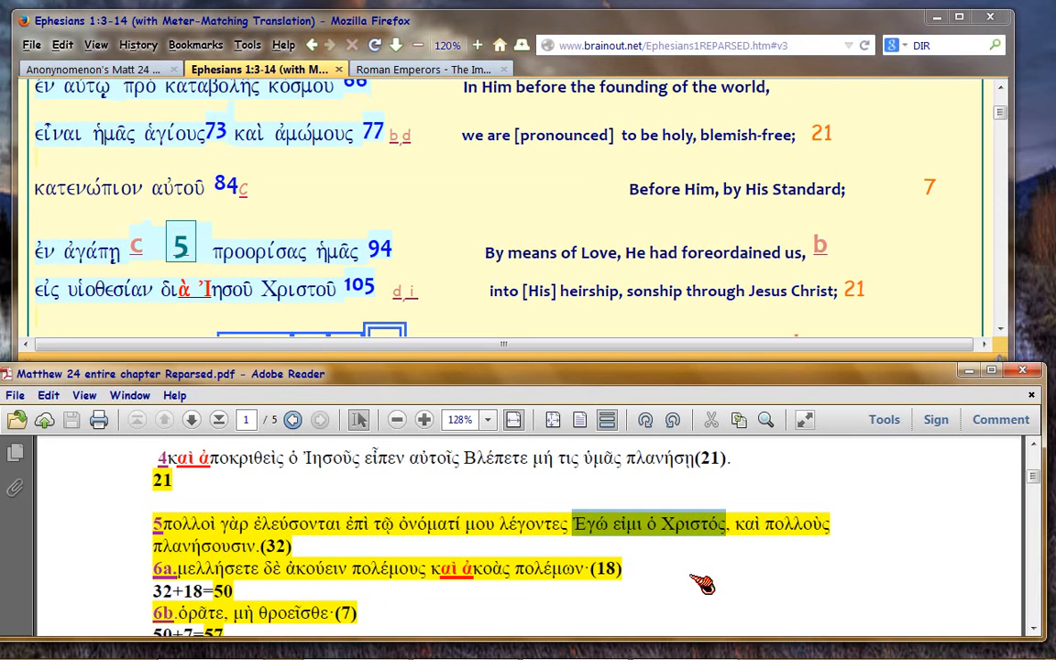
mouse_move(282, 220)
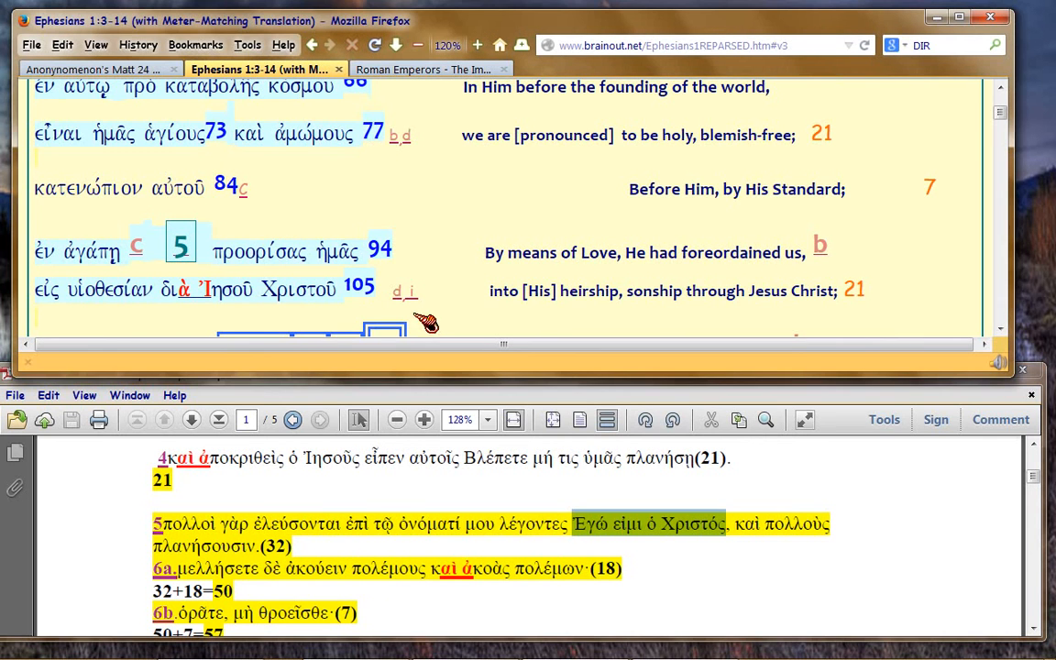
scroll("down", 3)
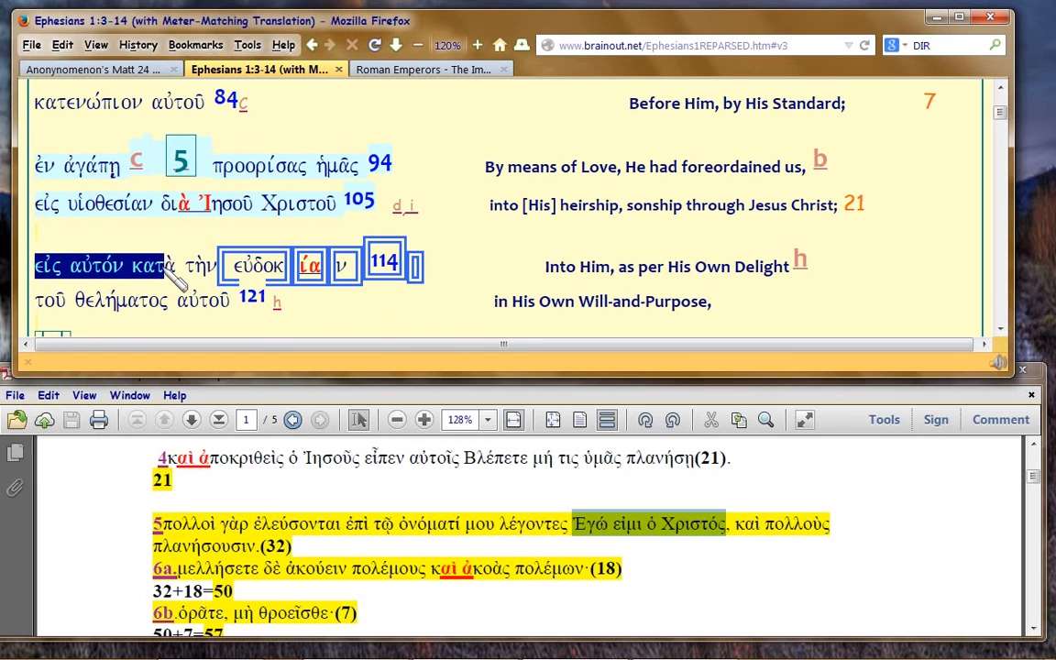
mouse_move(431, 231)
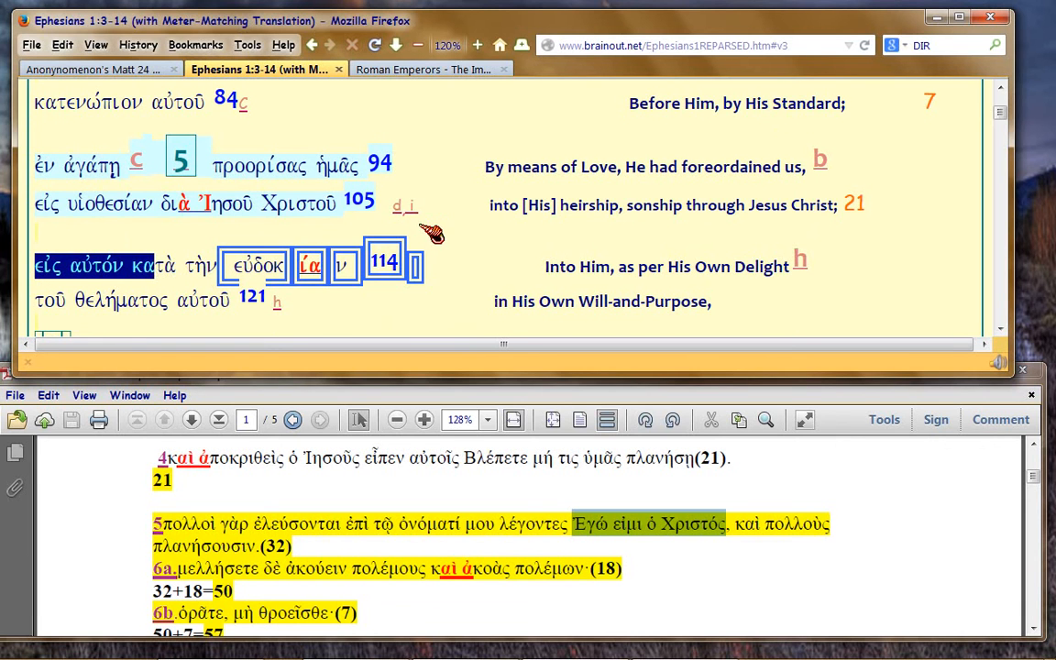
scroll("up", 3)
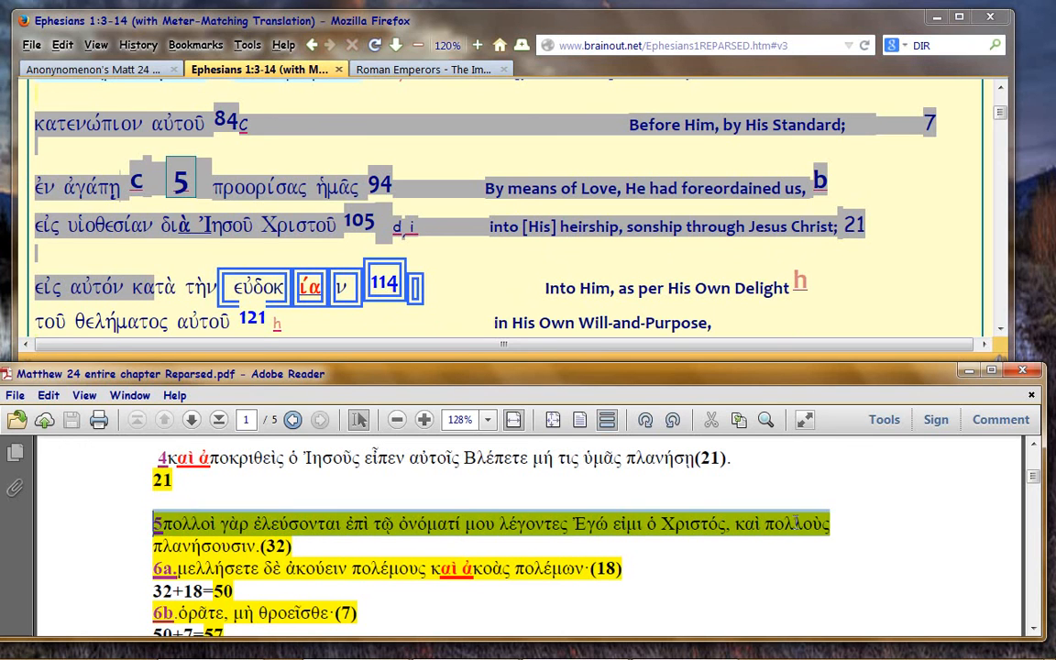
mouse_move(835, 546)
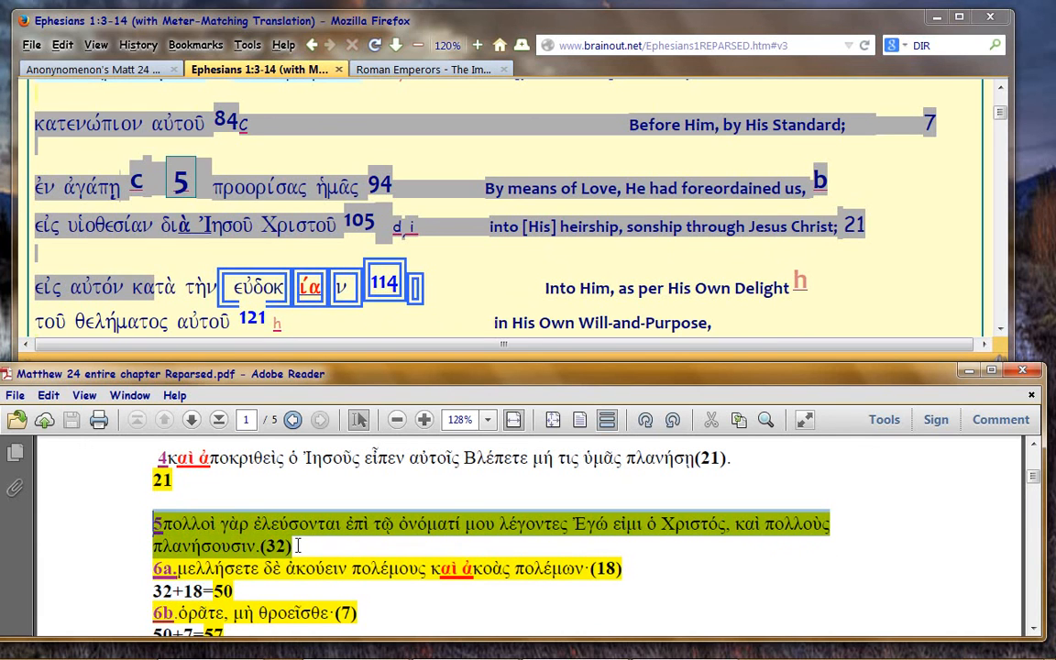
mouse_move(139, 523)
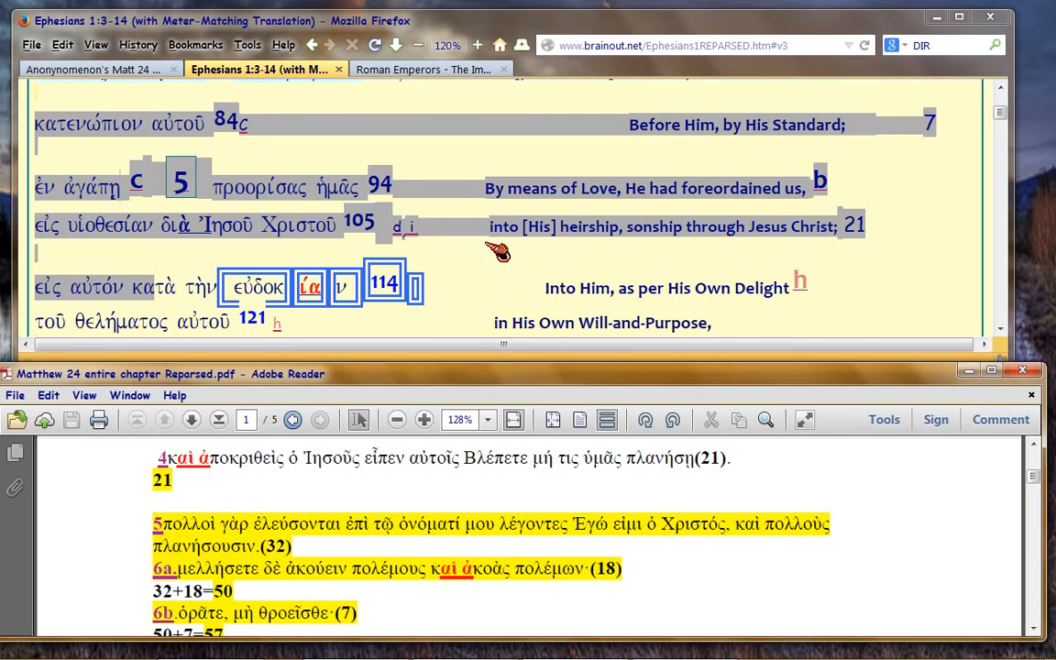
scroll("up", 3)
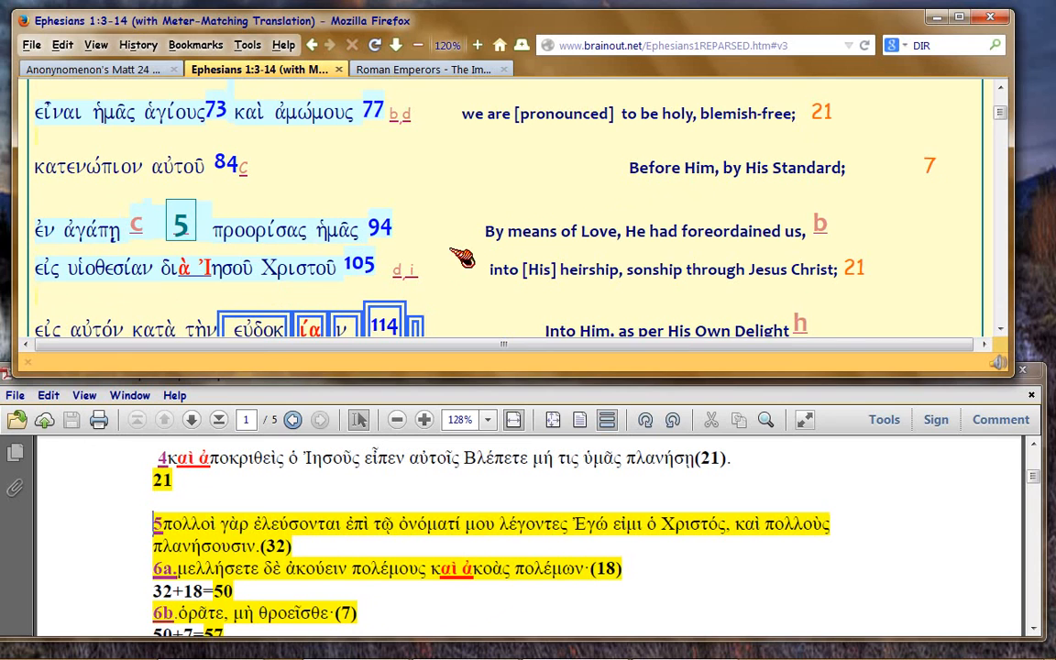
mouse_move(459, 250)
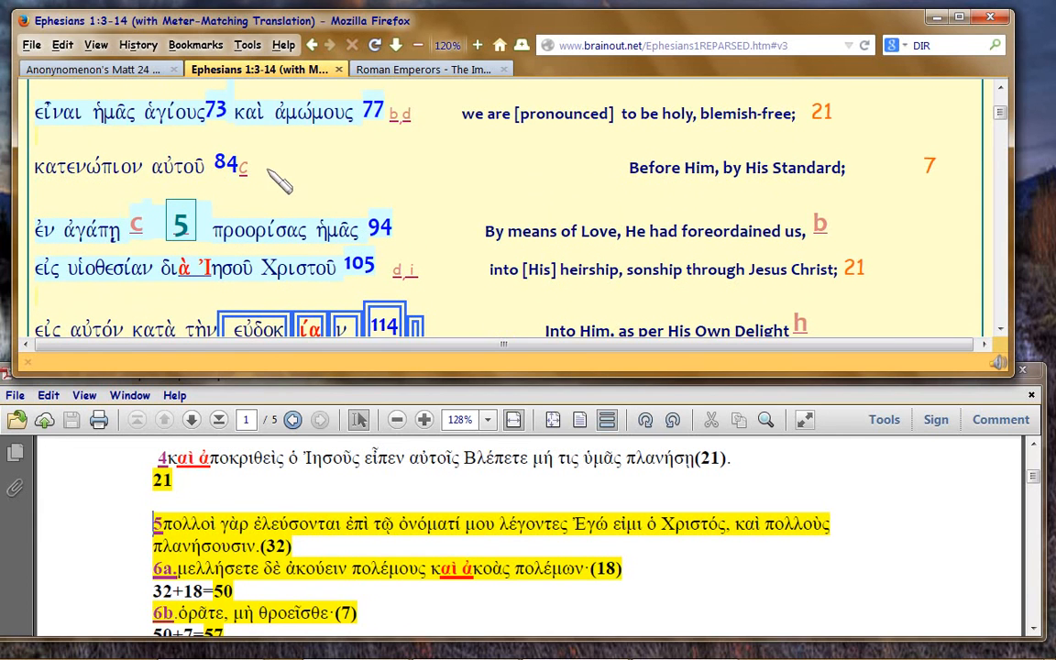
scroll("up", 3)
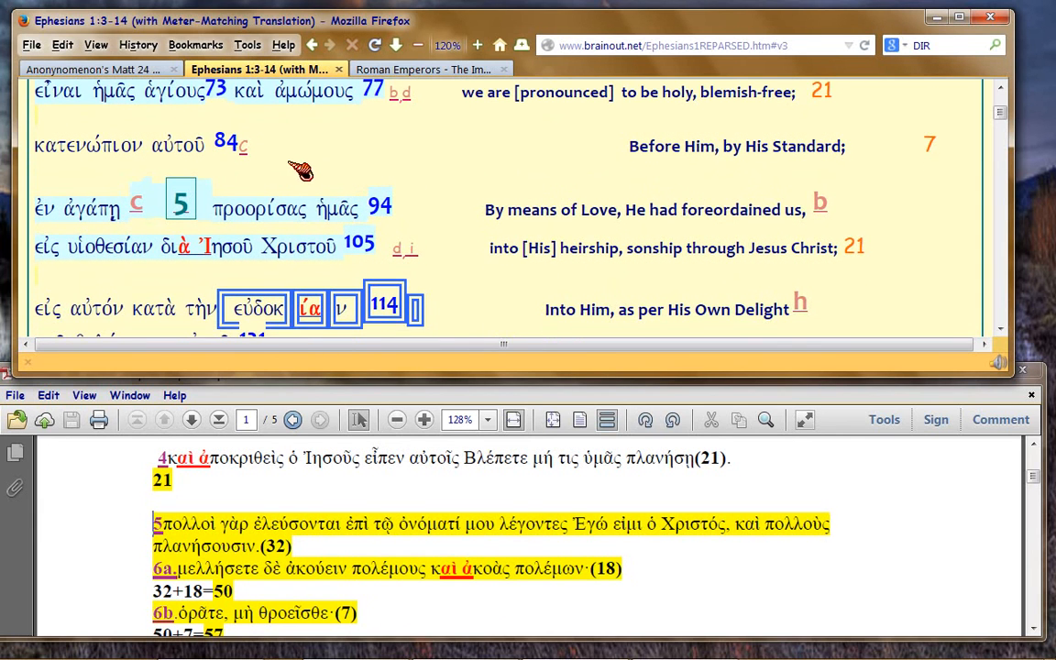
Step: Scroll the Ephesians page and double-click εἰς αὐτόν on the εὐδοκίαν line
scroll("down", 3)
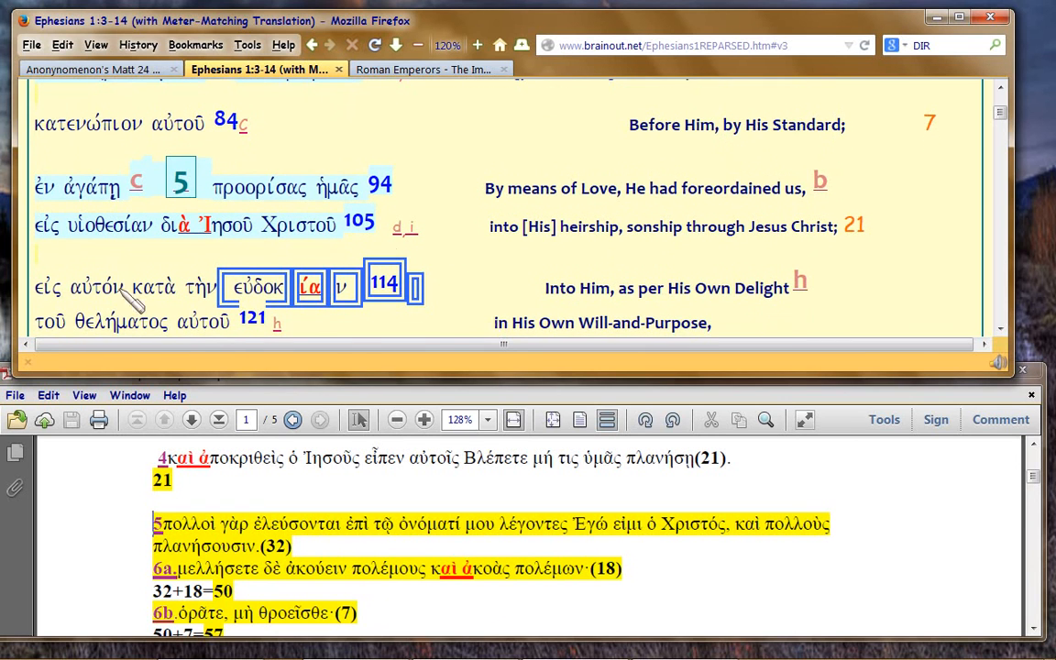
double_click(46, 287)
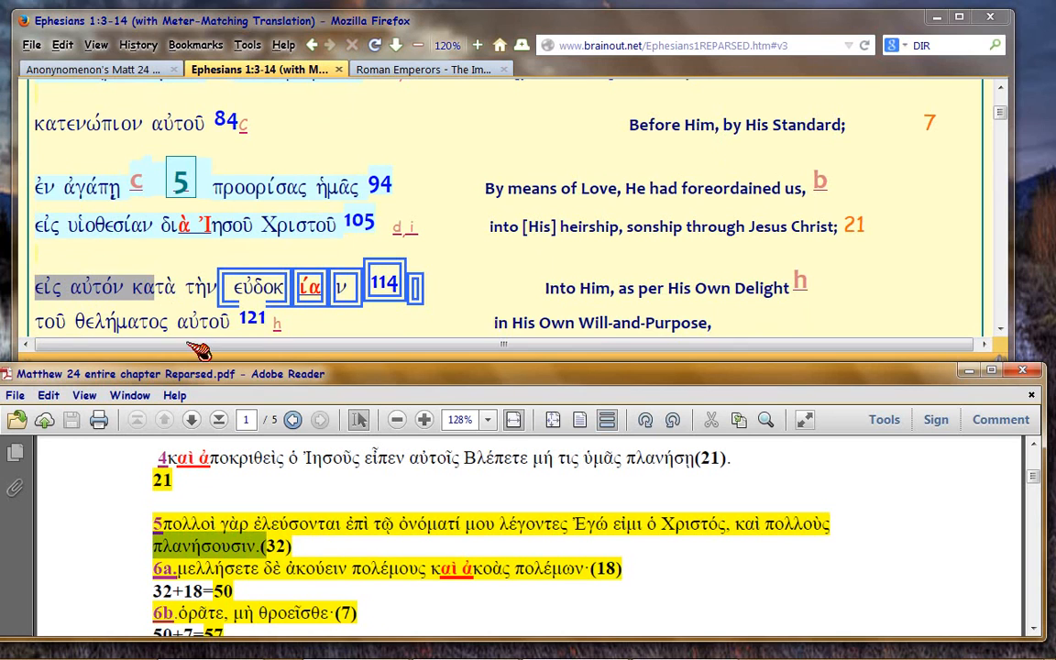
mouse_move(161, 307)
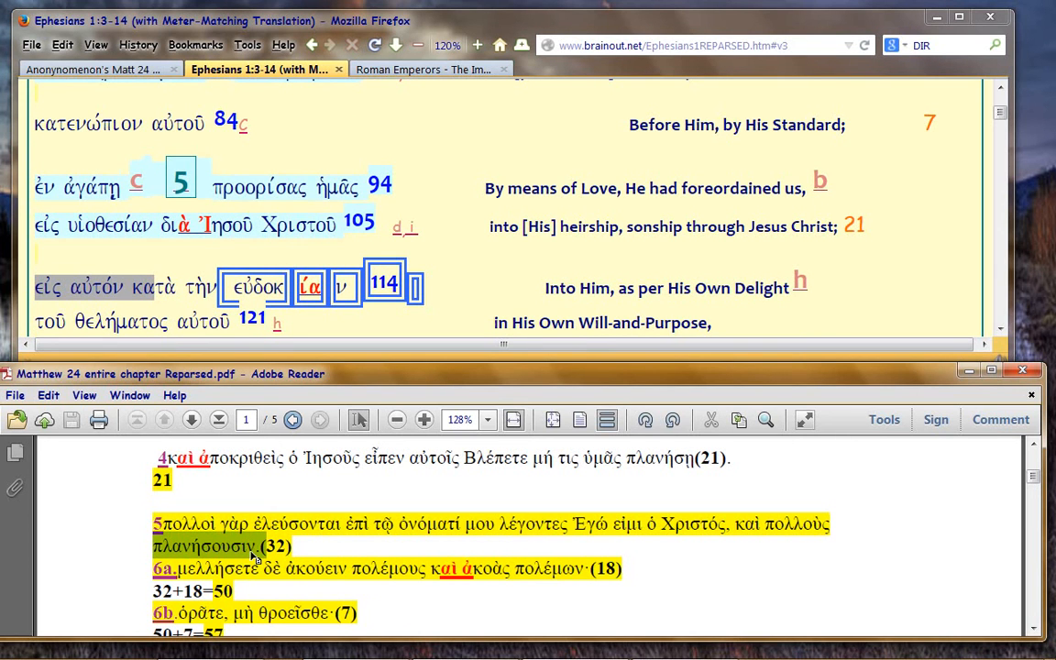
mouse_move(318, 550)
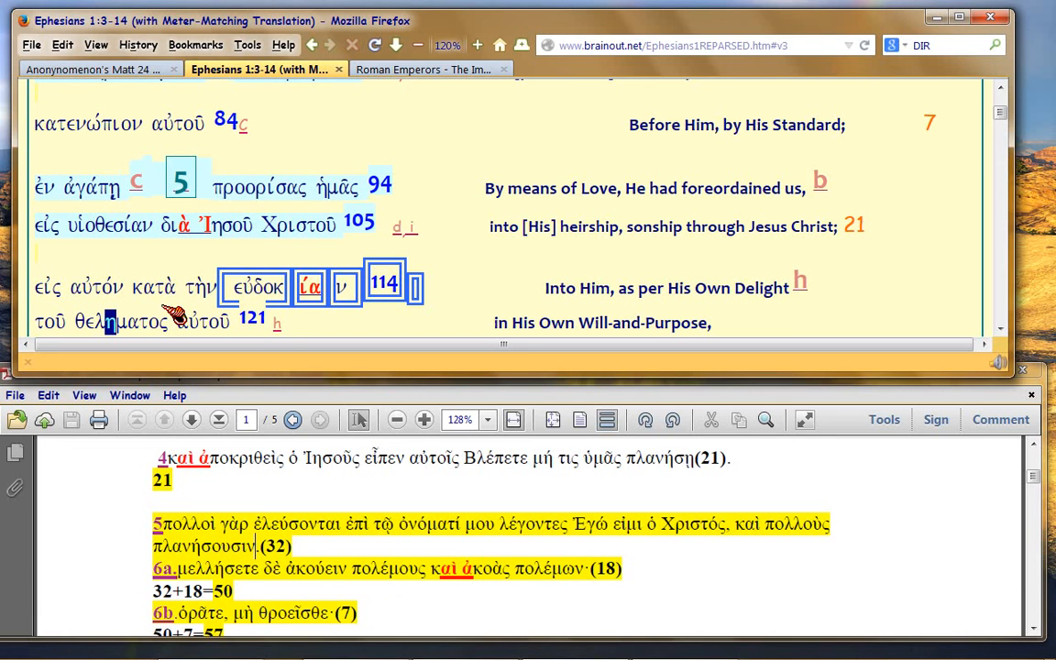
mouse_move(158, 529)
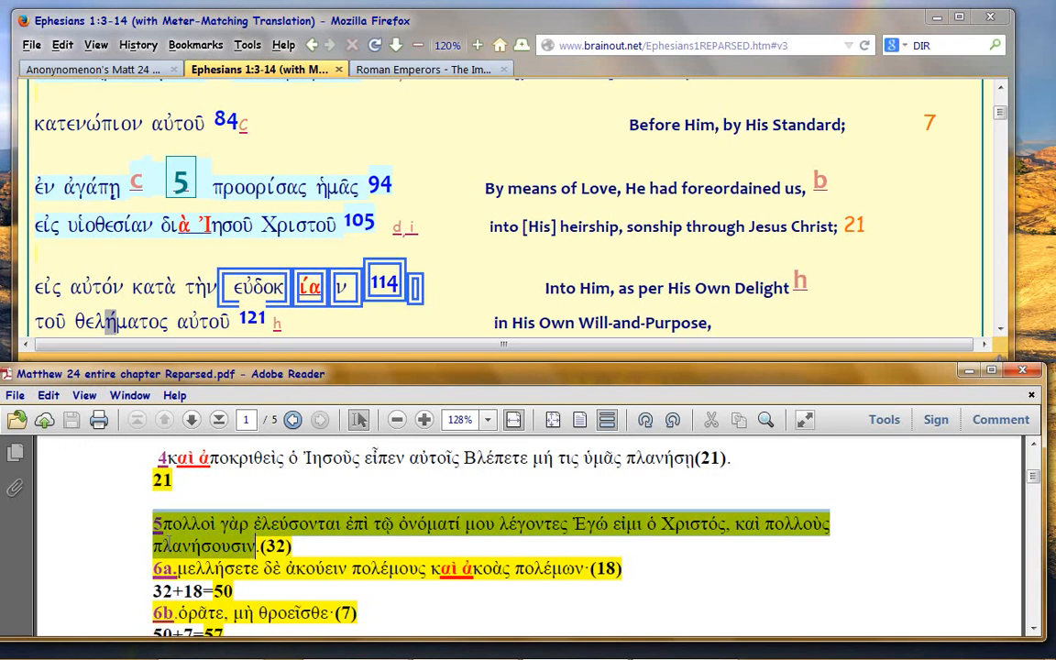
mouse_move(138, 523)
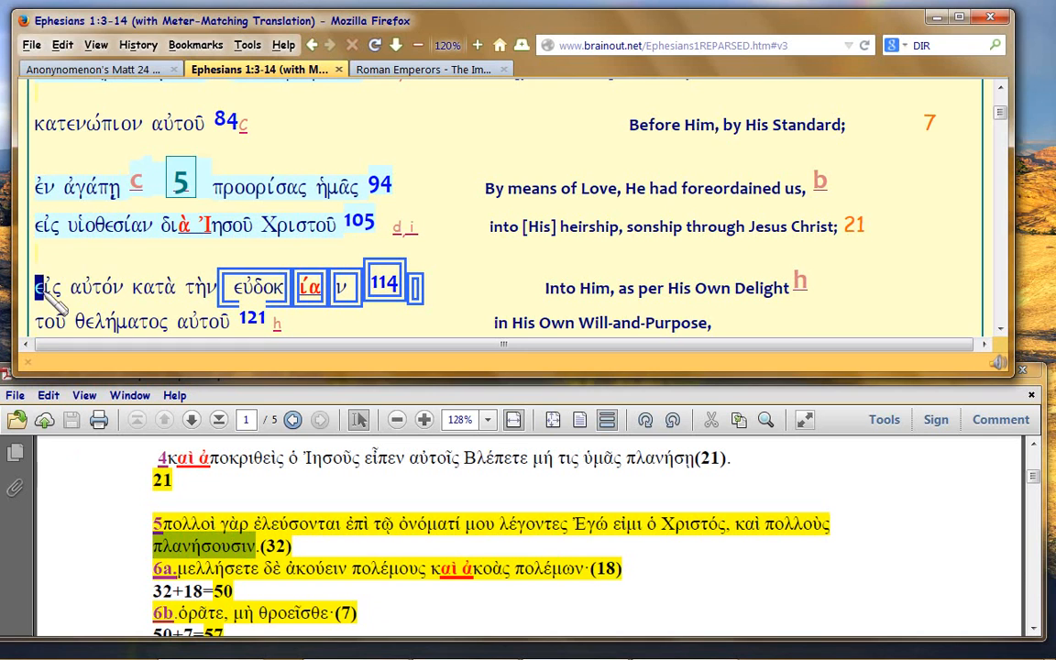
left_click_drag(37, 287, 169, 287)
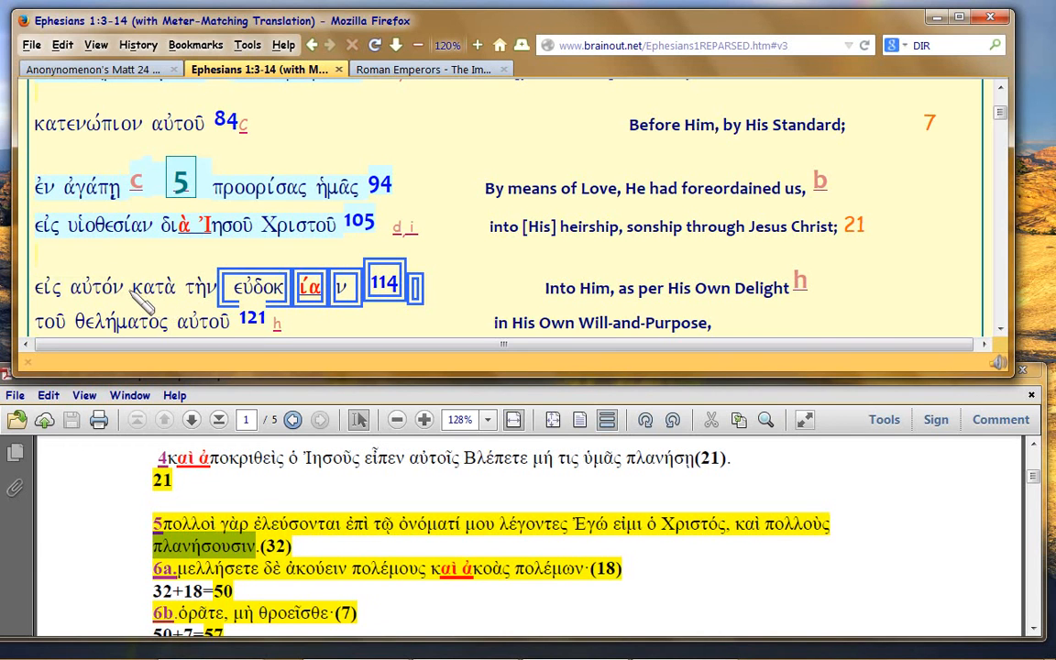
double_click(155, 288)
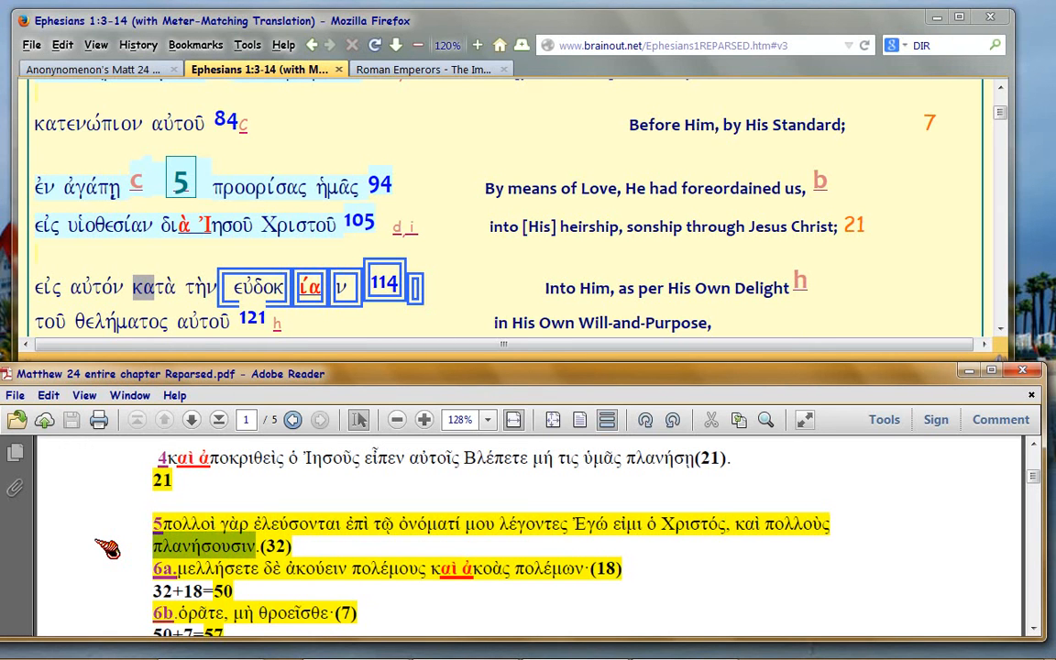
mouse_move(179, 254)
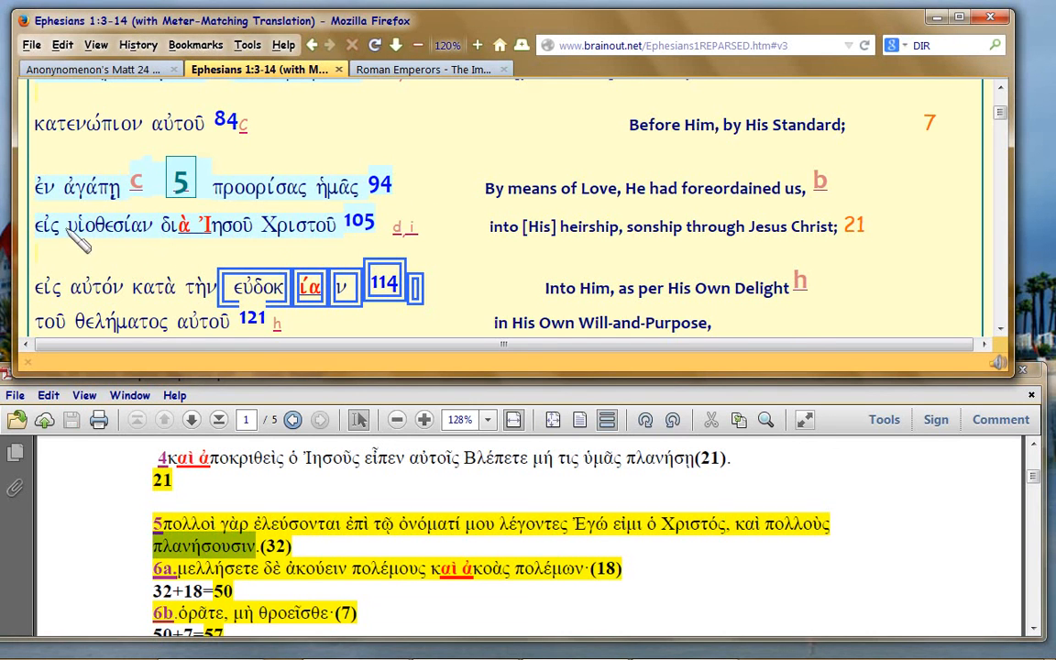
Step: Highlight εἰς αὐτόν in Ephesians, then mark verse 5's (32) count in the PDF
double_click(110, 225)
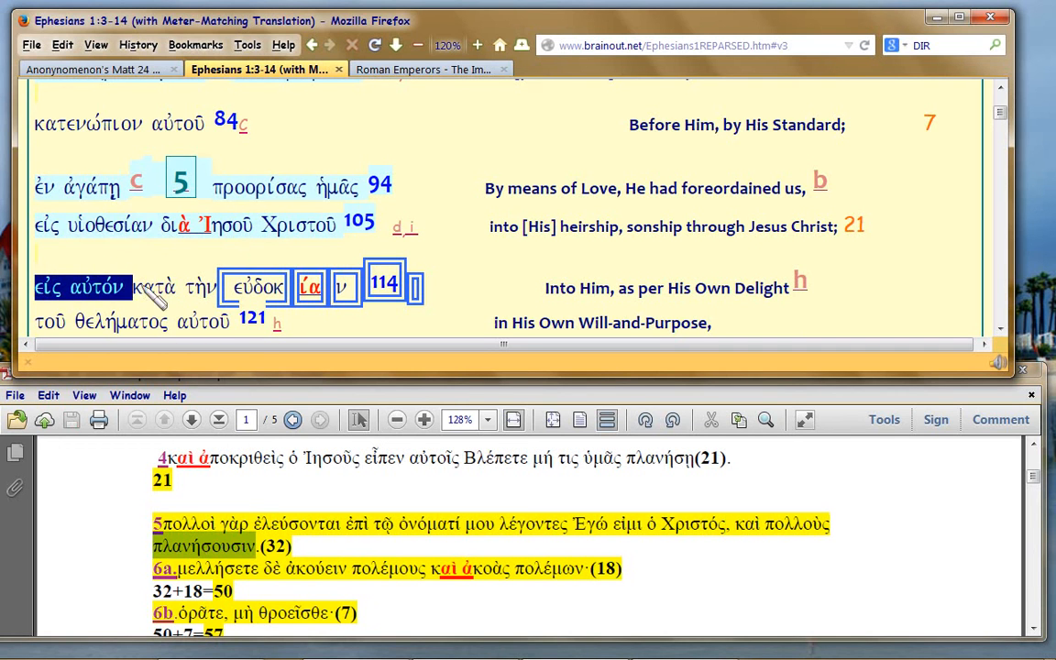
mouse_move(601, 319)
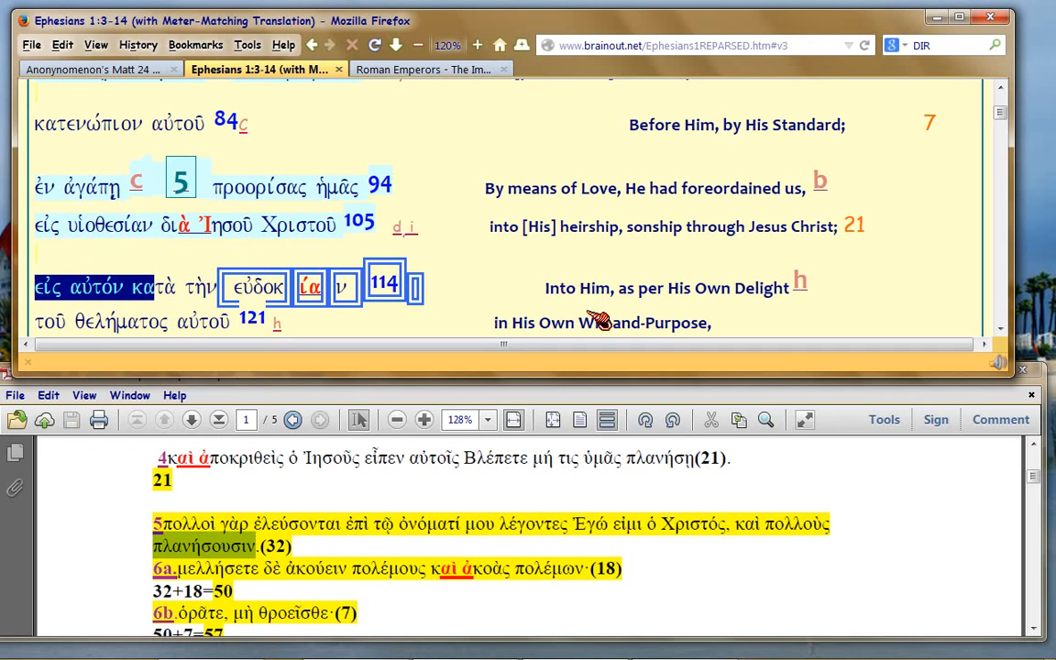
mouse_move(500, 279)
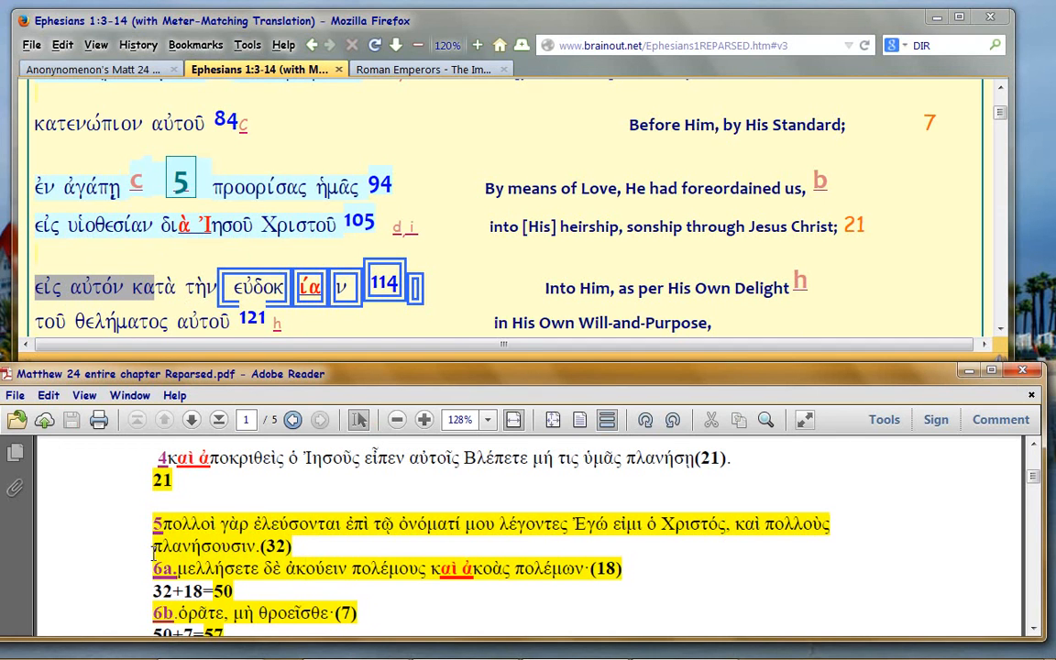
double_click(206, 545)
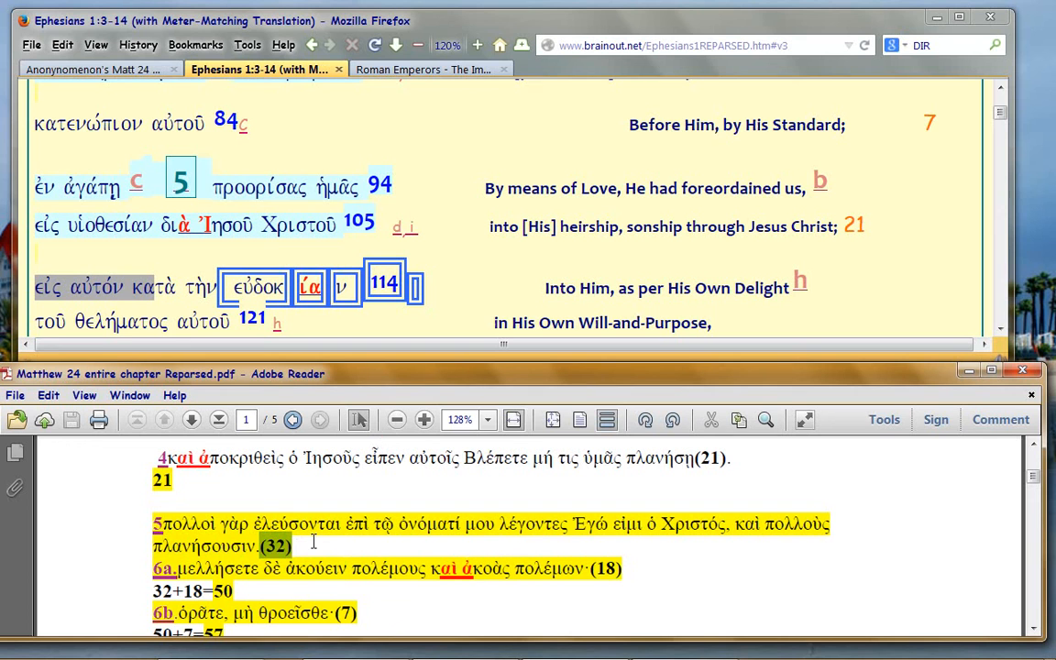
mouse_move(440, 206)
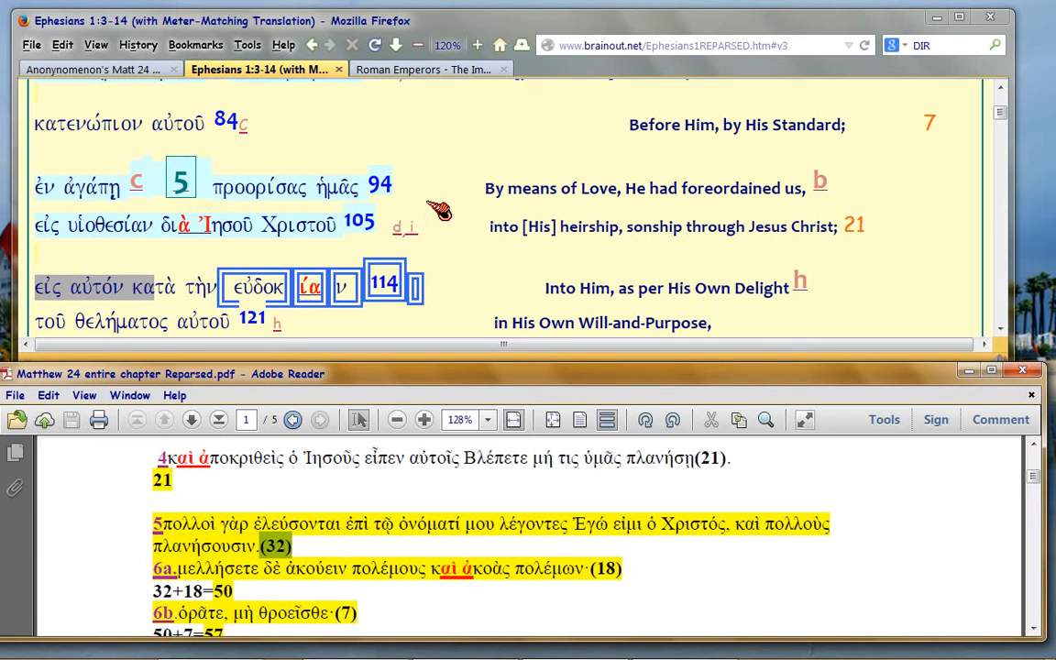
scroll("up", 3)
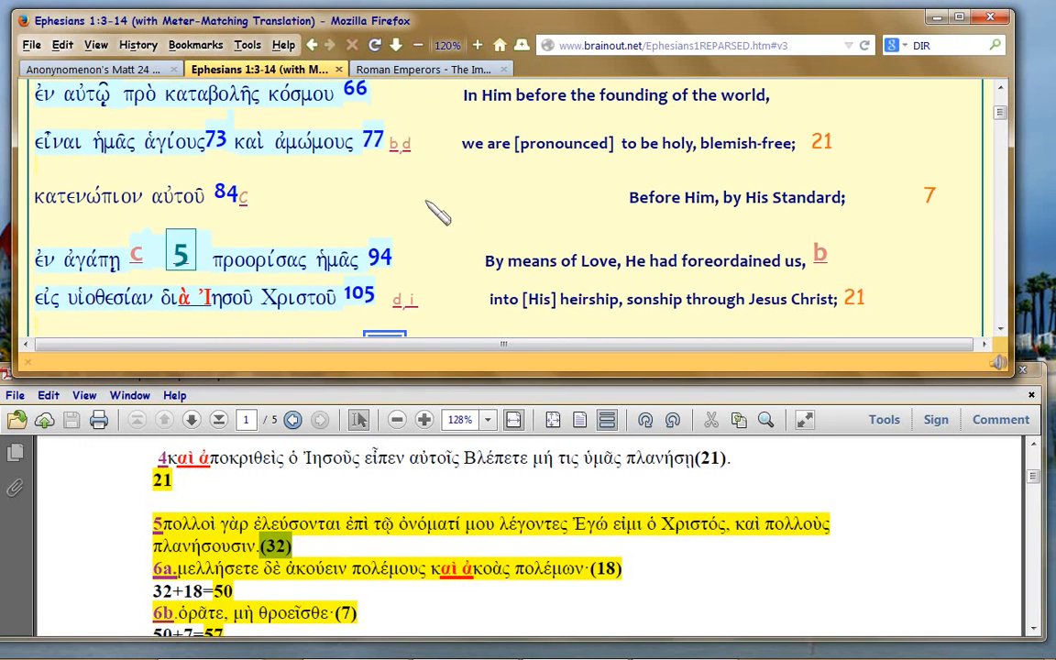
scroll("up", 3)
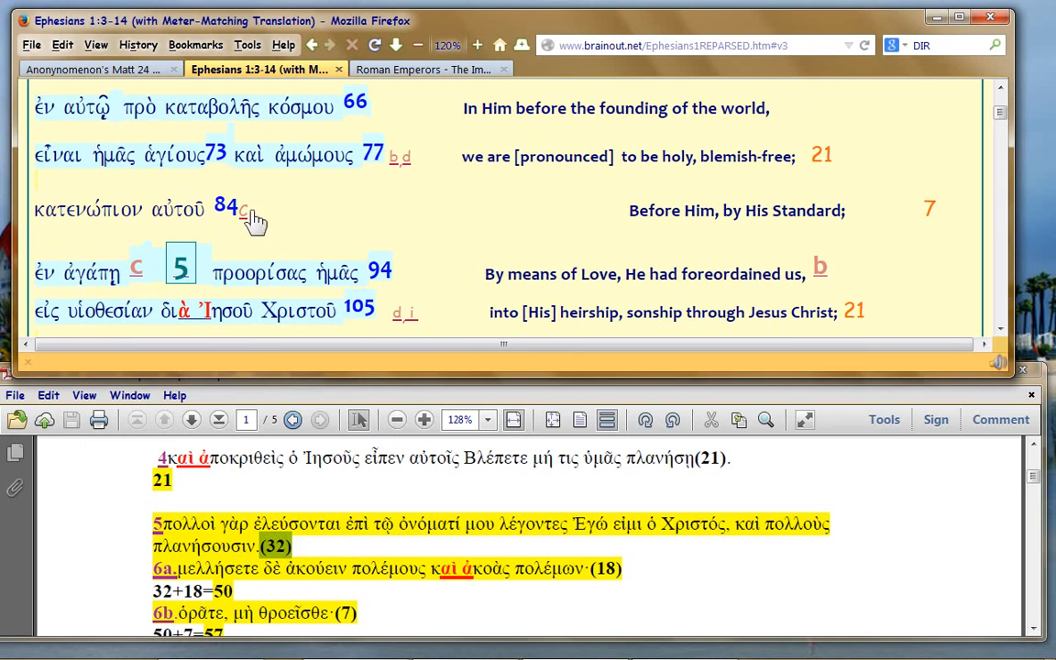
mouse_move(412, 284)
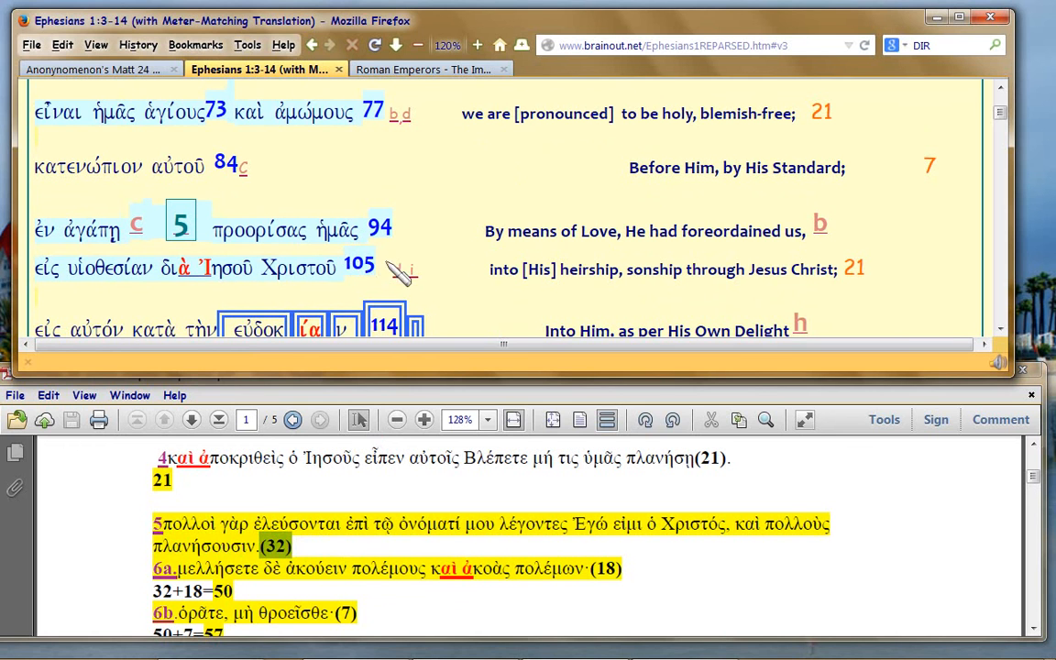
scroll("down", 3)
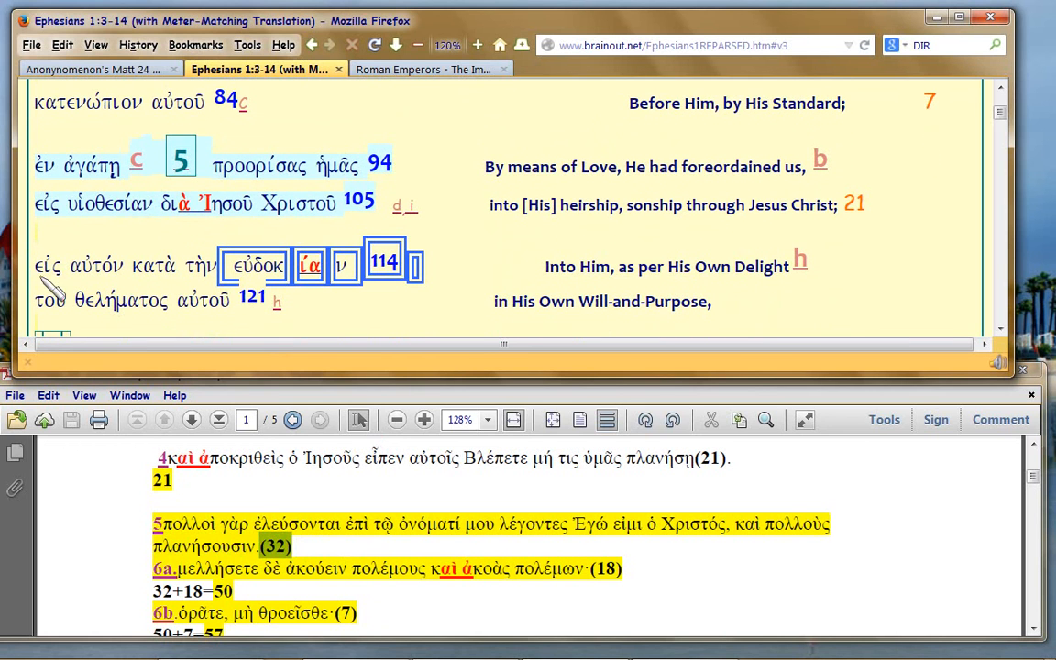